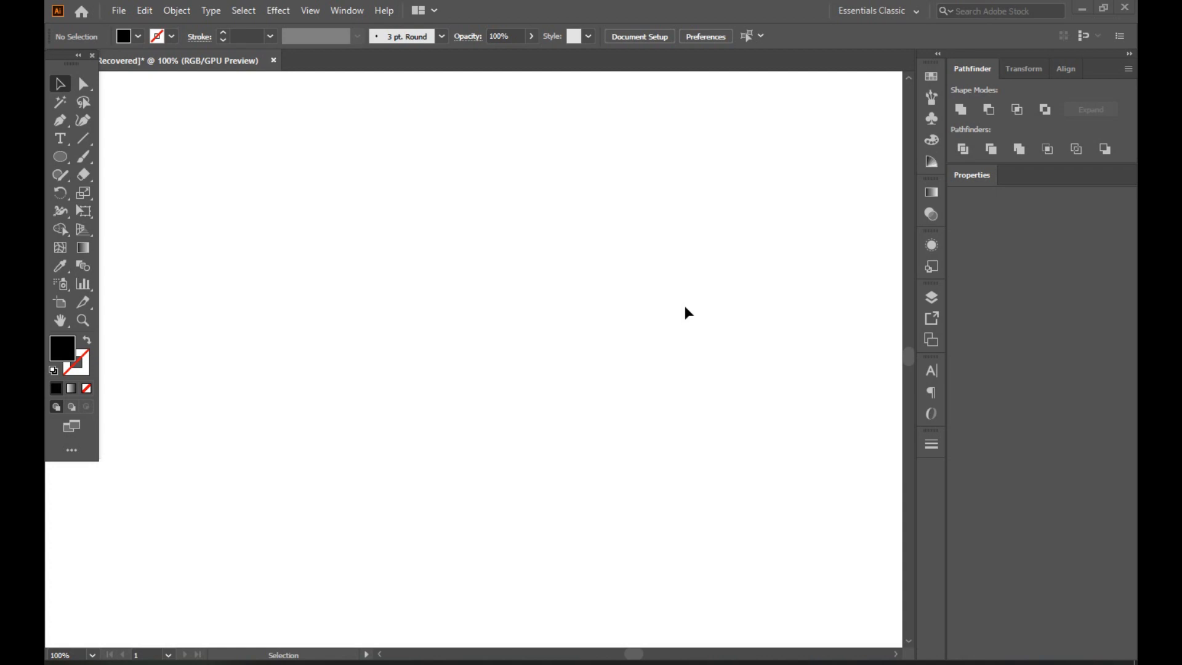
pyautogui.moveTo(559, 389)
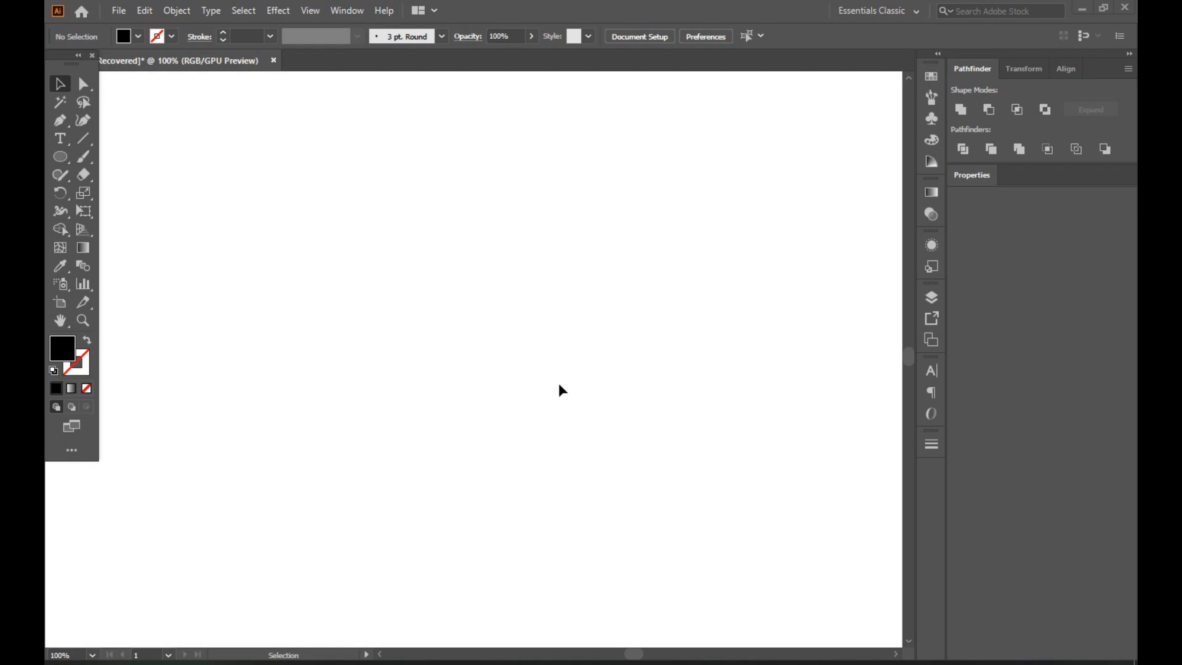
pyautogui.moveTo(598, 470)
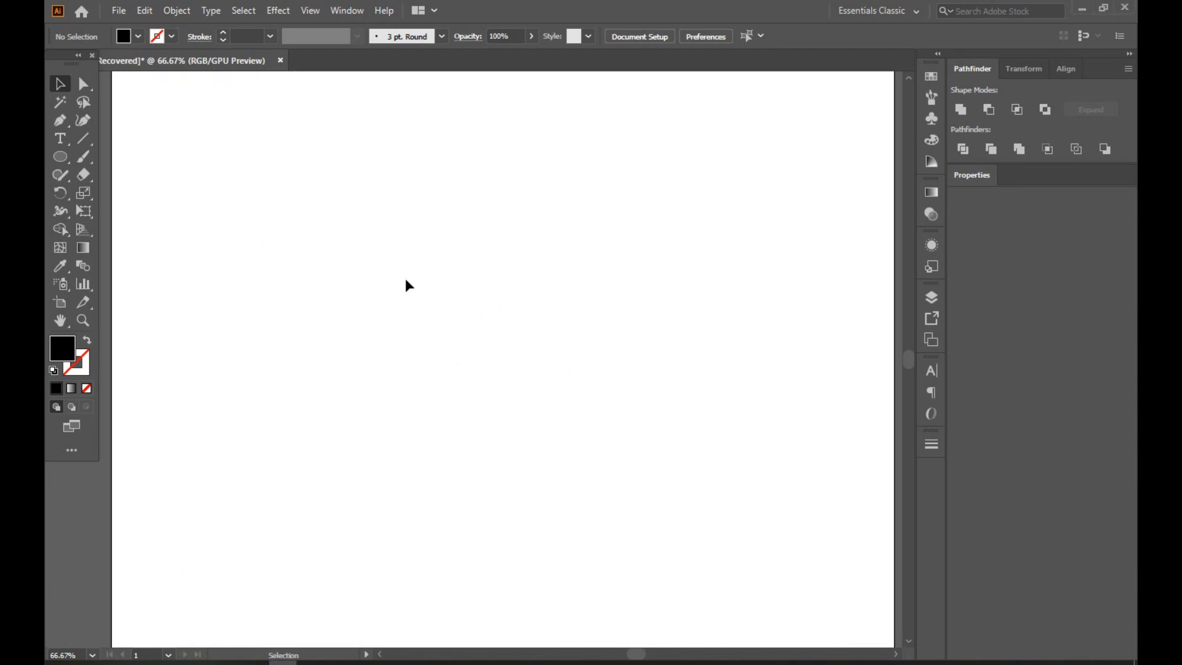
# Draw a large black circle with the Ellipse Tool at the artboard centre and deselect it
pyautogui.click(58, 155)
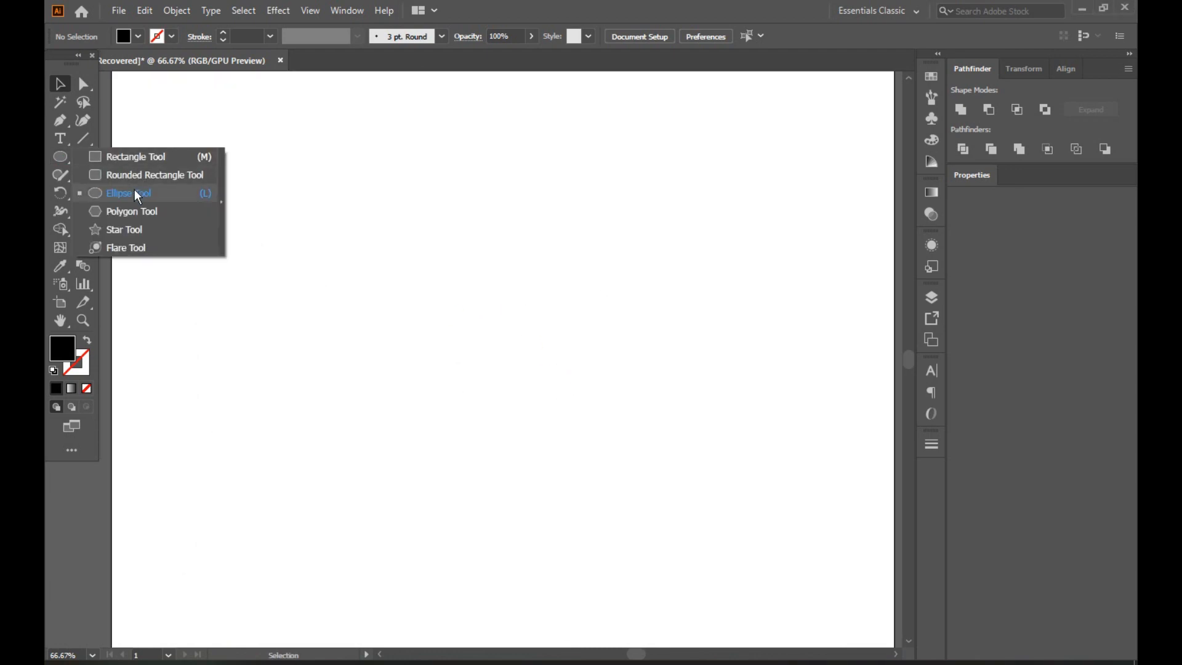
pyautogui.click(129, 192)
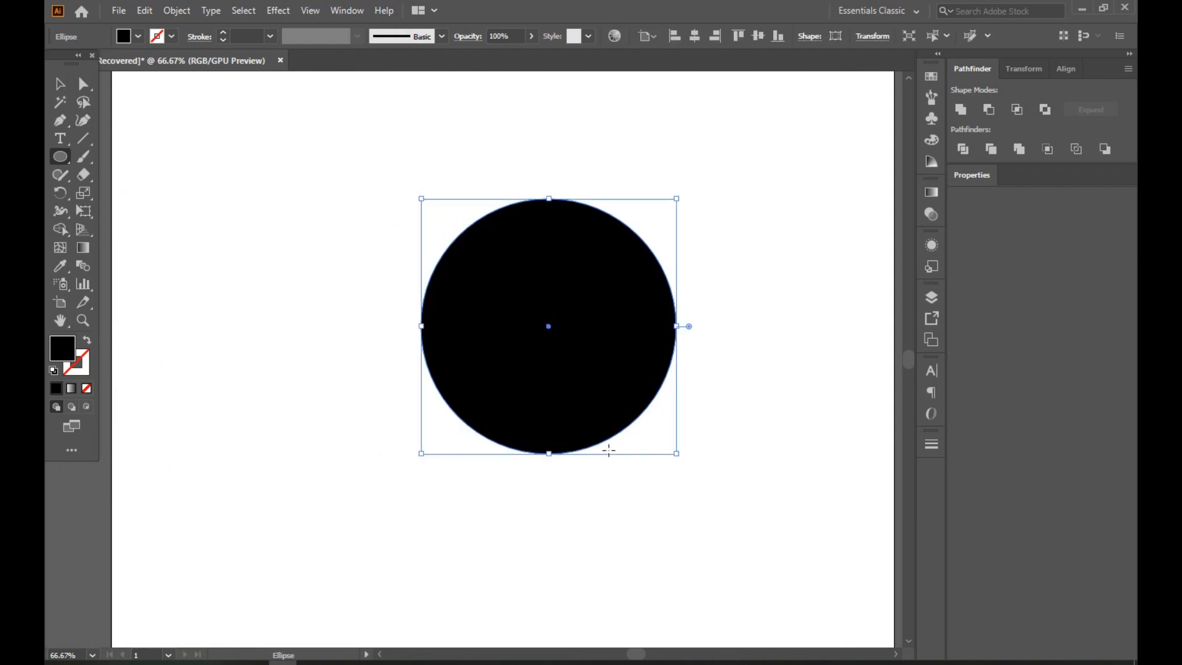
pyautogui.click(57, 84)
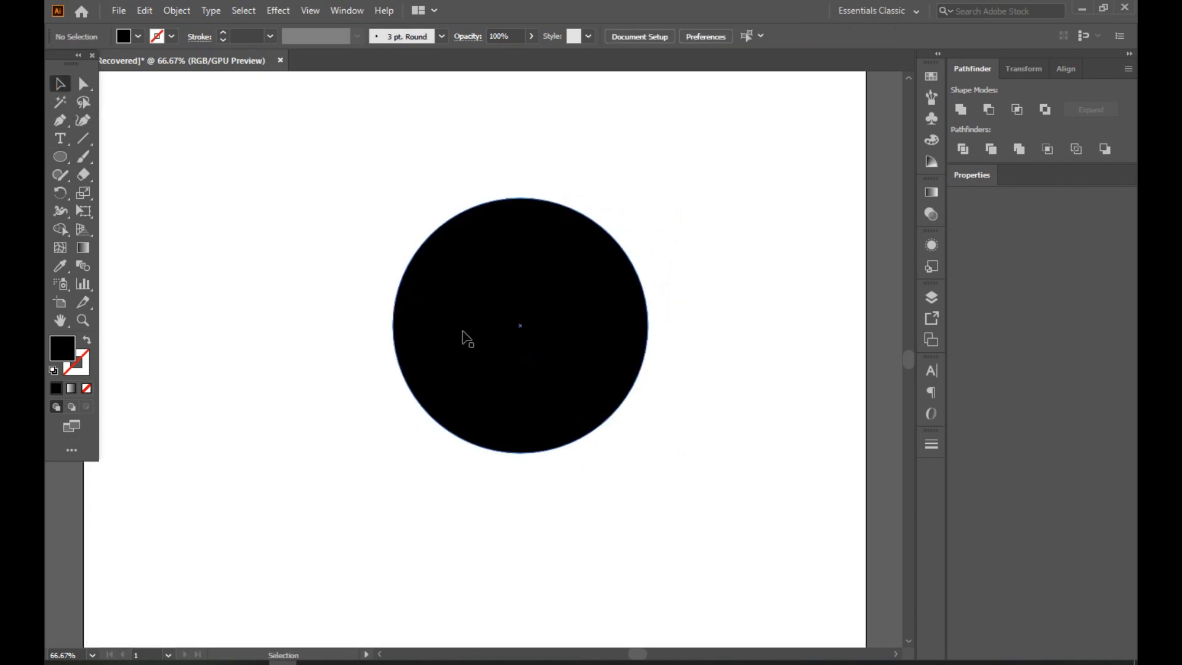
pyautogui.click(257, 206)
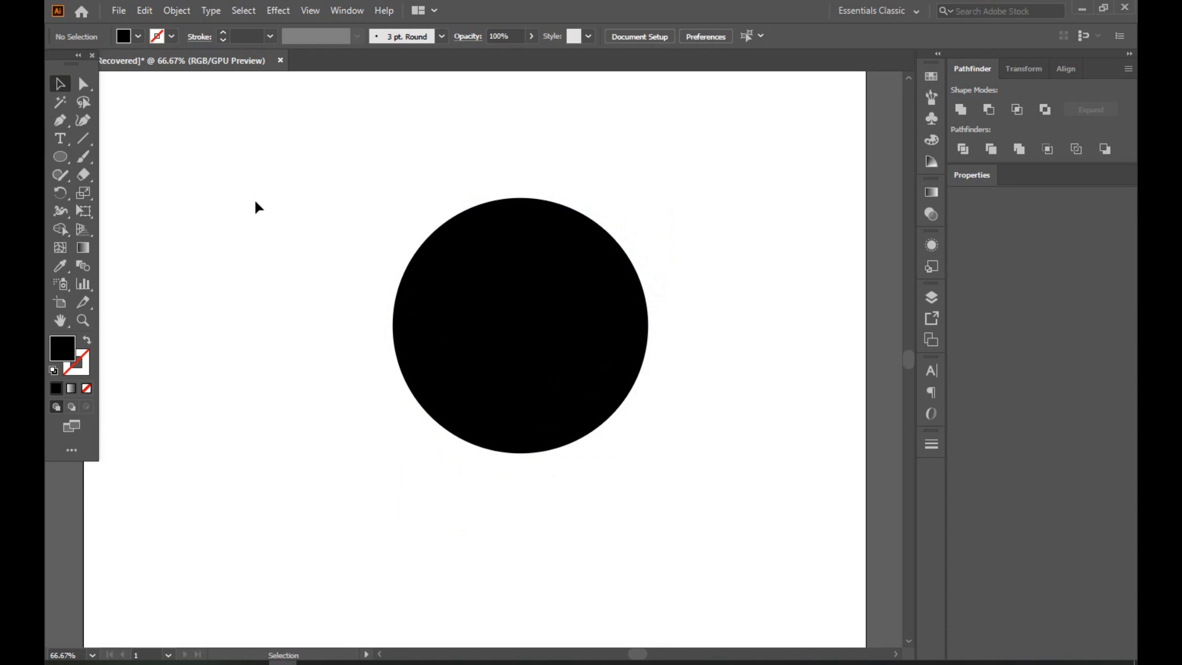
# Swap the circle's fill to a black outline and draw a smaller circle inside it
pyautogui.click(520, 325)
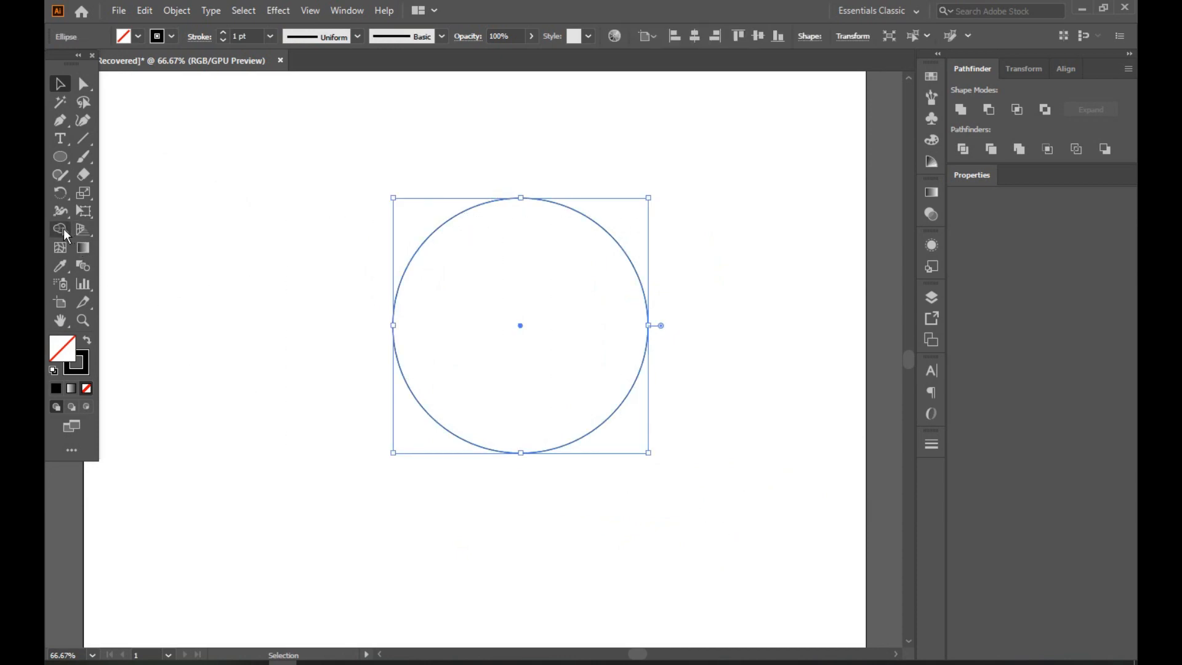
pyautogui.click(59, 155)
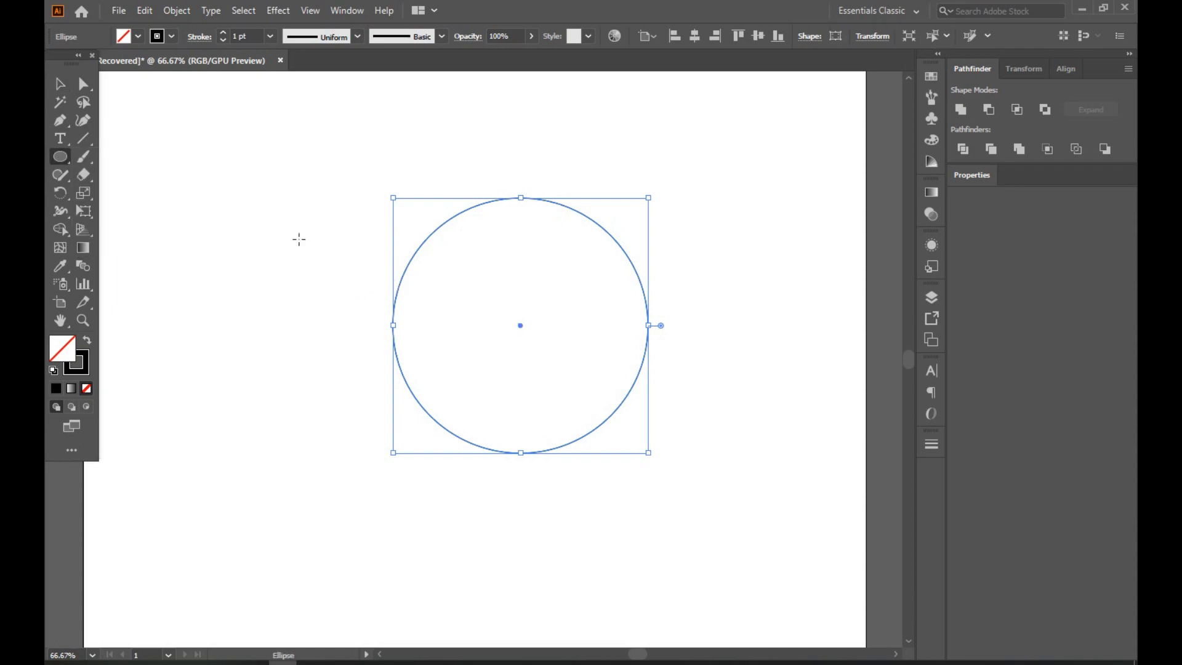
pyautogui.moveTo(511, 325)
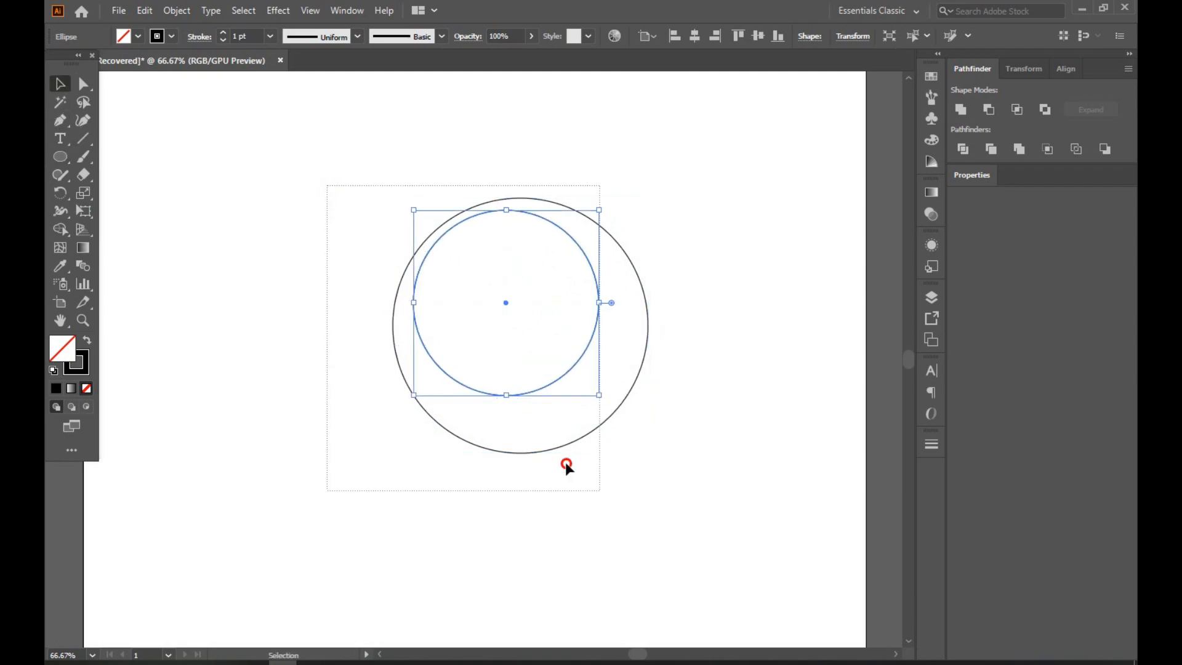
# Align the two circles to a key object, centring them horizontally and vertically into a ring
pyautogui.click(648, 36)
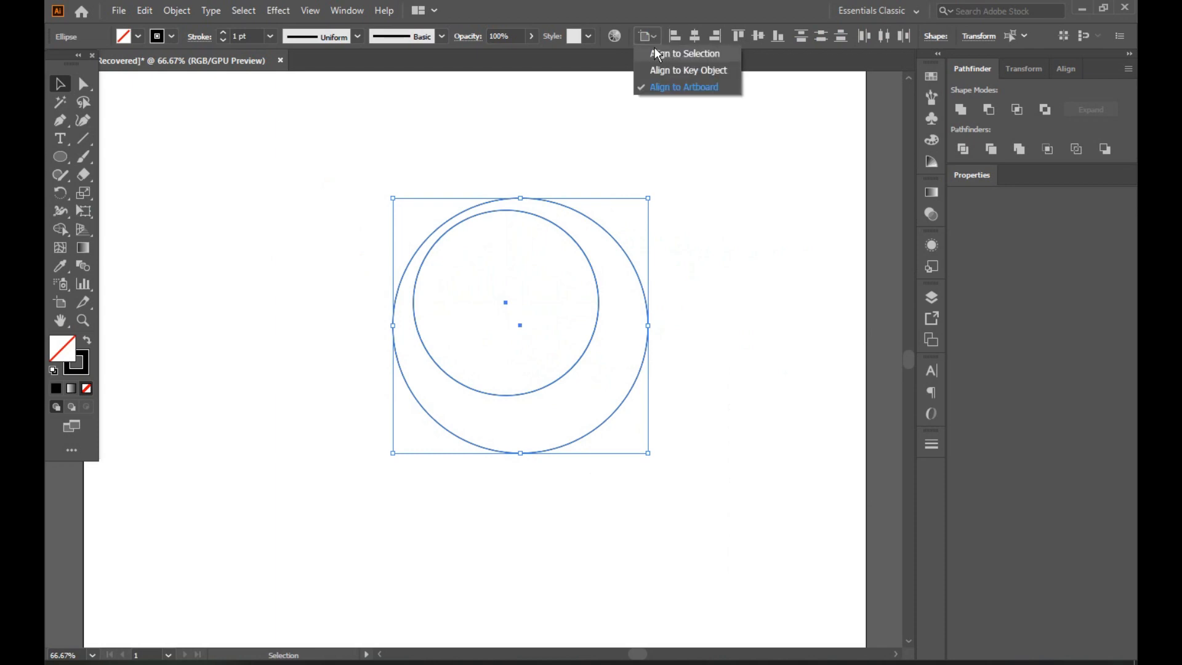
pyautogui.click(674, 53)
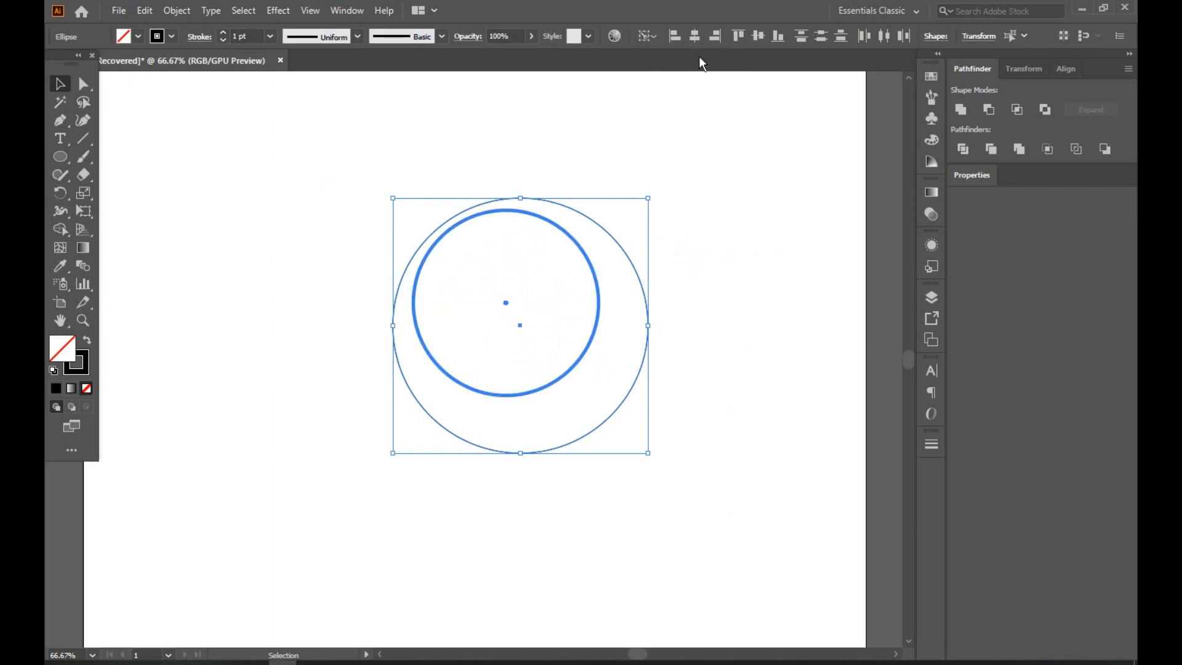
pyautogui.click(737, 35)
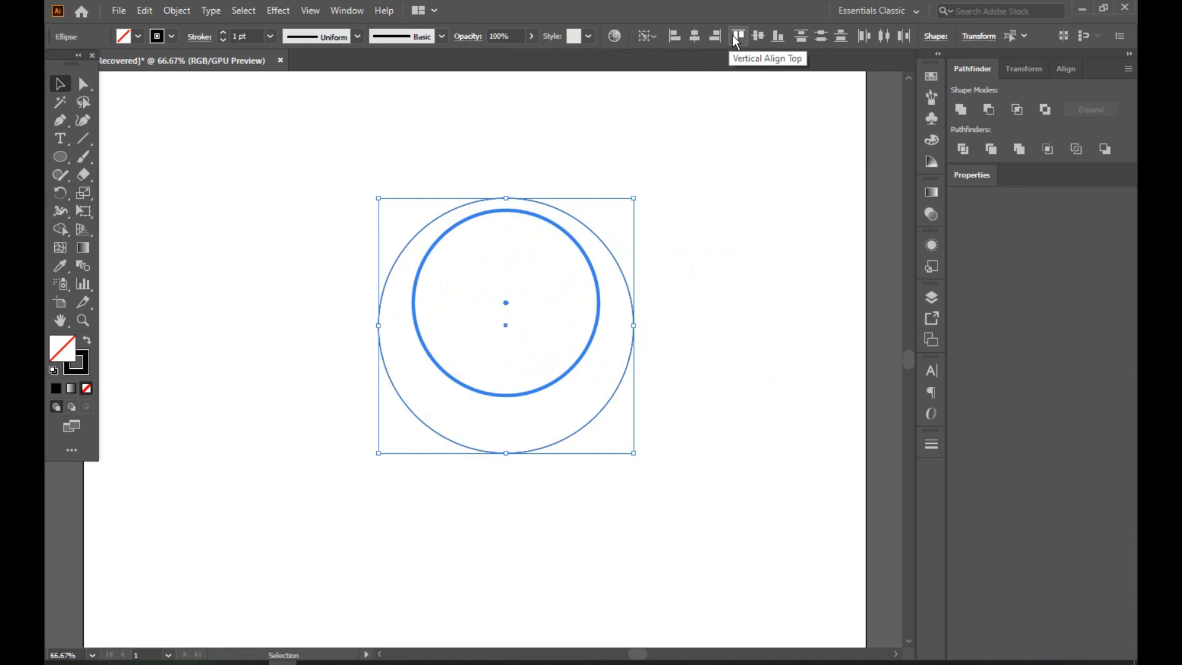
pyautogui.click(738, 34)
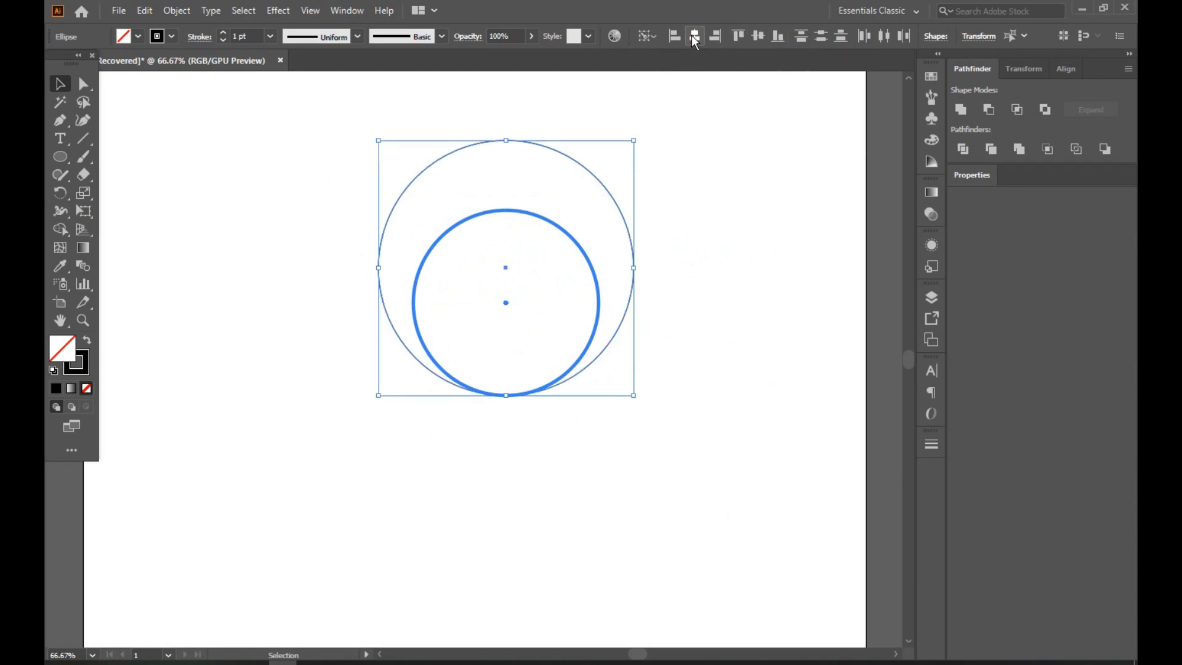
pyautogui.click(759, 35)
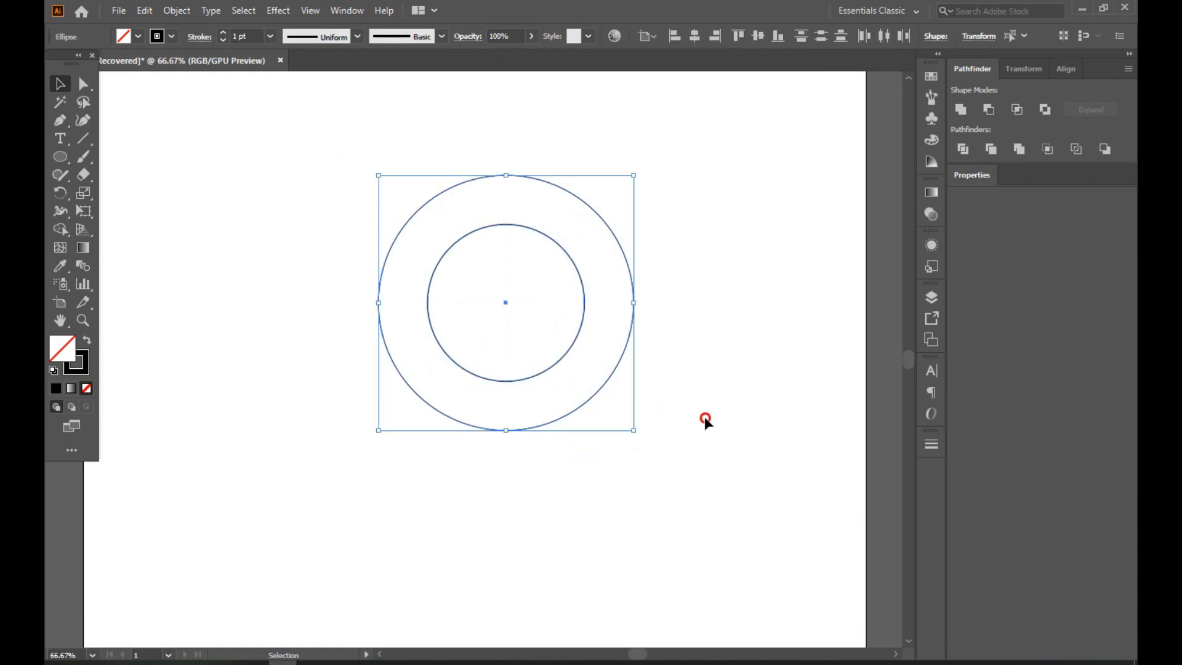
pyautogui.click(377, 466)
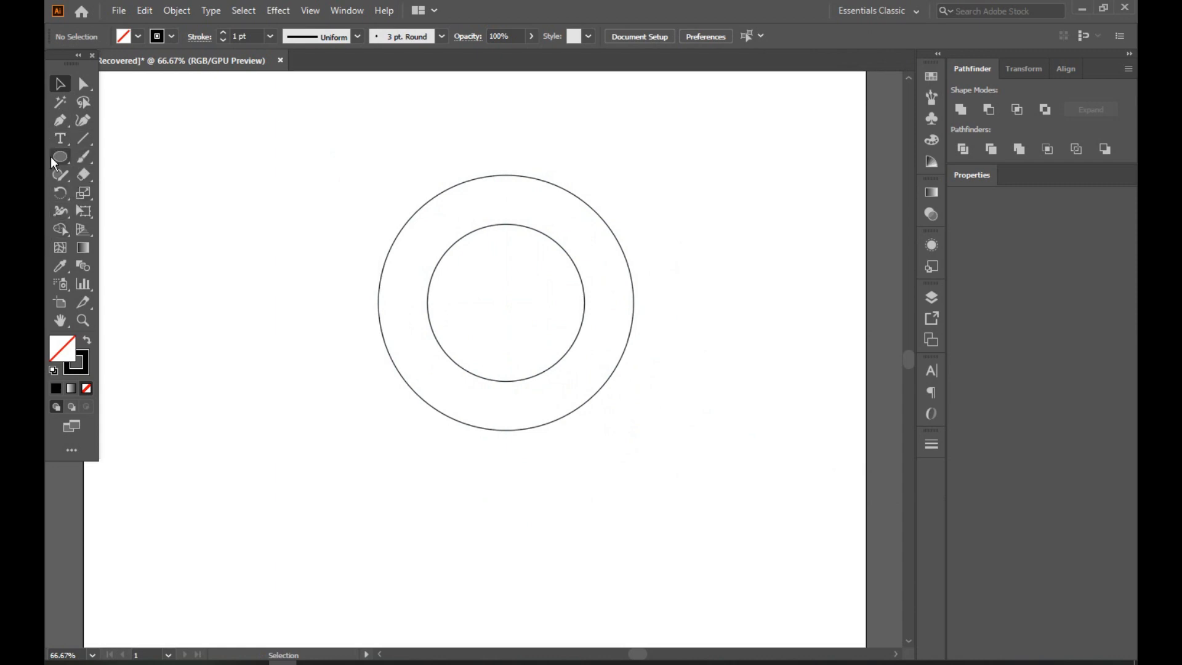
pyautogui.moveTo(54, 163)
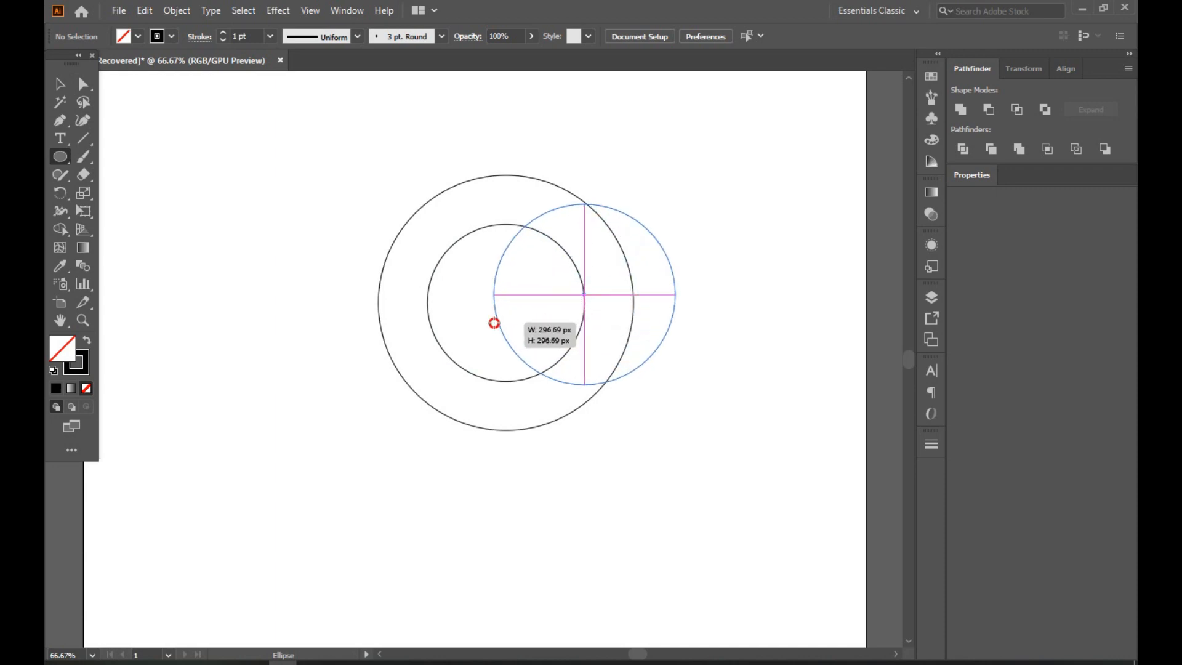
# Move the new medium circle so it snaps against the outer circle's left edge, then deselect
pyautogui.click(59, 84)
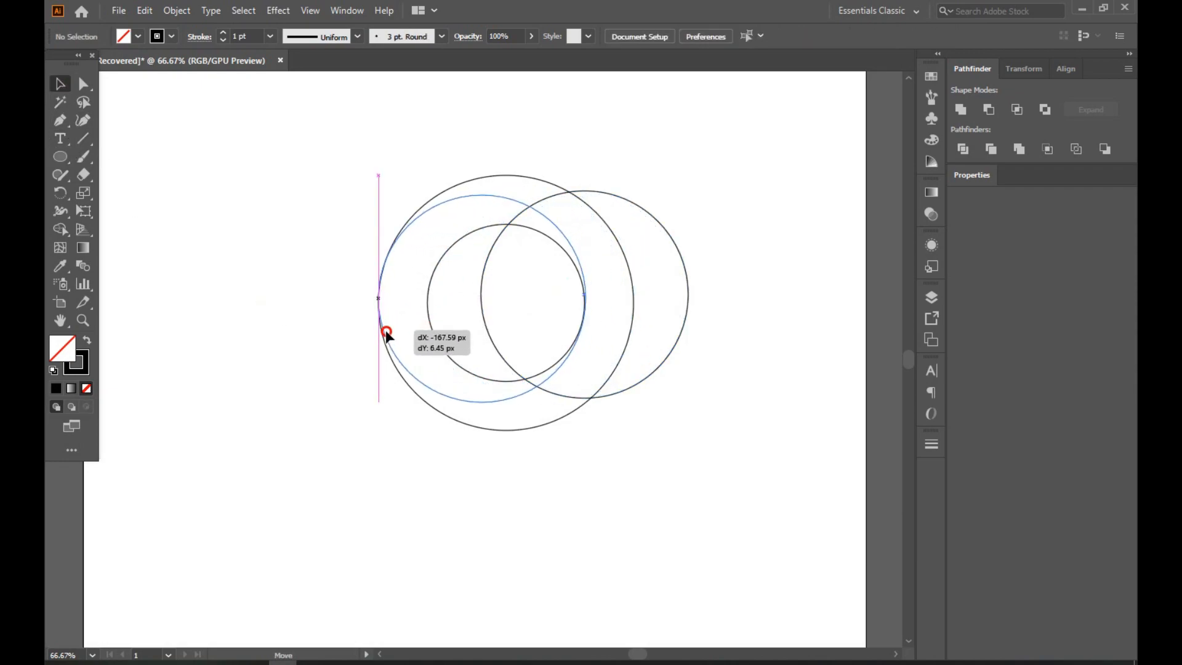
pyautogui.moveTo(386, 331); pyautogui.dragTo(482, 303)
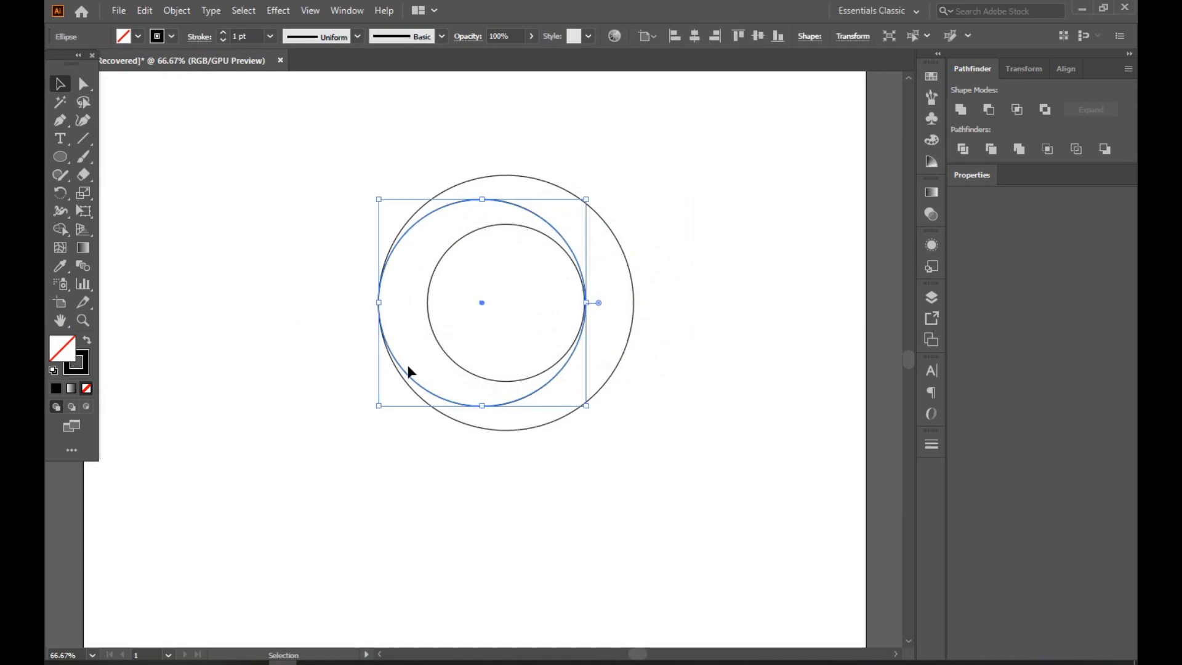
pyautogui.click(490, 86)
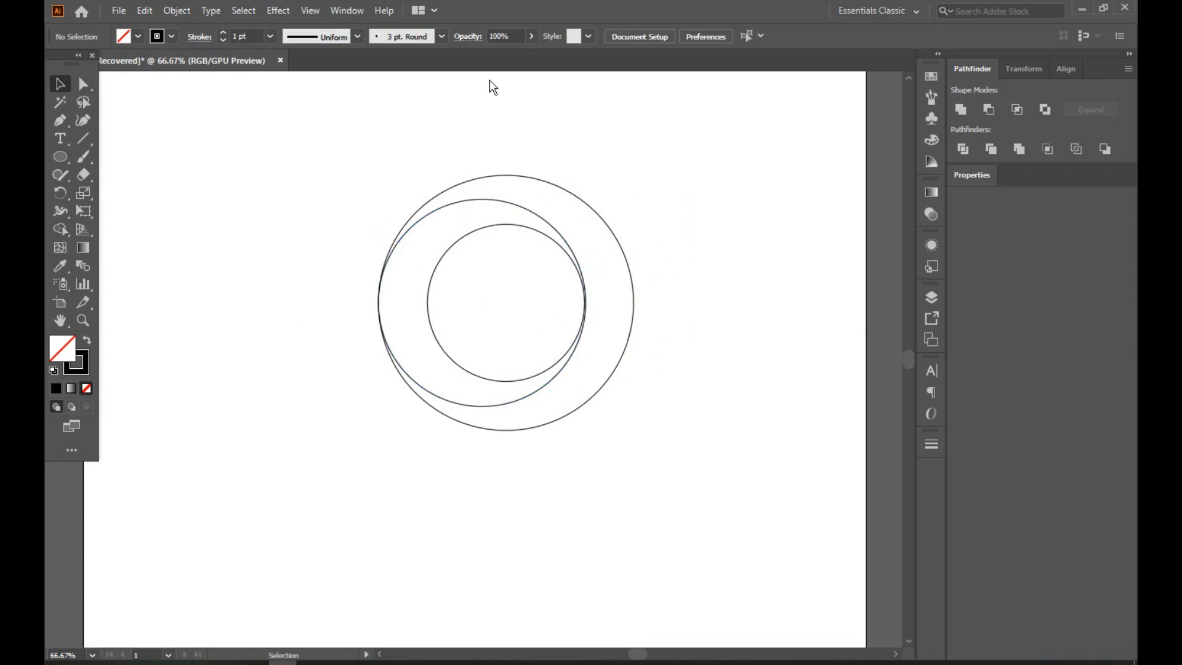
# Browse the Effect and View menus and settle the zoom at 150% on the three circles
pyautogui.click(277, 10)
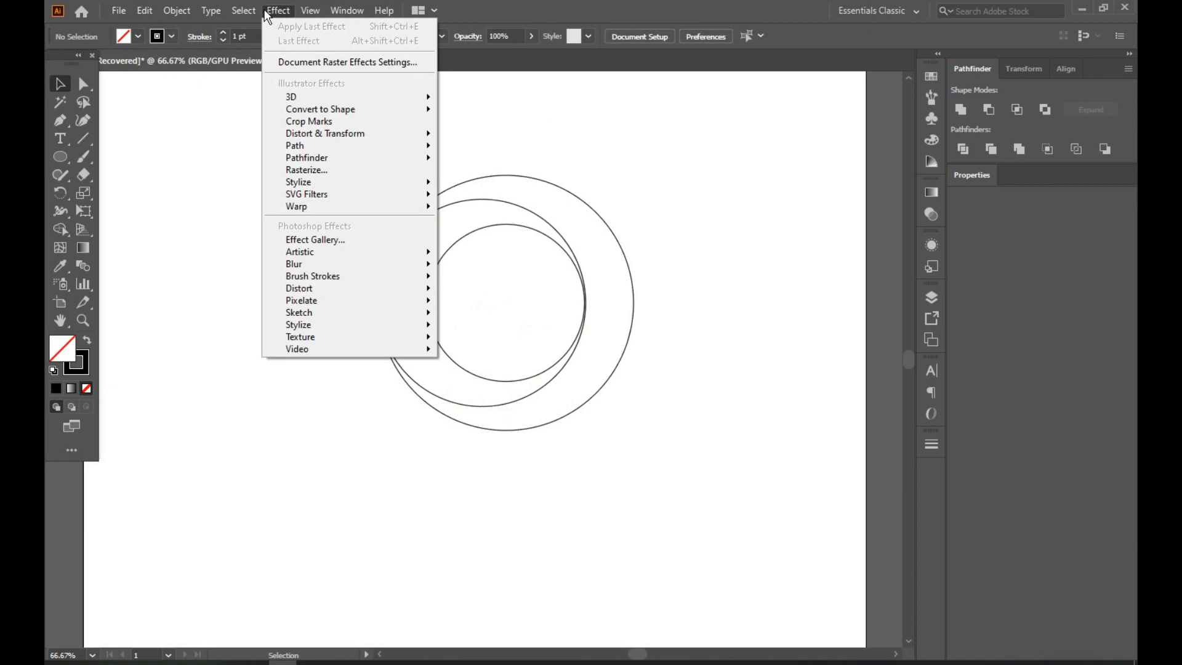
pyautogui.click(312, 10)
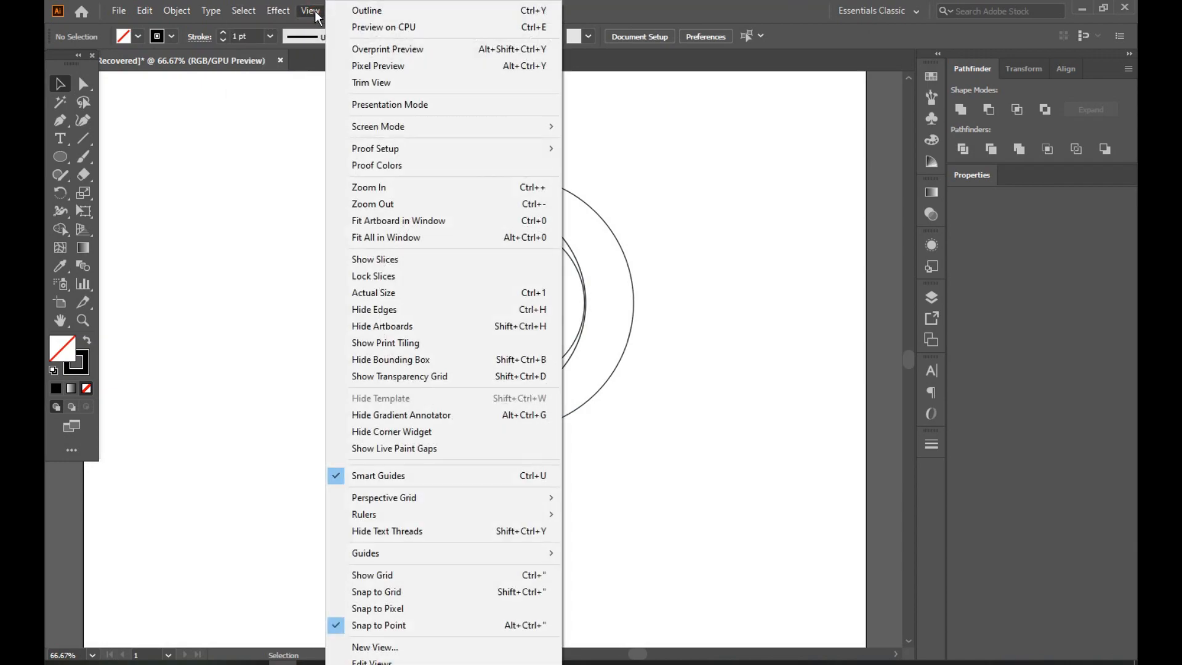
pyautogui.moveTo(377, 608)
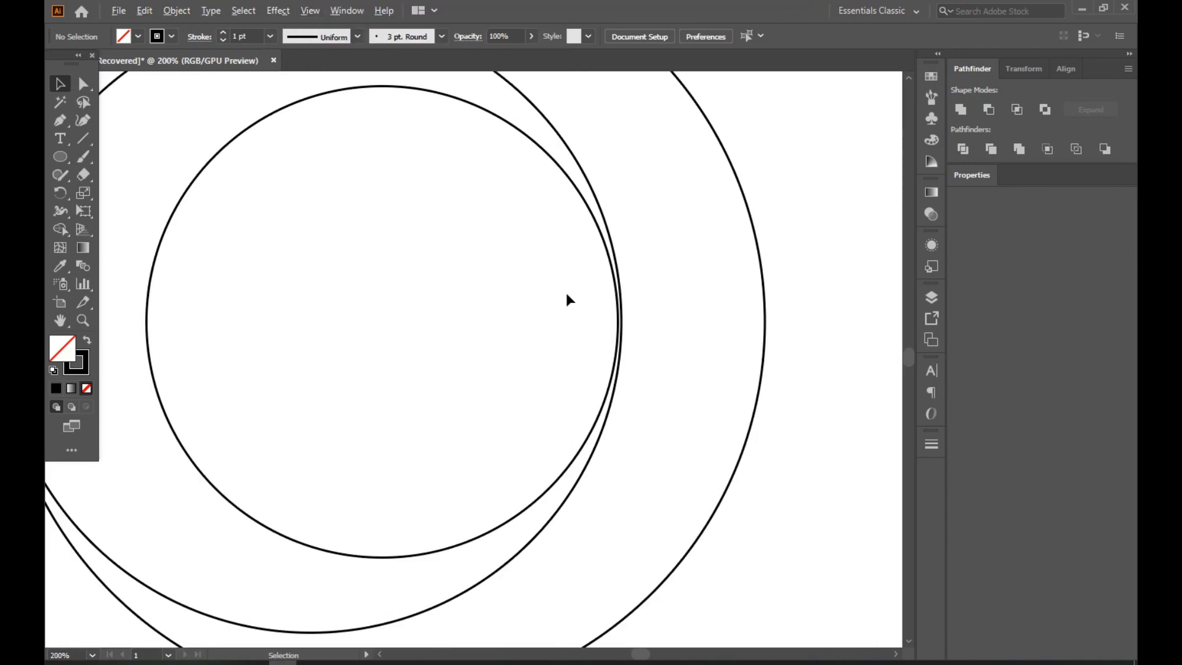
pyautogui.press('ctrl+-')
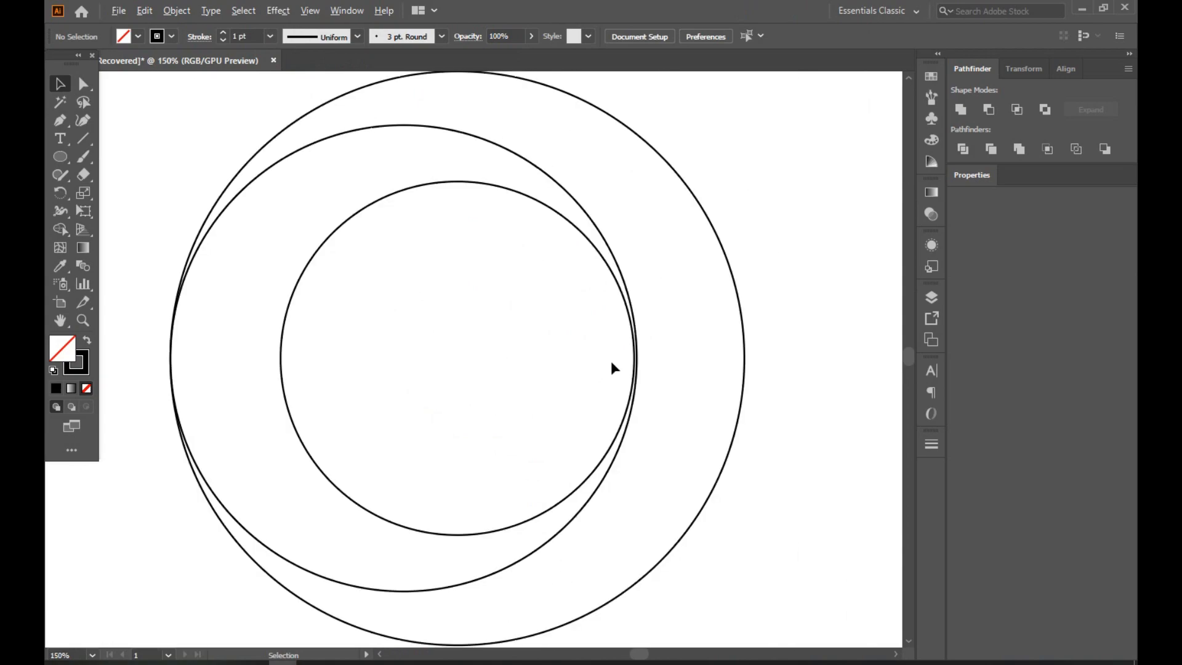
pyautogui.moveTo(579, 407)
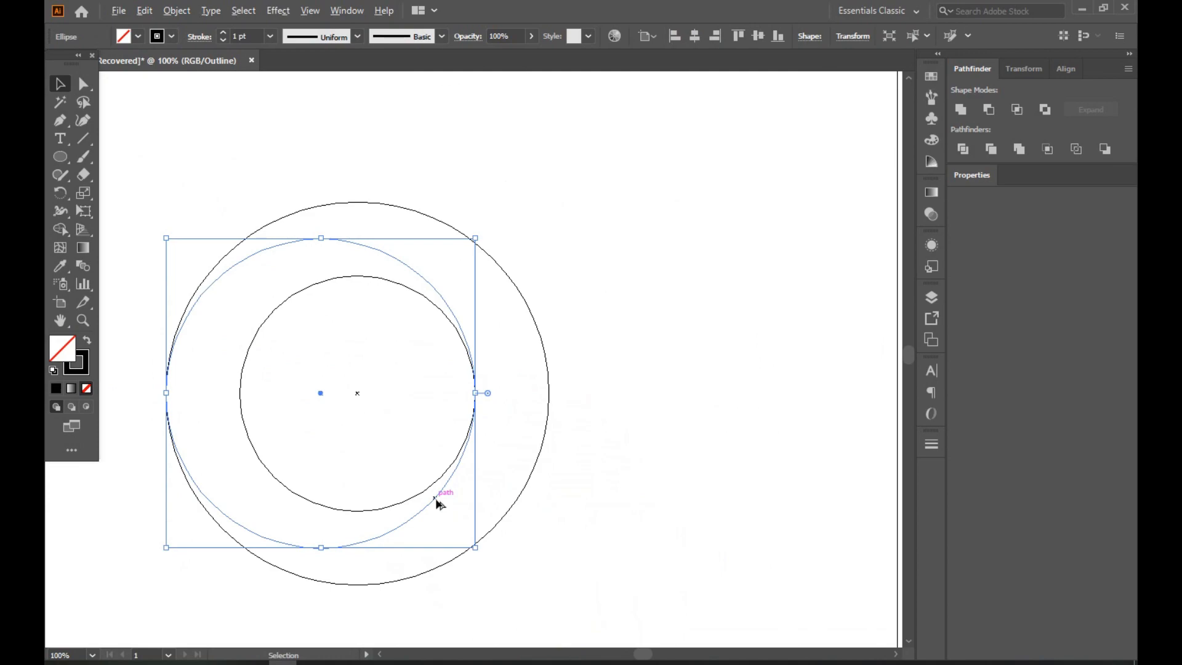
pyautogui.moveTo(581, 476)
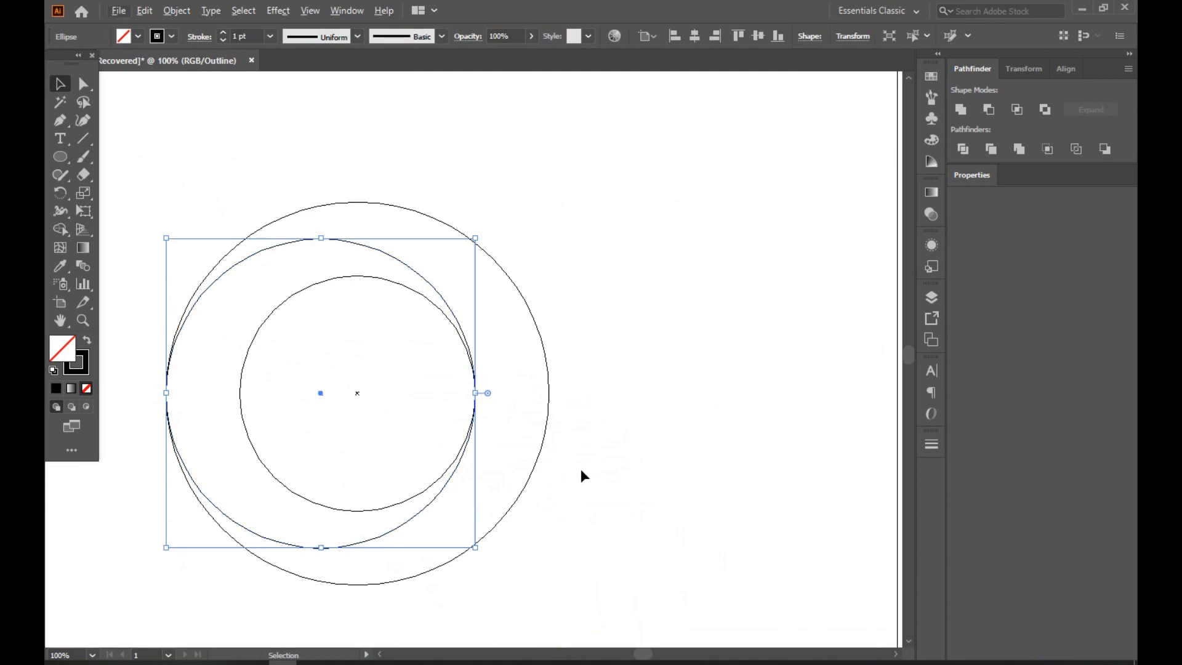
pyautogui.moveTo(187, 115)
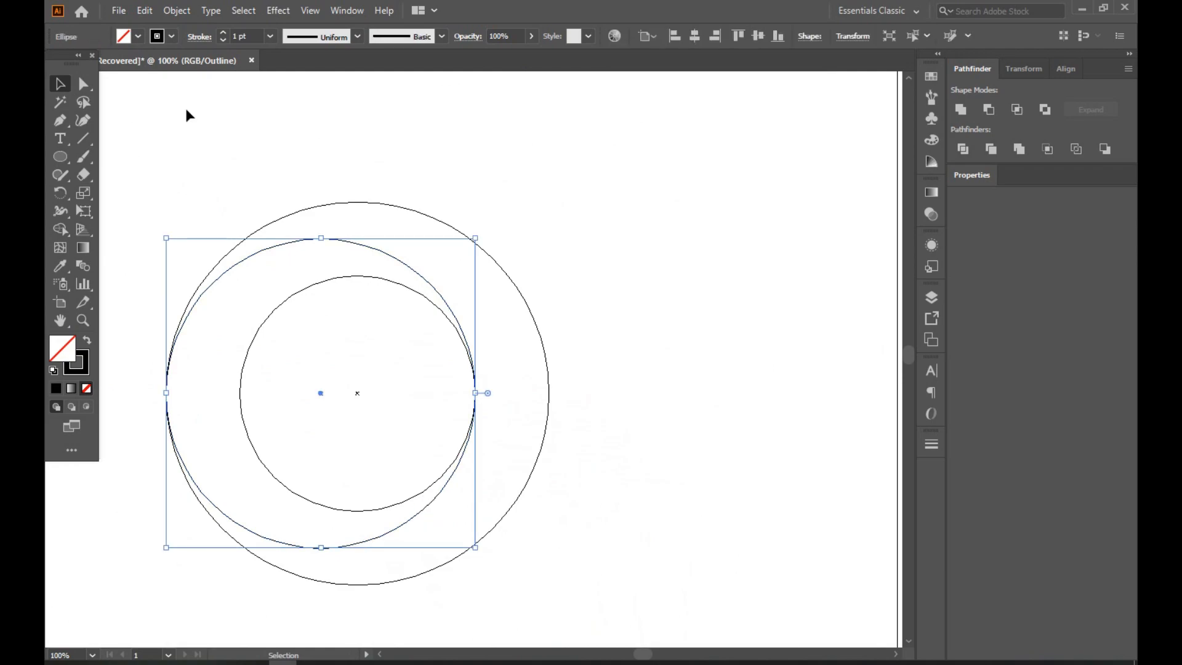
# Copy the left offset circle and shift the duplicate right to mirror it inside the ring
pyautogui.click(145, 10)
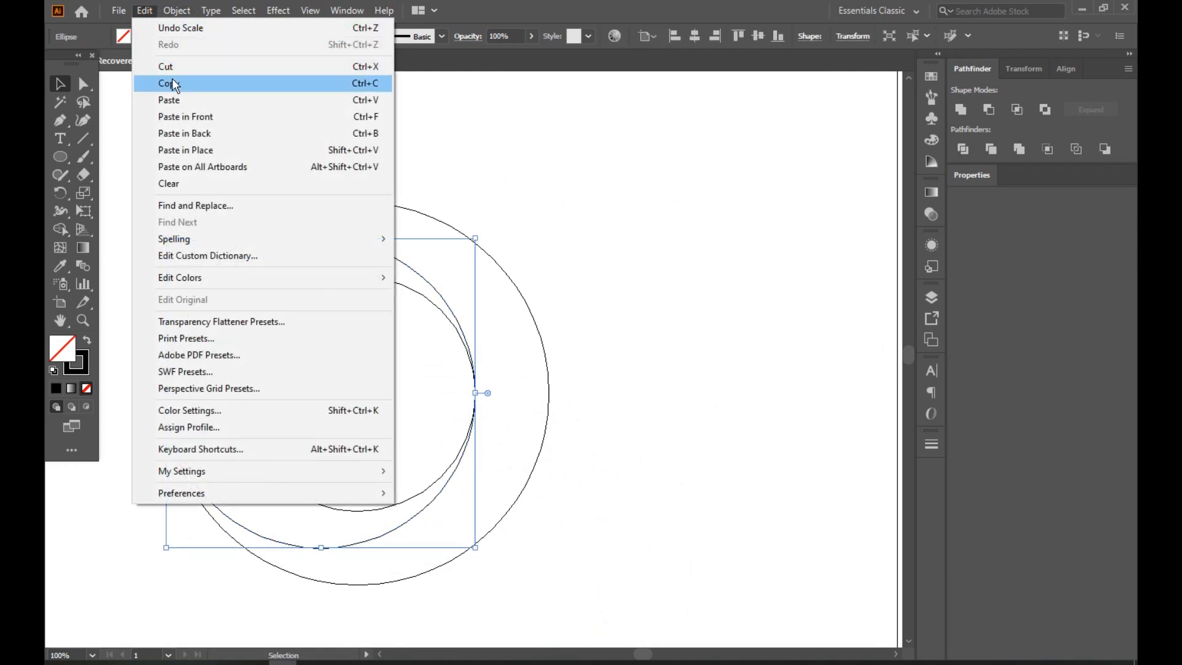
pyautogui.moveTo(209, 226)
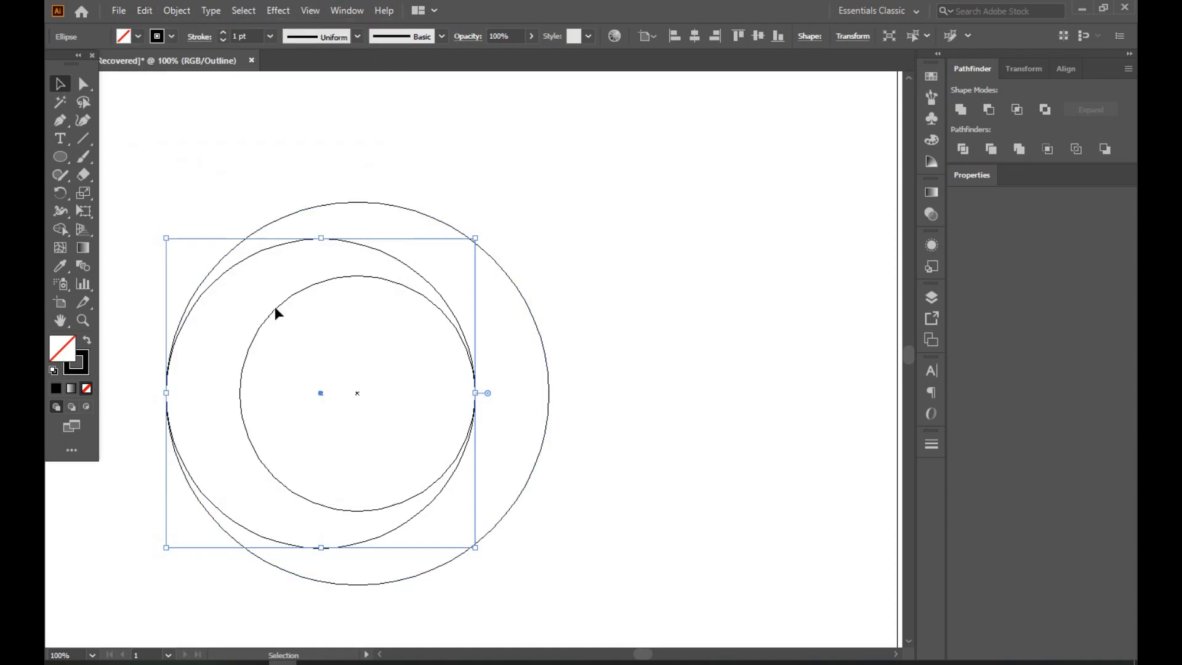
pyautogui.moveTo(446, 490)
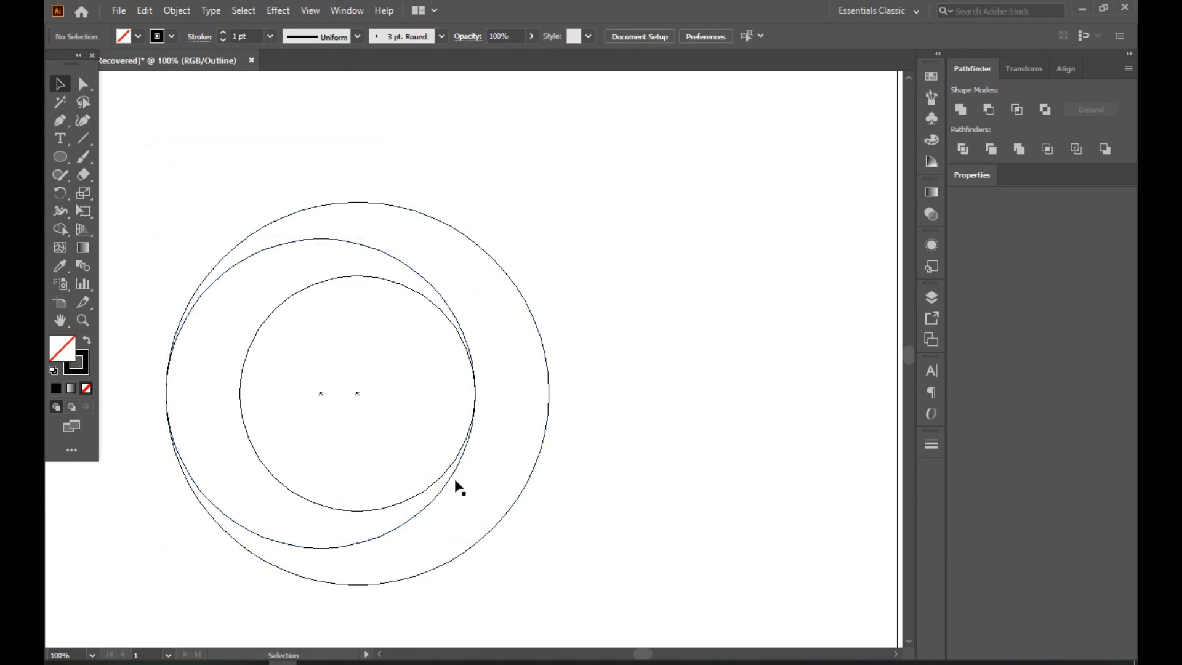
pyautogui.moveTo(458, 489); pyautogui.dragTo(510, 489)
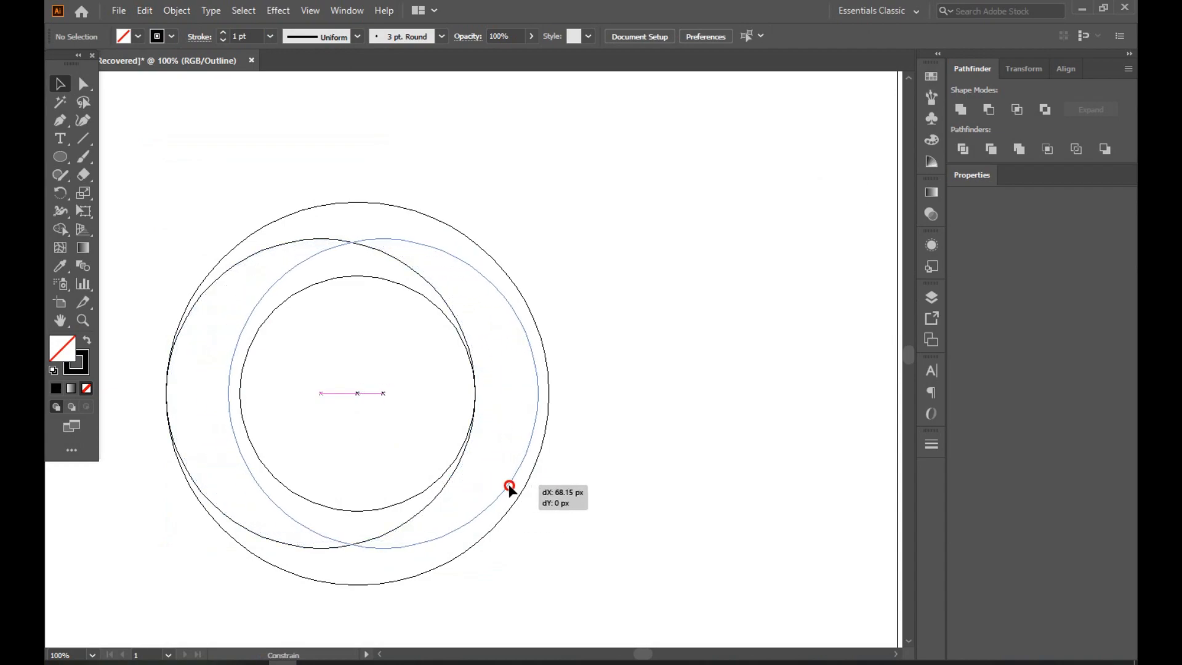
pyautogui.moveTo(508, 486); pyautogui.dragTo(524, 486)
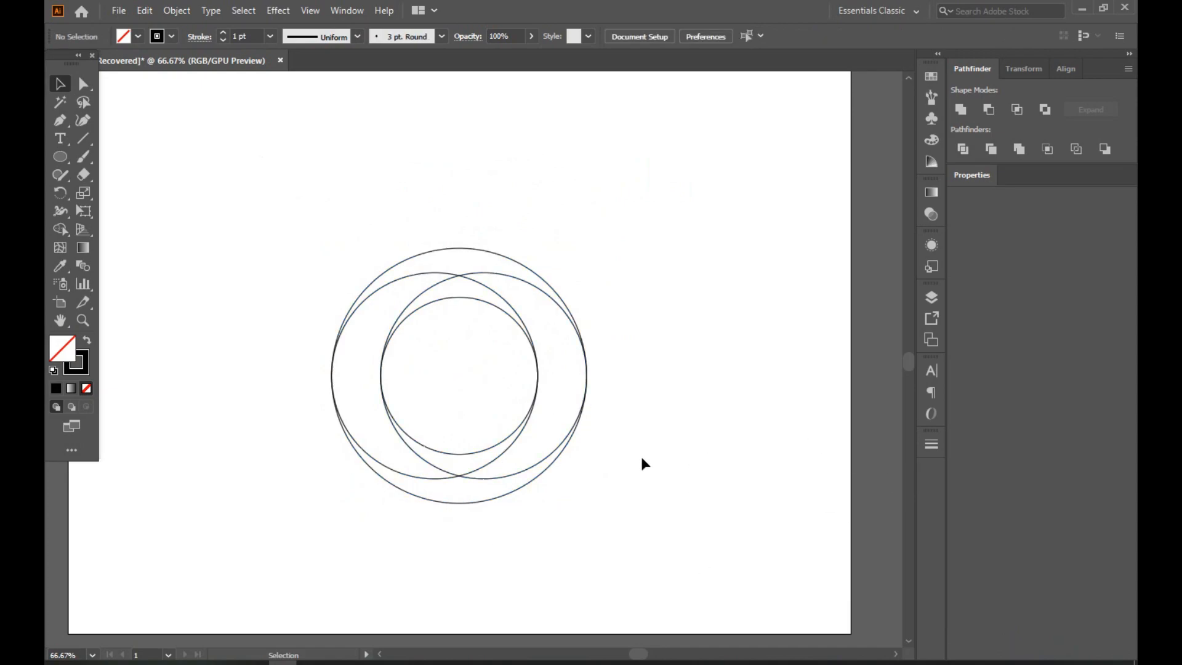
# Draw a tall vertical Pen line along the large circle's left edge
pyautogui.click(59, 119)
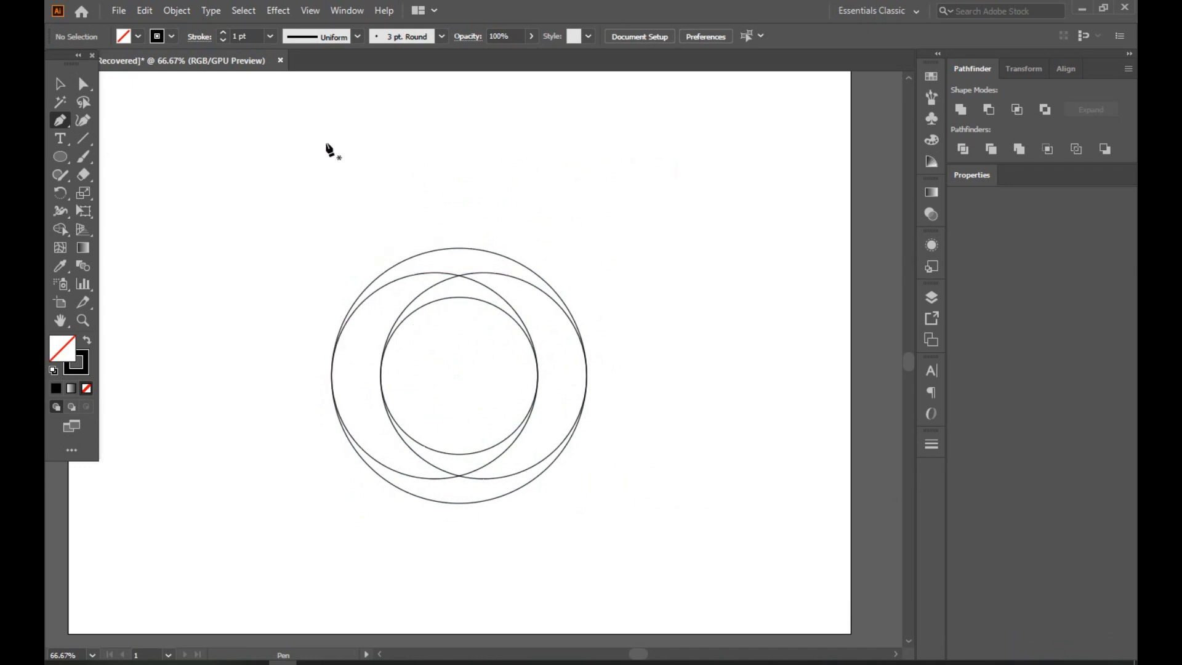
pyautogui.moveTo(330, 143); pyautogui.dragTo(328, 551)
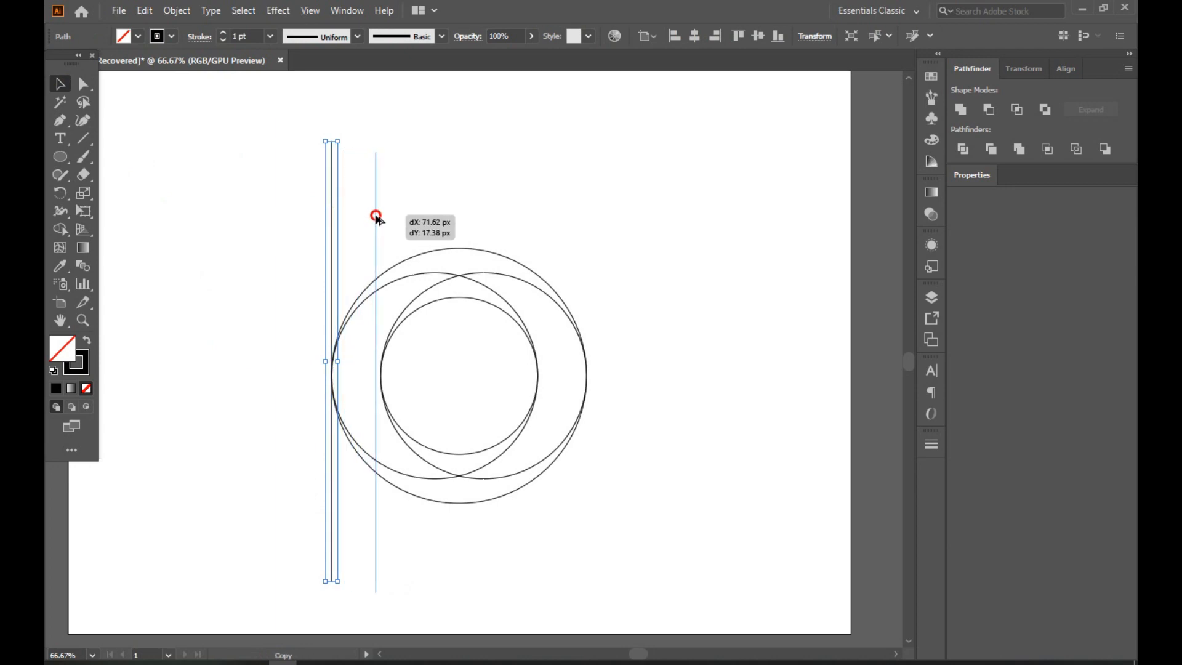
# Alt-drag a copy of the line to the inner circle's left edge
pyautogui.moveTo(374, 216); pyautogui.dragTo(381, 203)
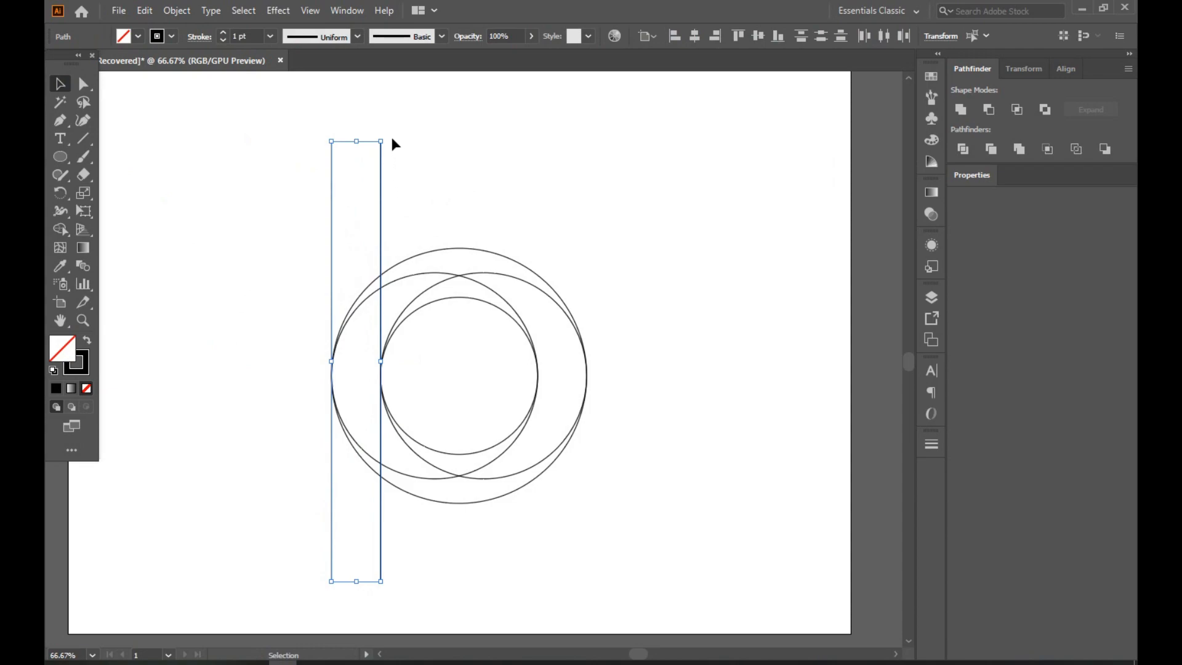
pyautogui.moveTo(298, 153)
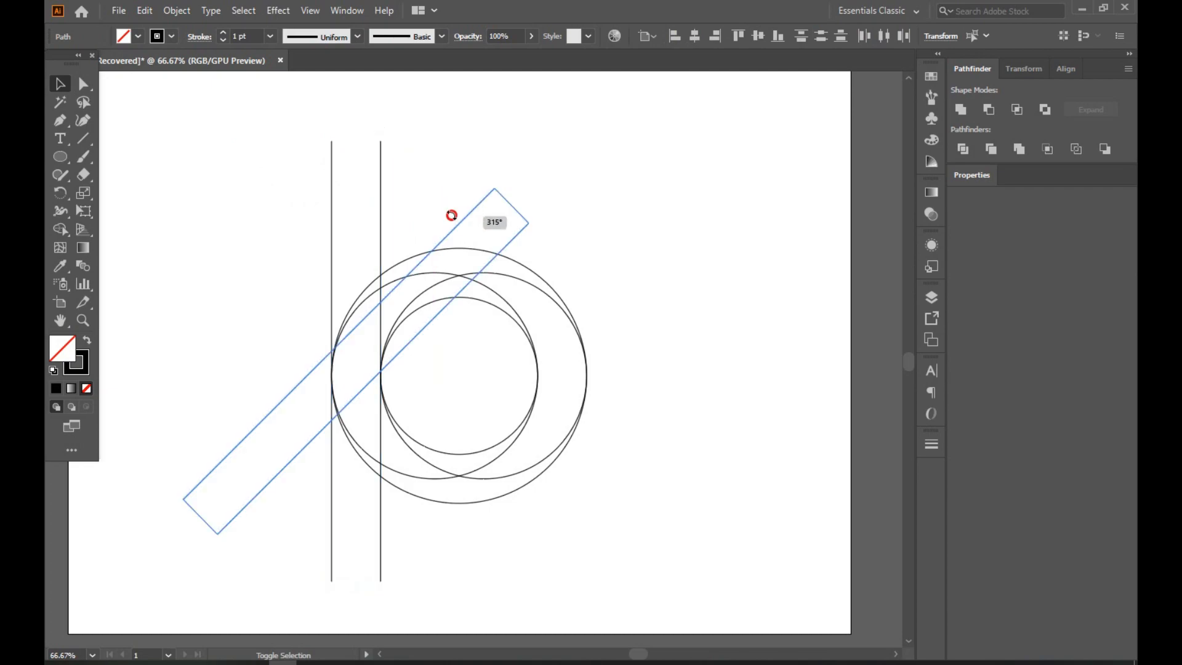
# Rotate the line pair to horizontal and centre it vertically on the circles
pyautogui.moveTo(451, 214); pyautogui.dragTo(521, 340)
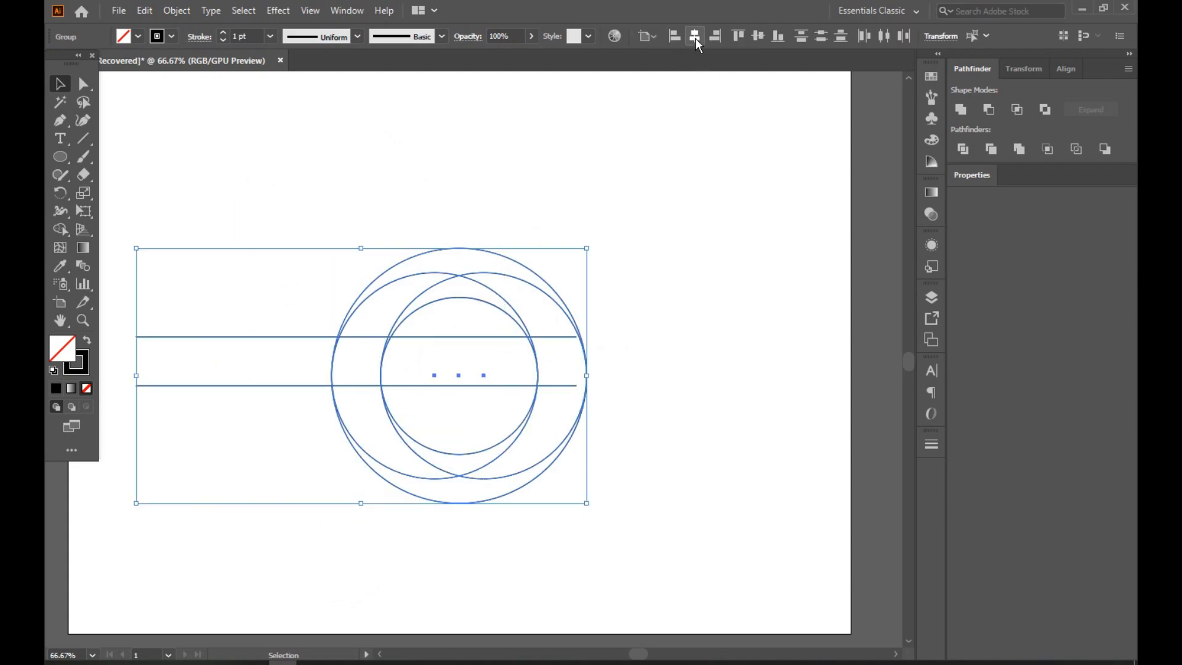
pyautogui.click(647, 35)
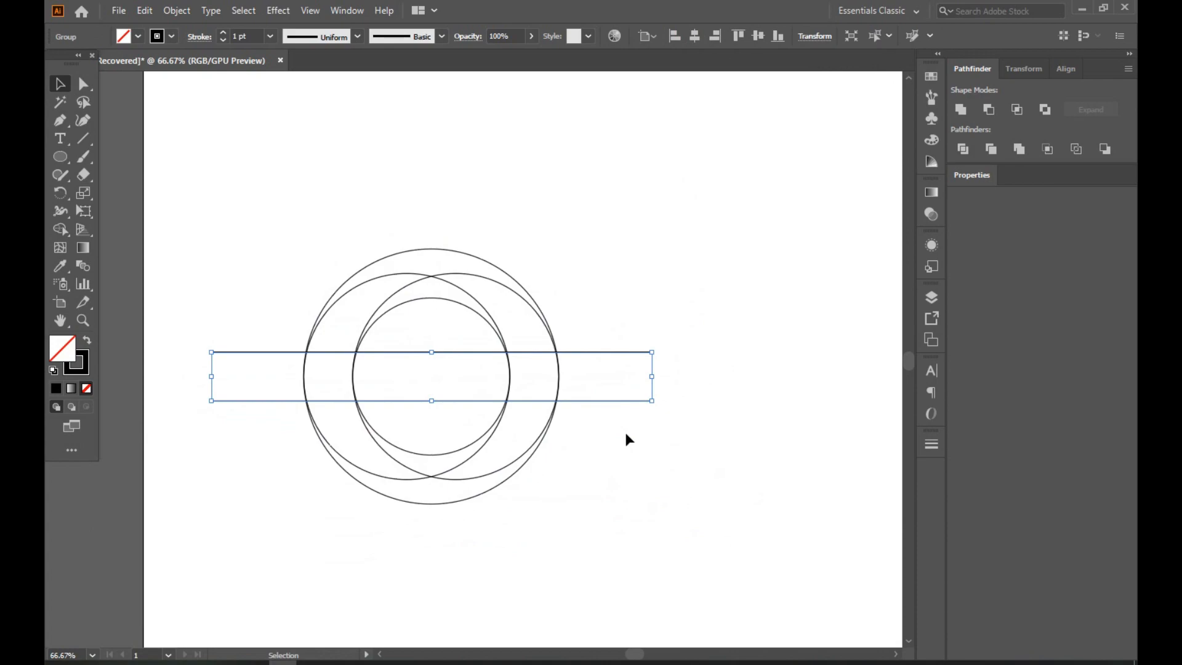
pyautogui.click(670, 345)
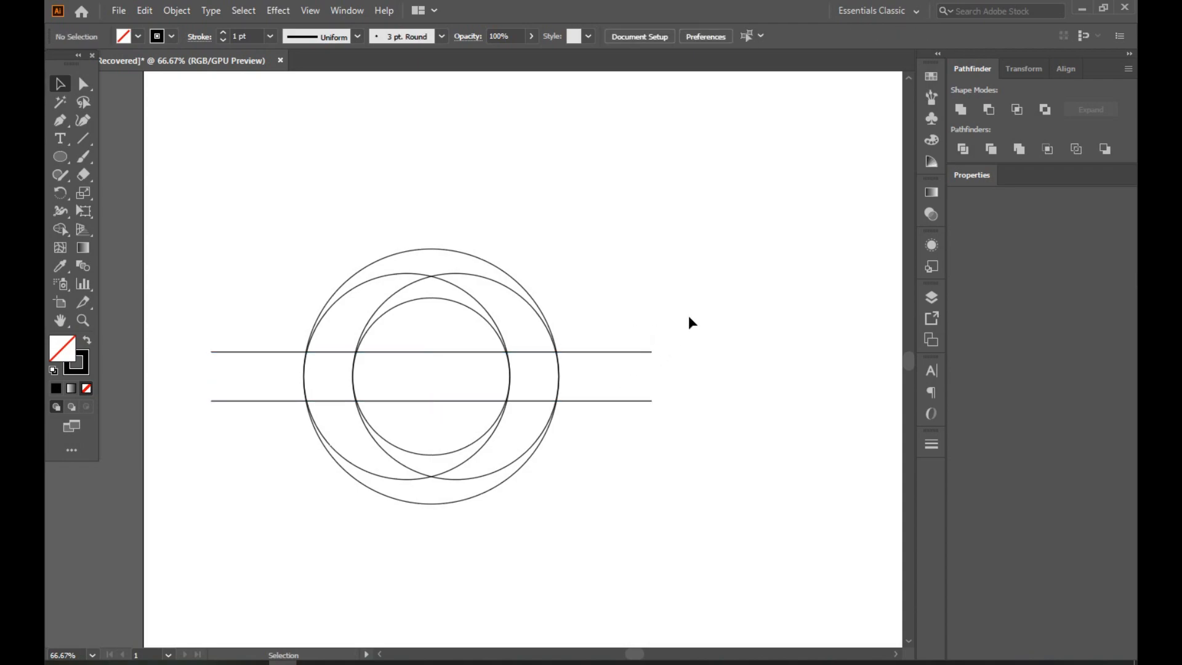
# Paste the lines in place, move the copy upward as a third line, and select everything
pyautogui.click(145, 9)
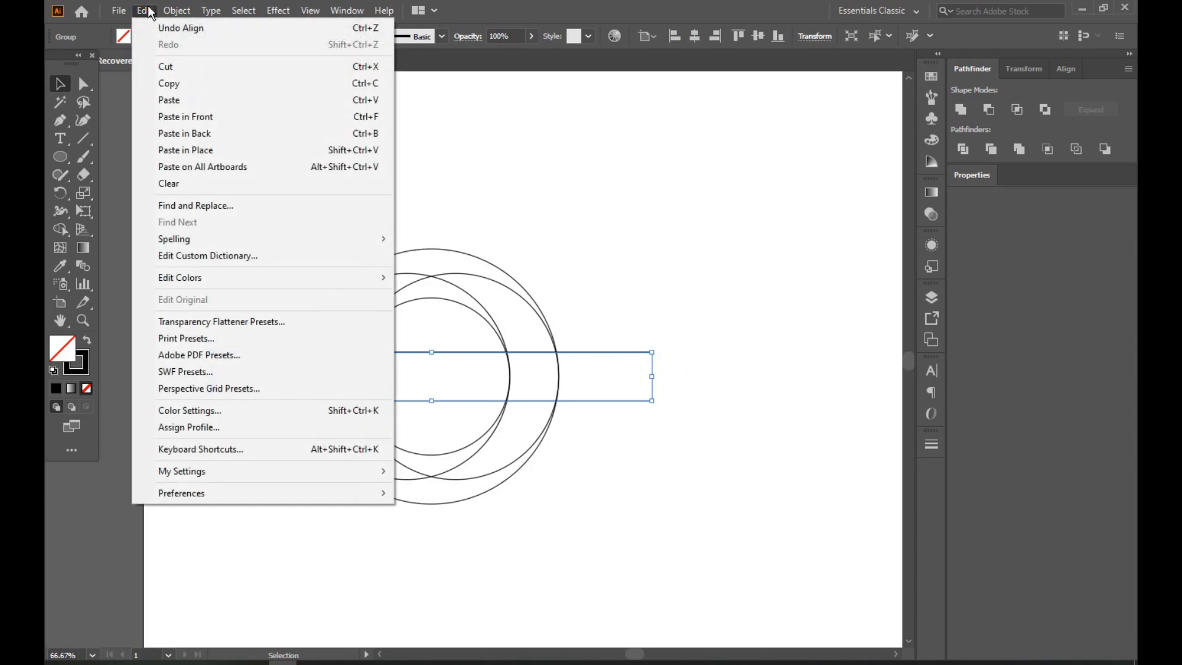
pyautogui.moveTo(153, 22)
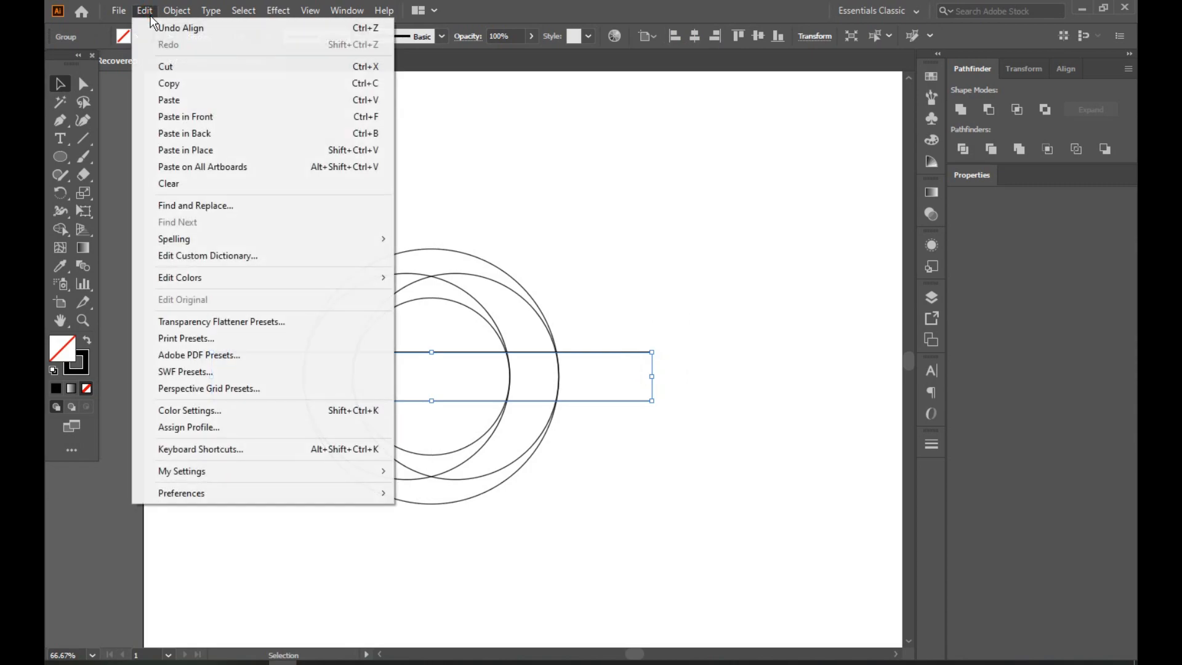
pyautogui.moveTo(184, 154)
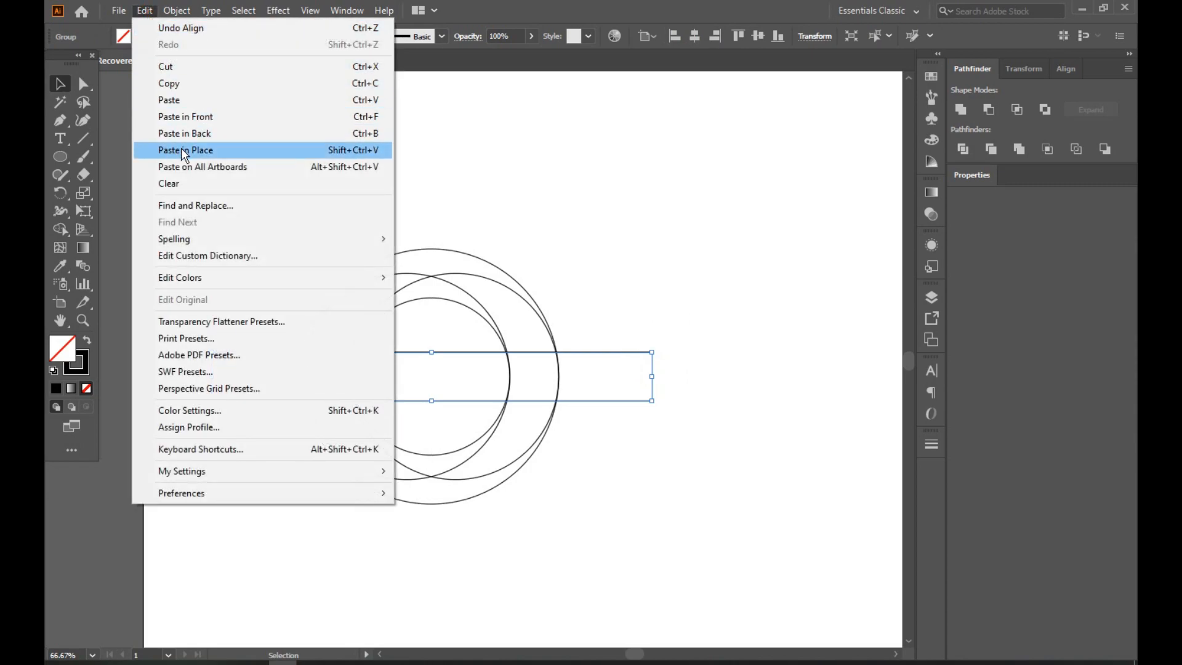
pyautogui.click(185, 150)
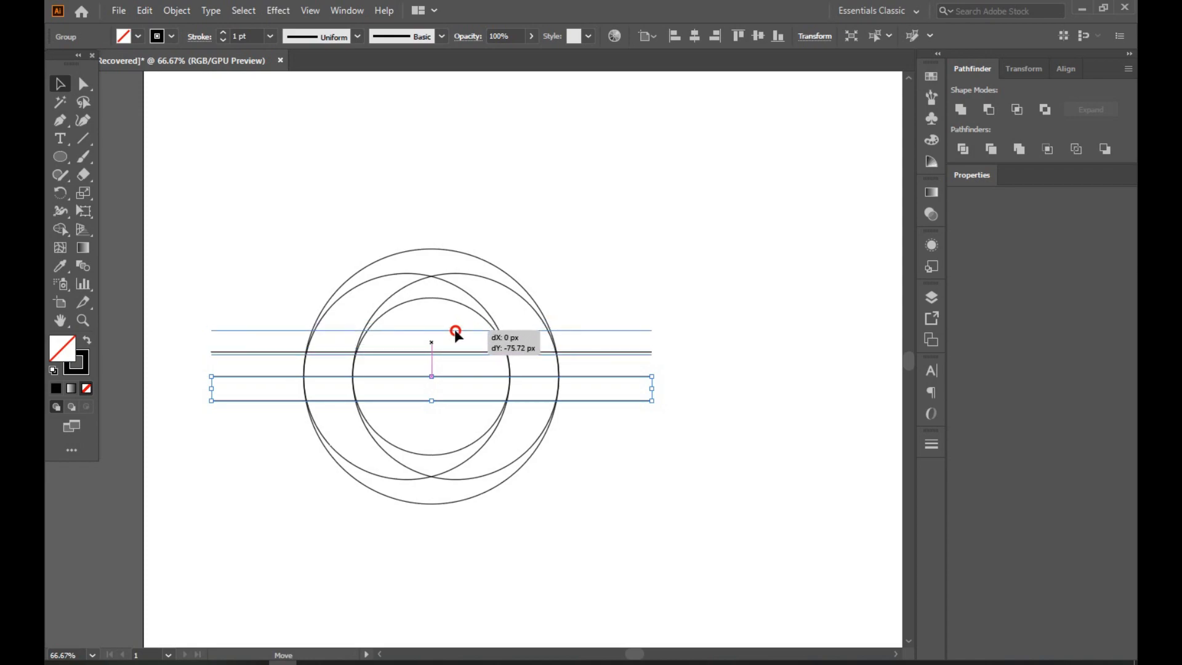
pyautogui.moveTo(431, 388); pyautogui.dragTo(431, 337)
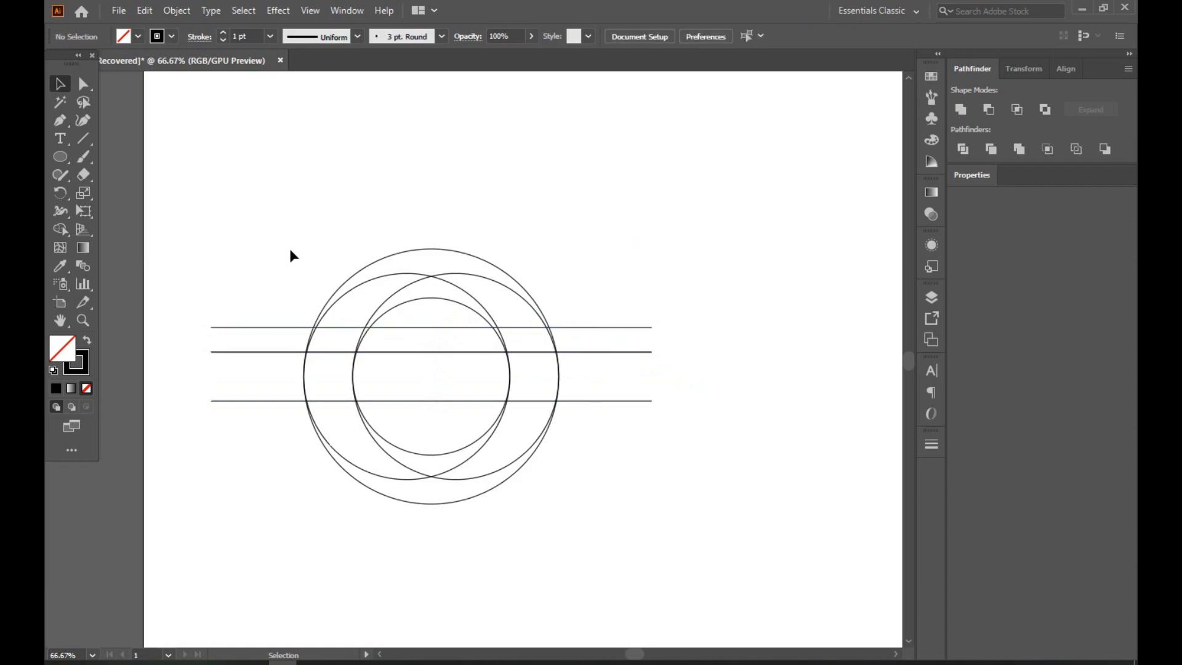
pyautogui.press('ctrl+a')
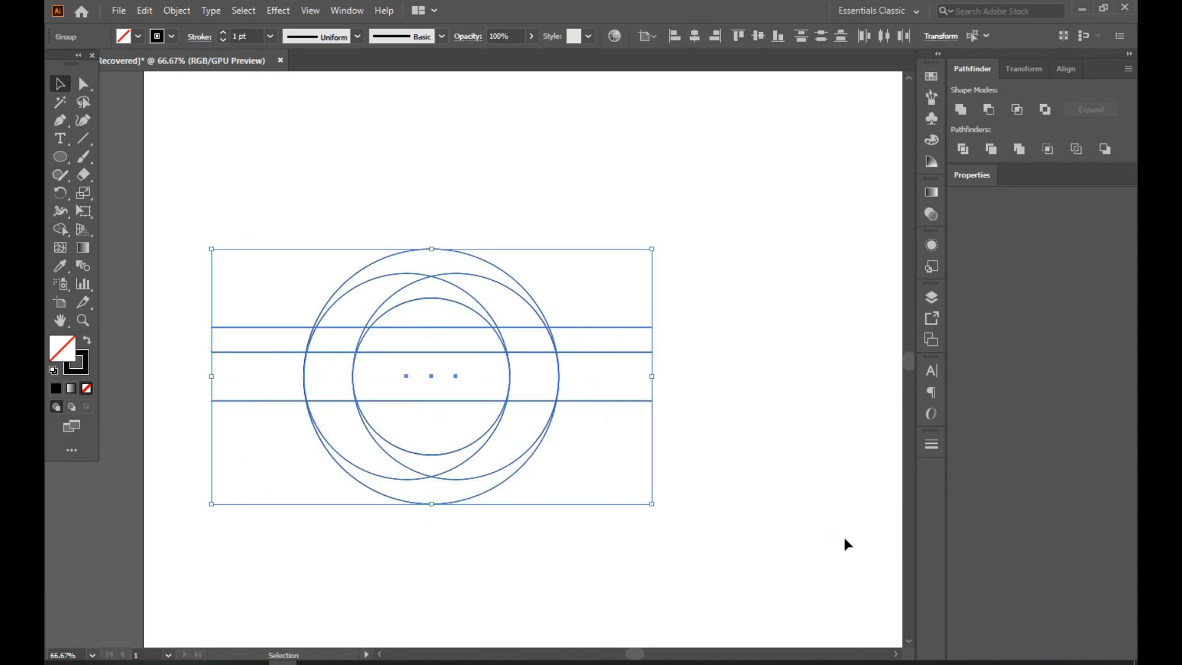
# Merge the crossbar and lower crescent regions into one black shape with the Shape Builder
pyautogui.click(59, 229)
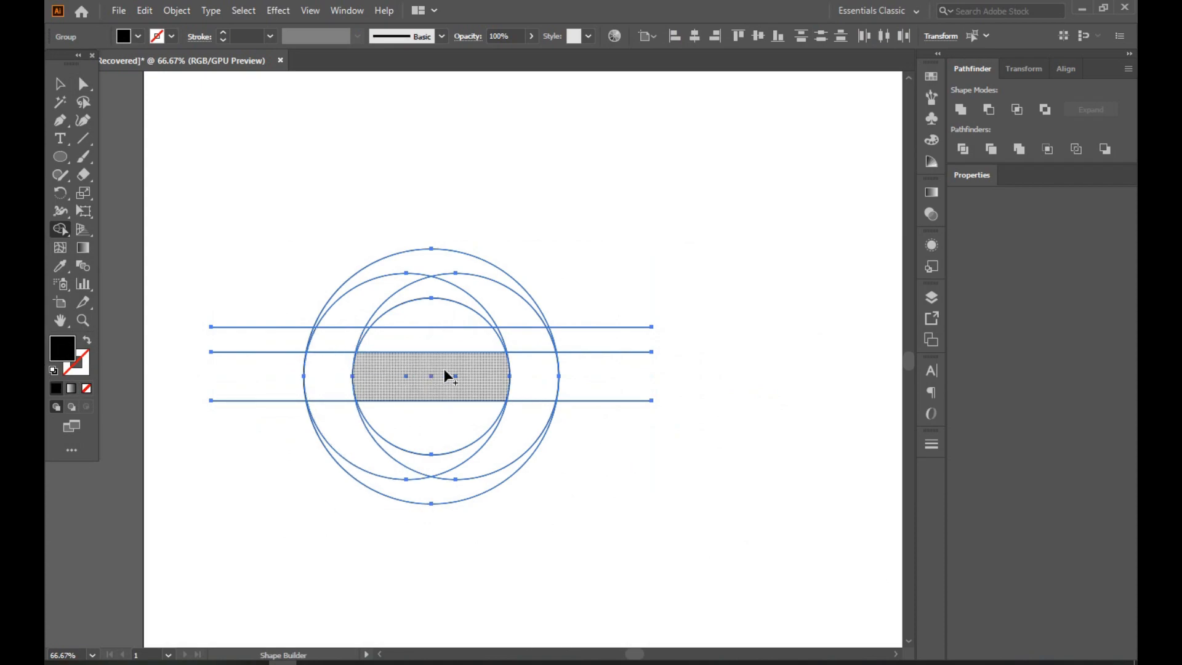
pyautogui.moveTo(433, 377)
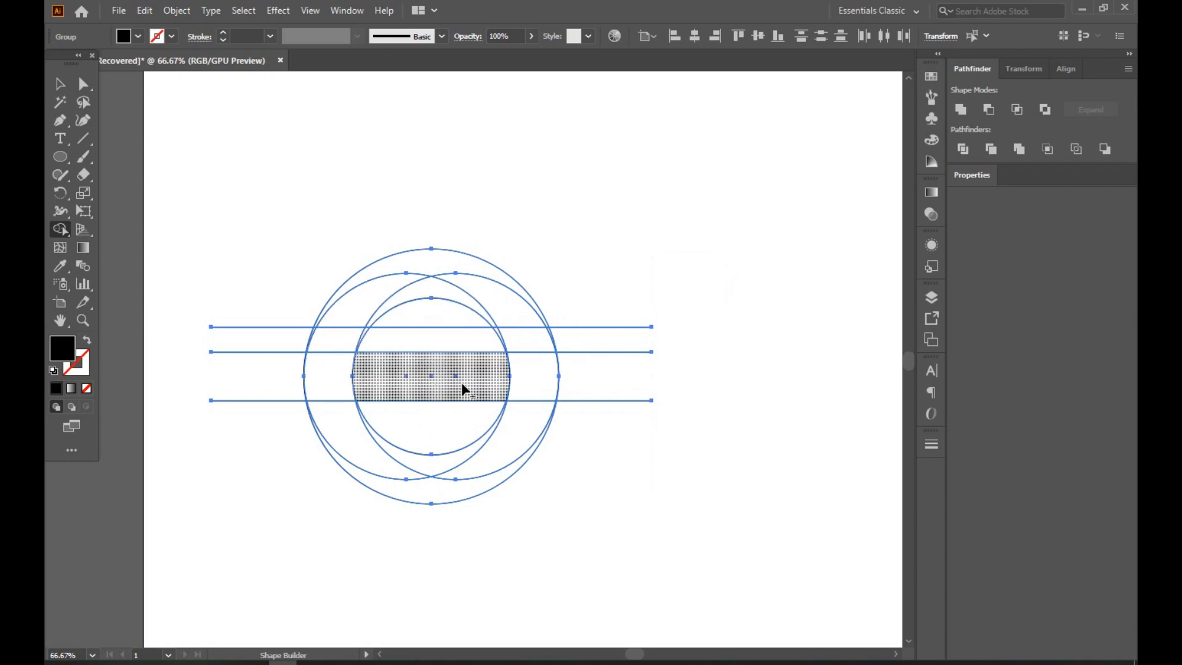
pyautogui.moveTo(459, 377); pyautogui.dragTo(351, 430)
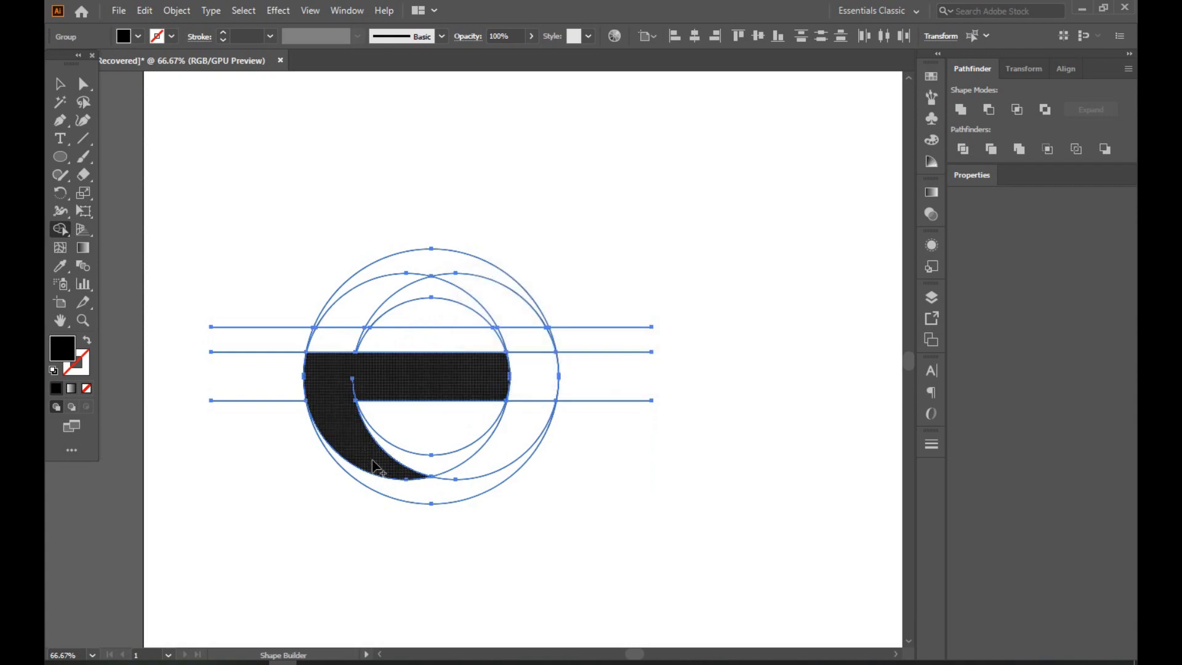
pyautogui.moveTo(359, 448)
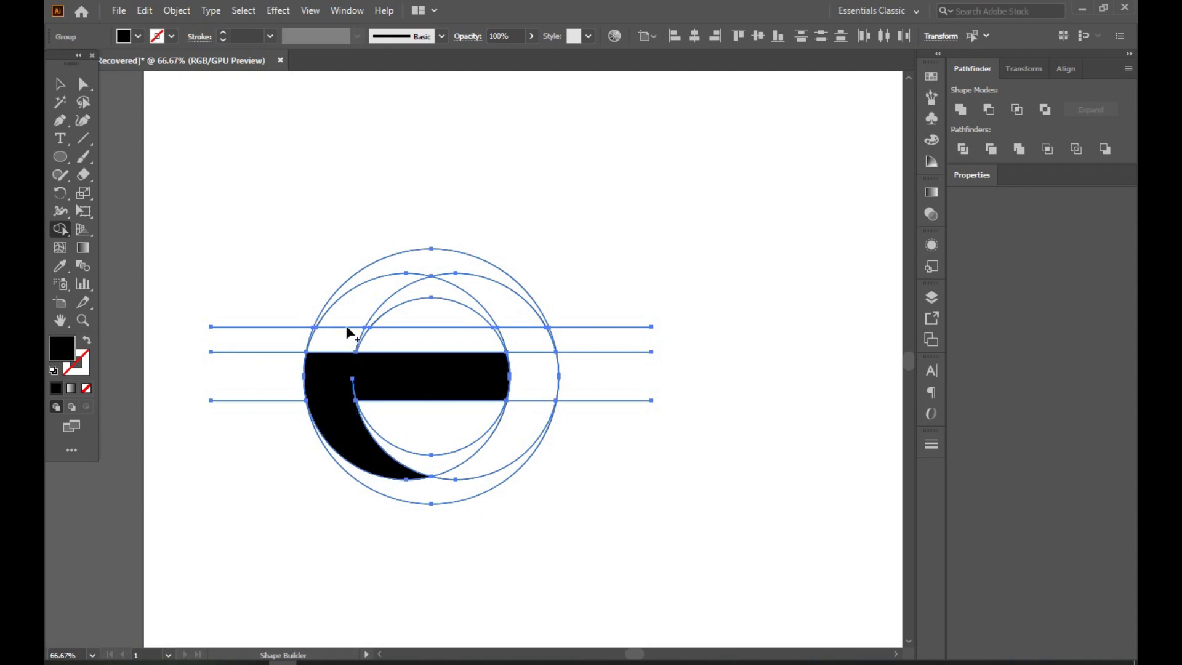
pyautogui.moveTo(349, 330)
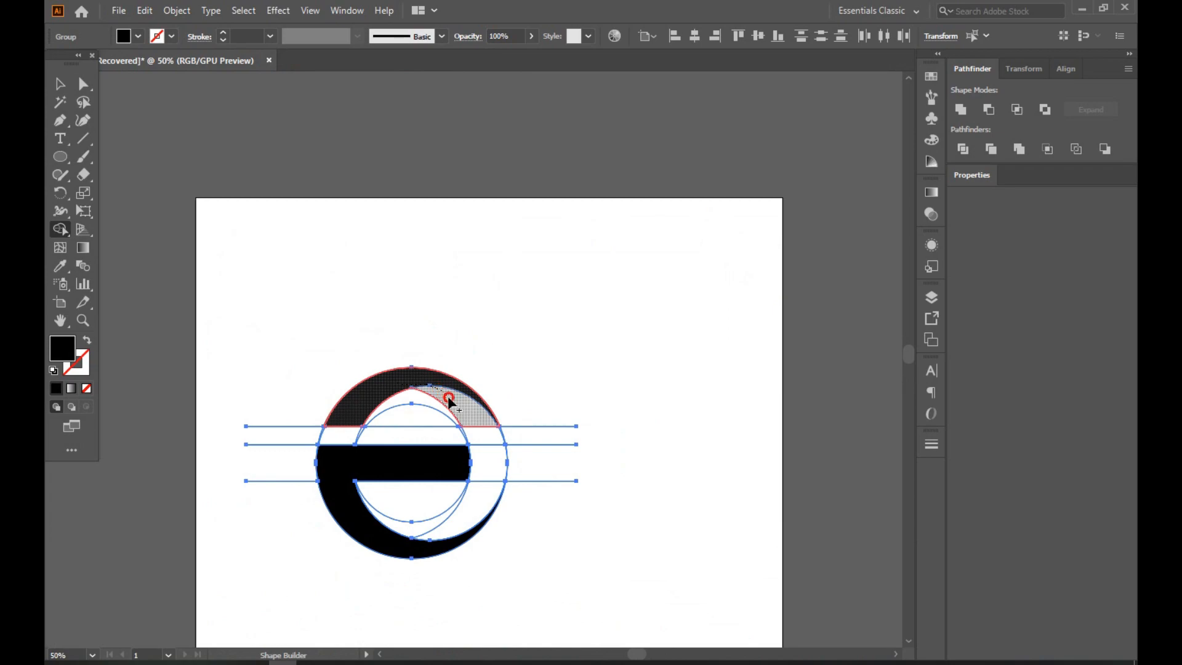
# Merge the upper arc and ring sections with the crossbar into one solid e form
pyautogui.click(451, 402)
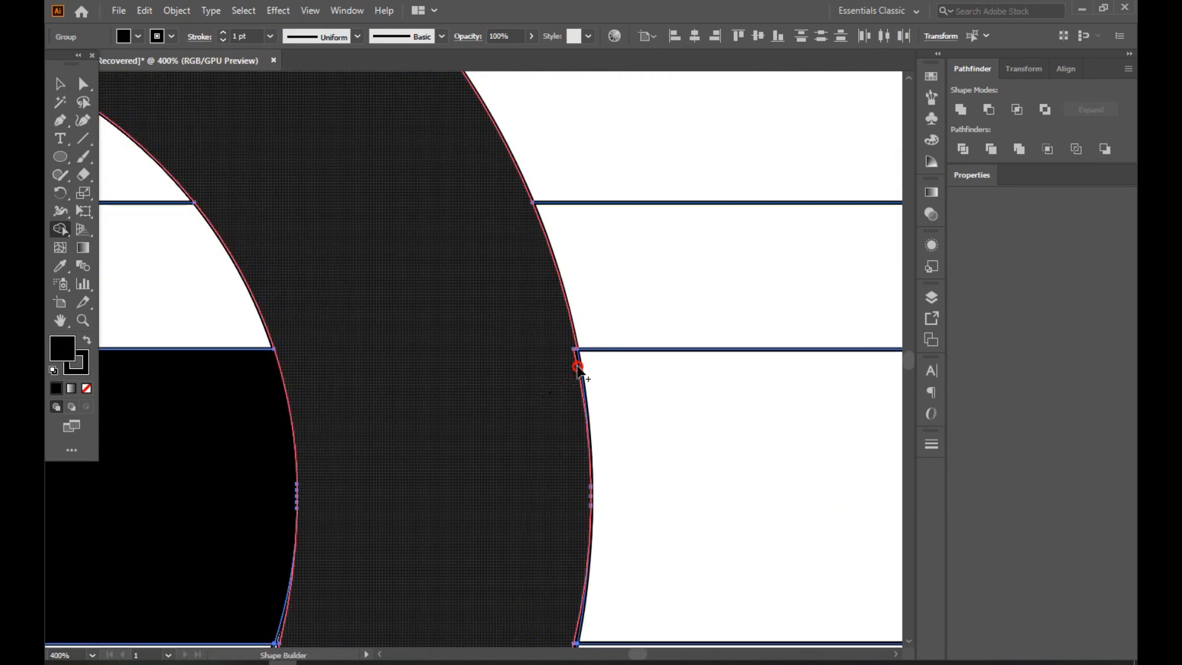
pyautogui.click(579, 367)
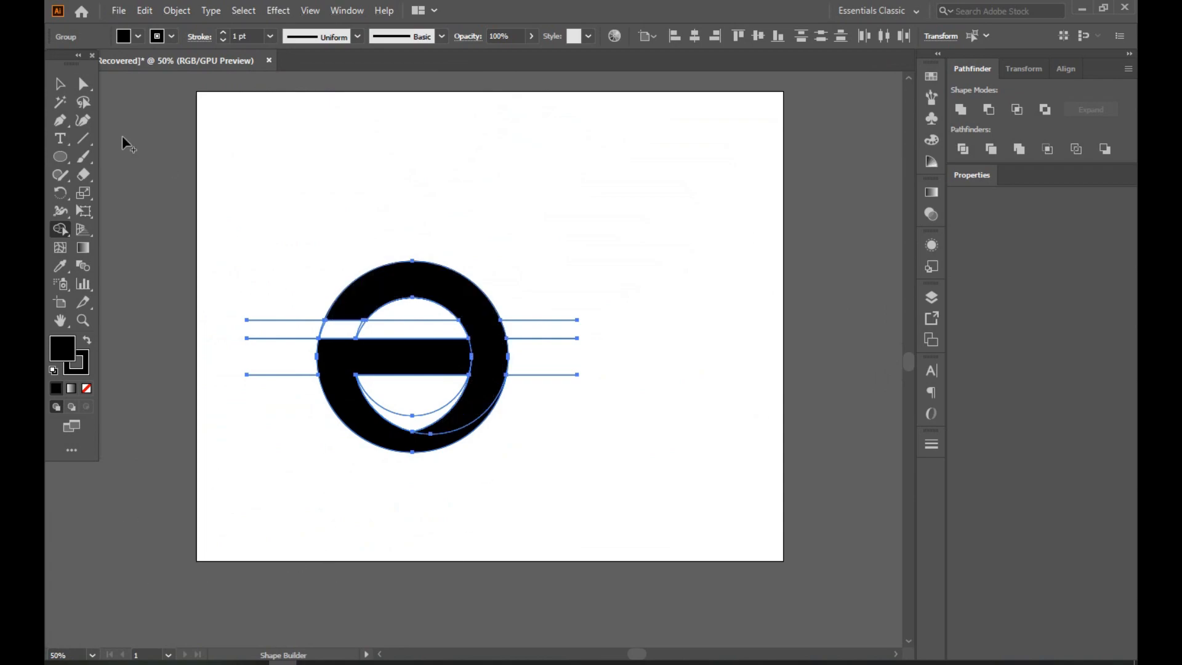
pyautogui.click(57, 83)
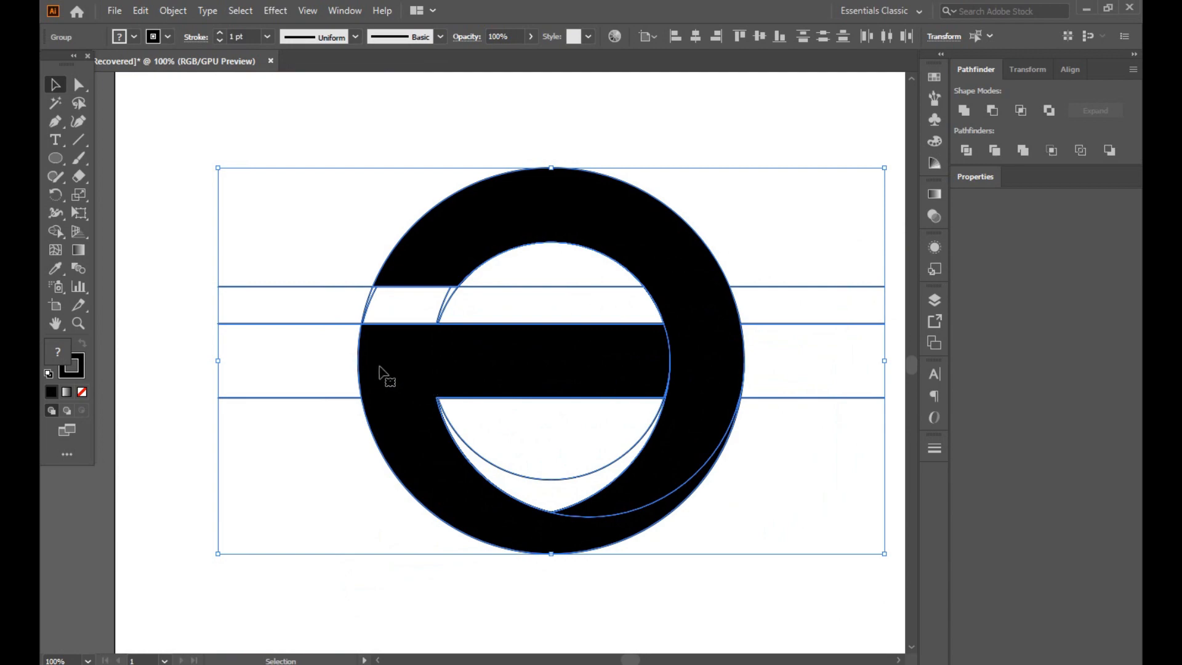
# Ungroup the merged shape from its guides and move the e onto the page
pyautogui.rightClick(382, 376)
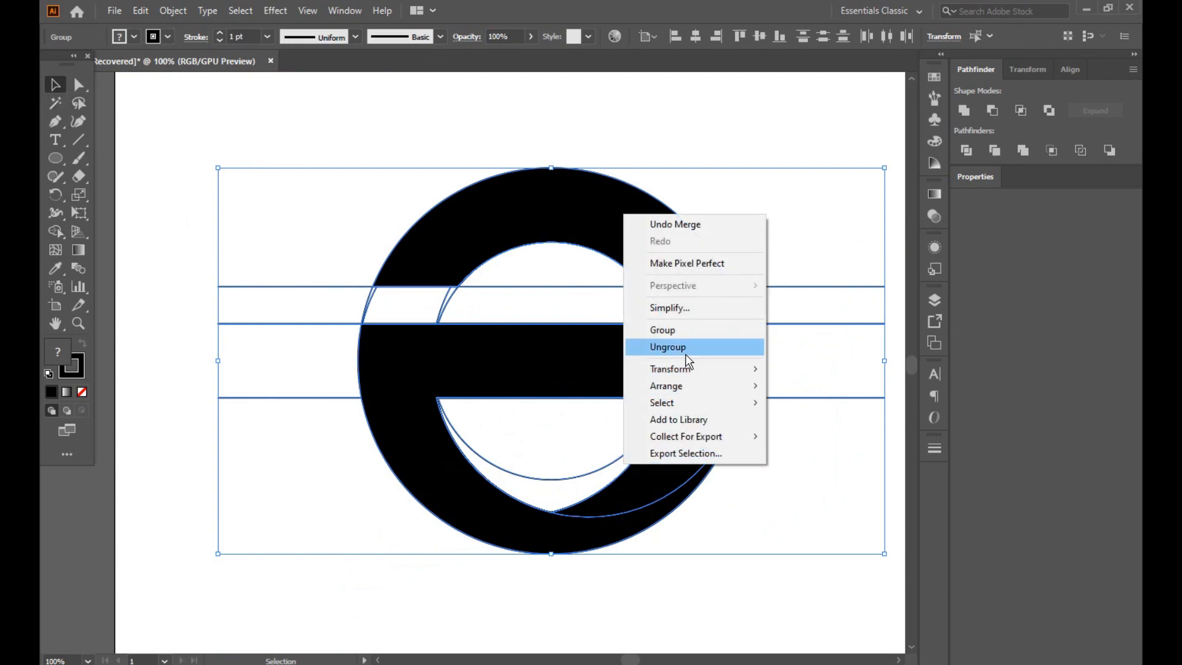
pyautogui.click(667, 347)
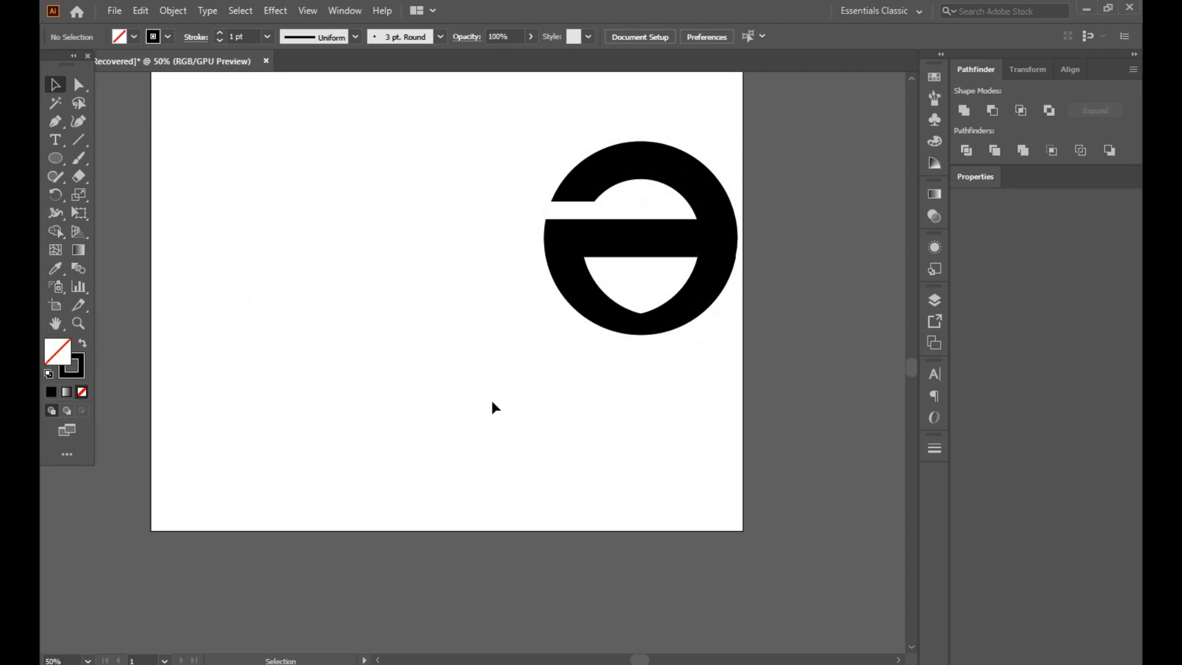
pyautogui.moveTo(640, 238); pyautogui.dragTo(493, 327)
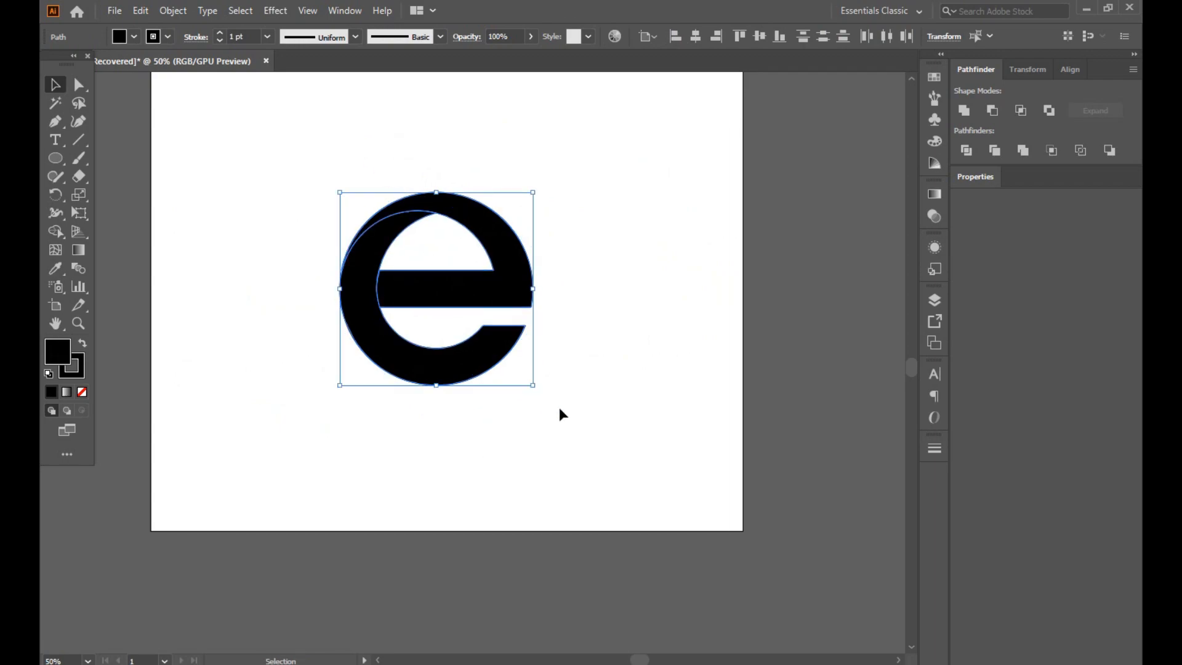
pyautogui.moveTo(435, 367)
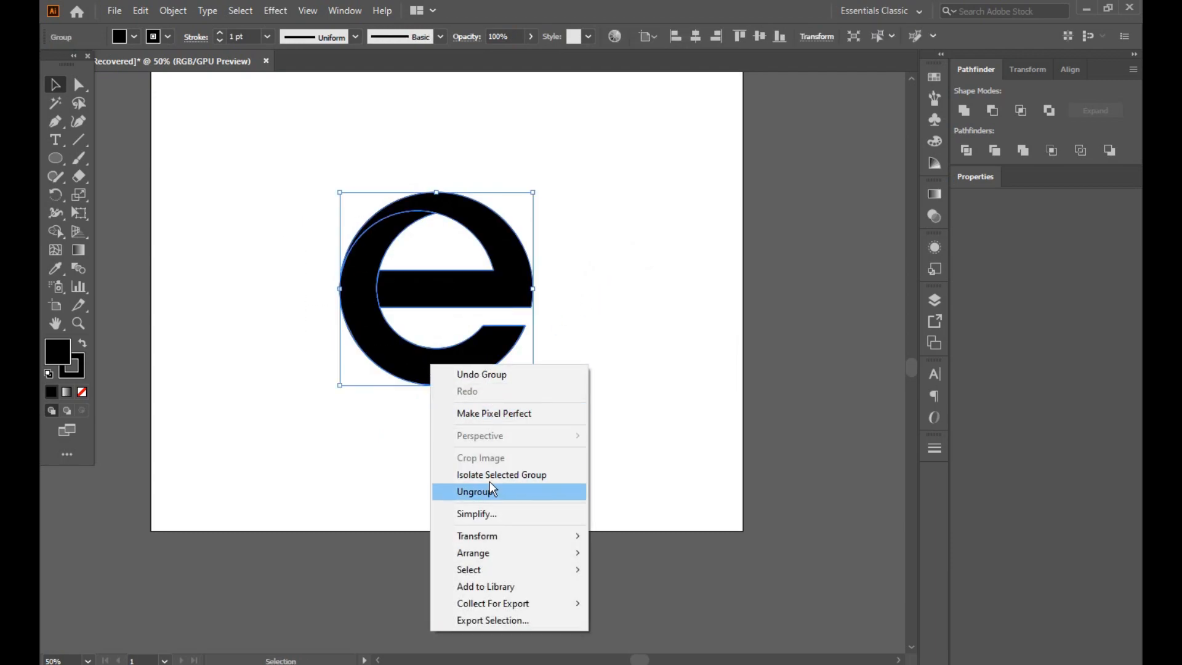
pyautogui.moveTo(477, 537)
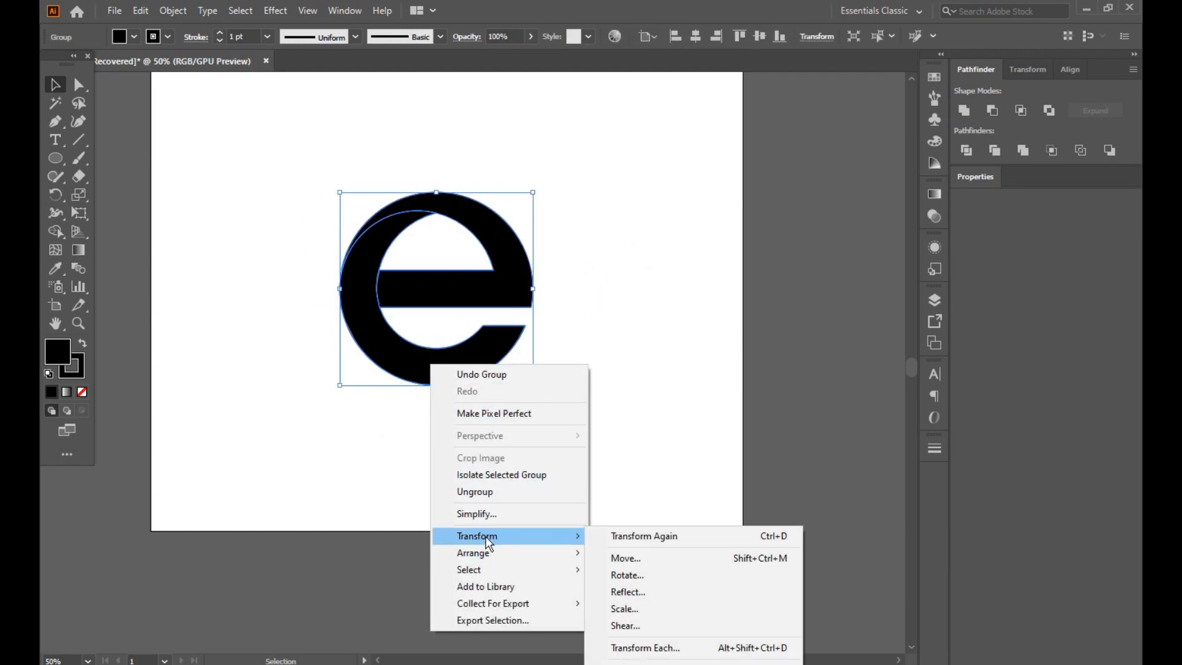
# Reflect a copy of the e, slide it left to overlap the original, and select both letters
pyautogui.click(628, 591)
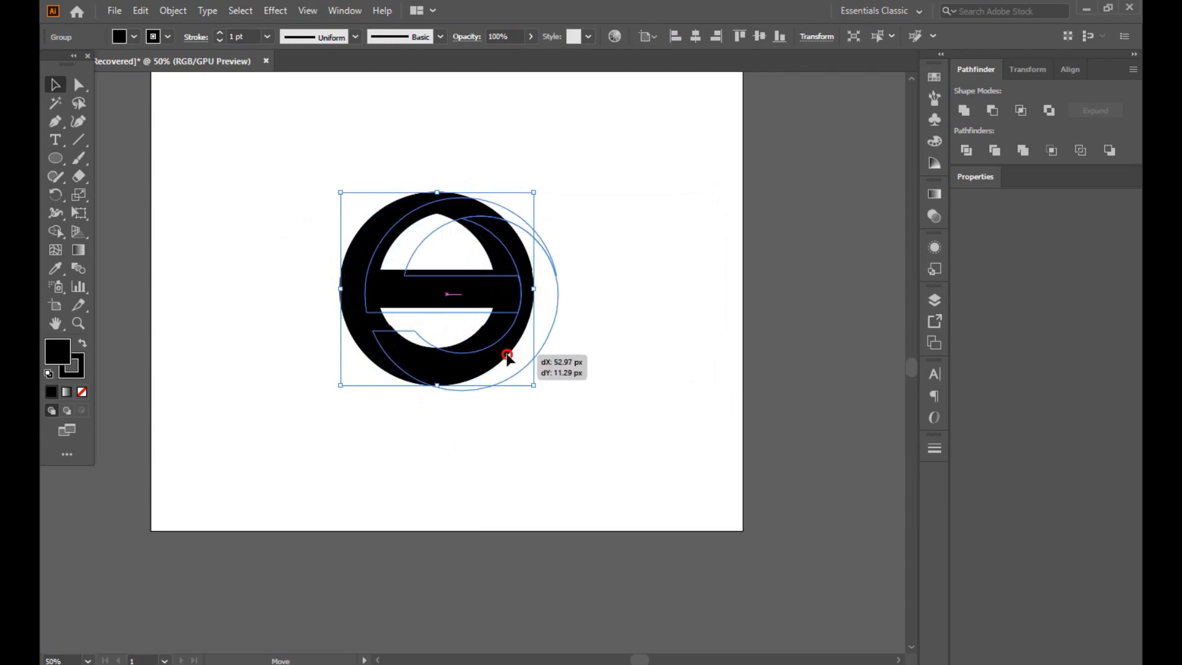
pyautogui.moveTo(504, 355); pyautogui.dragTo(441, 356)
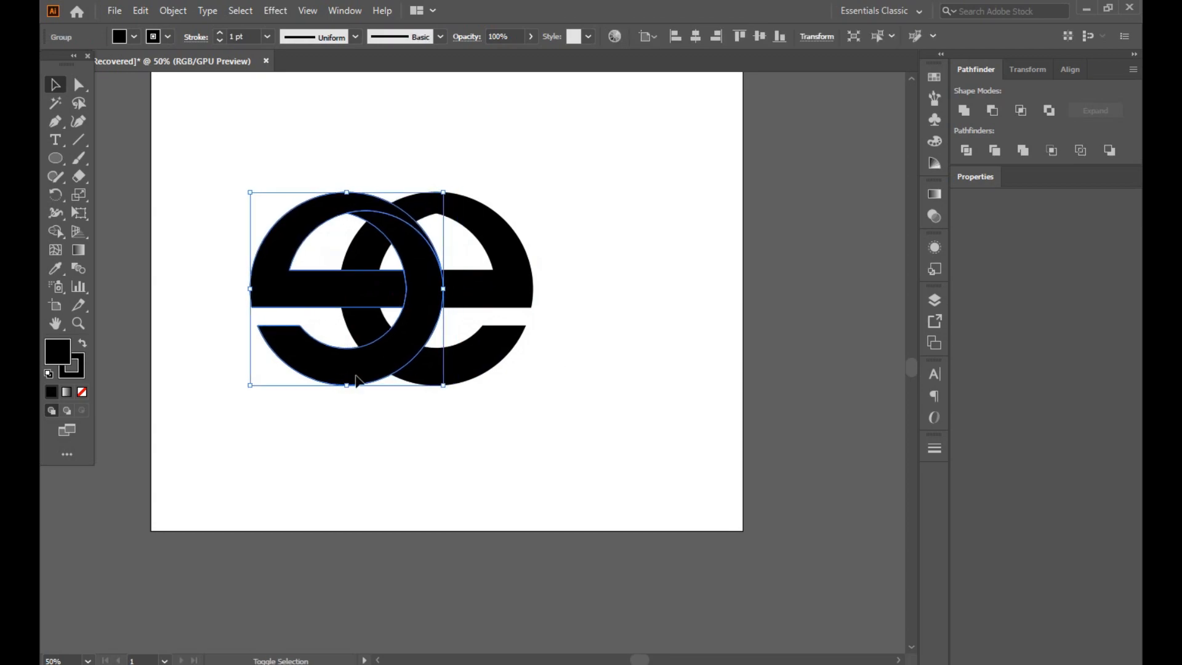
pyautogui.click(547, 244)
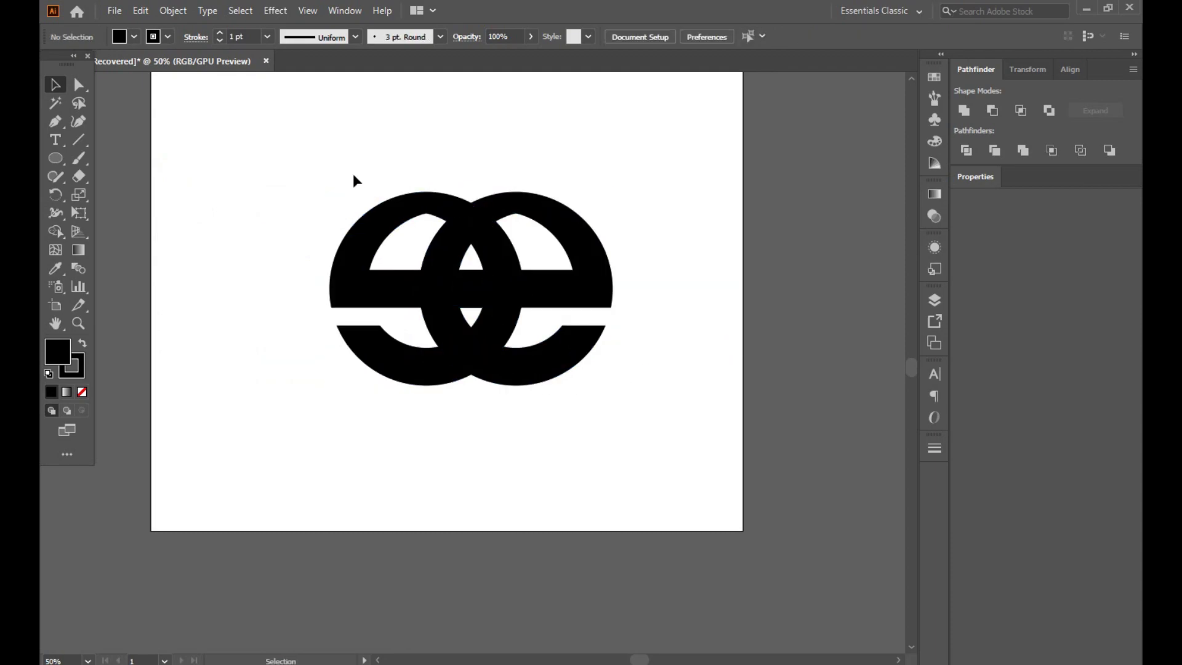
pyautogui.click(398, 243)
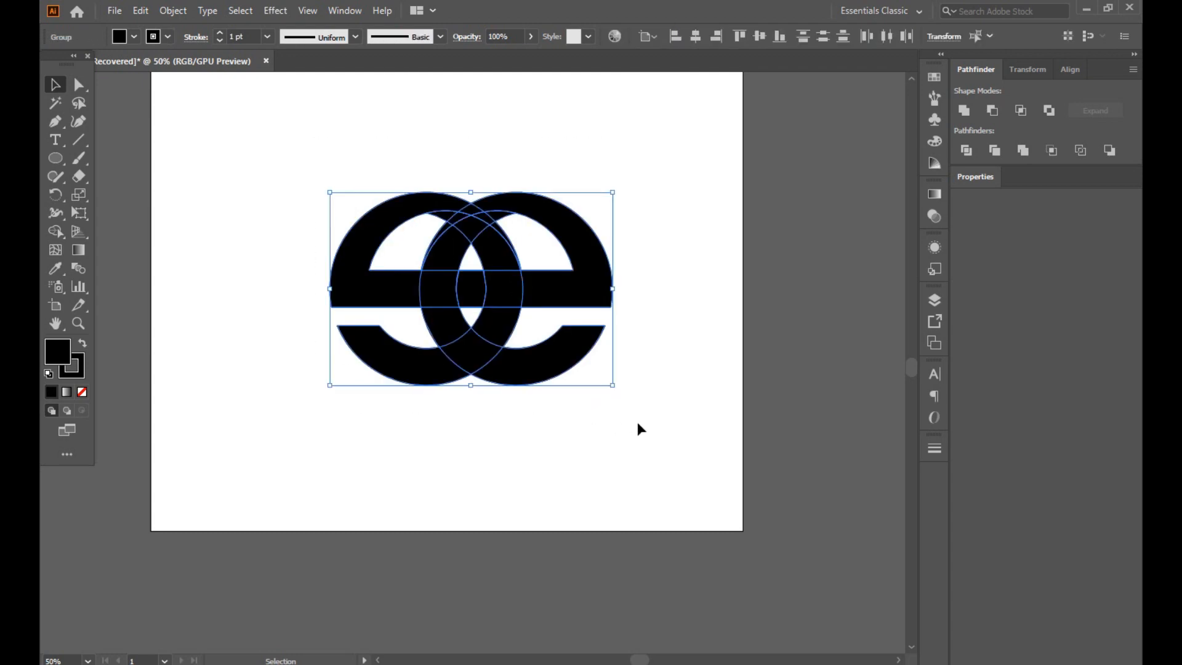
pyautogui.moveTo(579, 352)
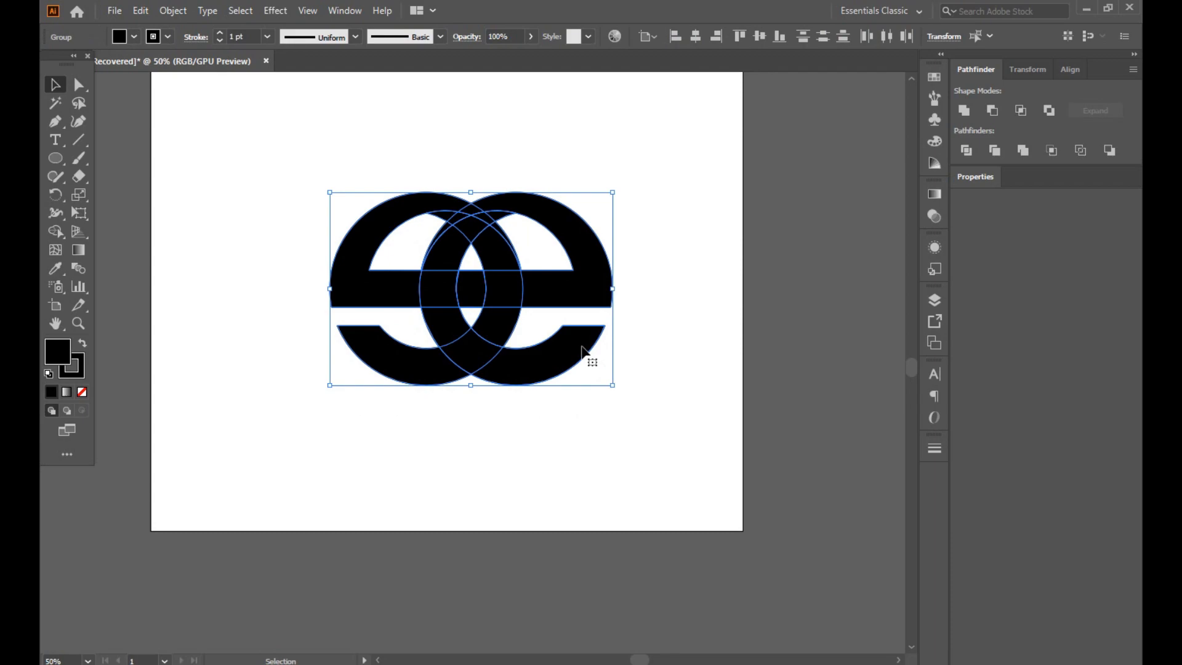
# Merge the overlapping regions so the two e's weave through each other
pyautogui.click(82, 393)
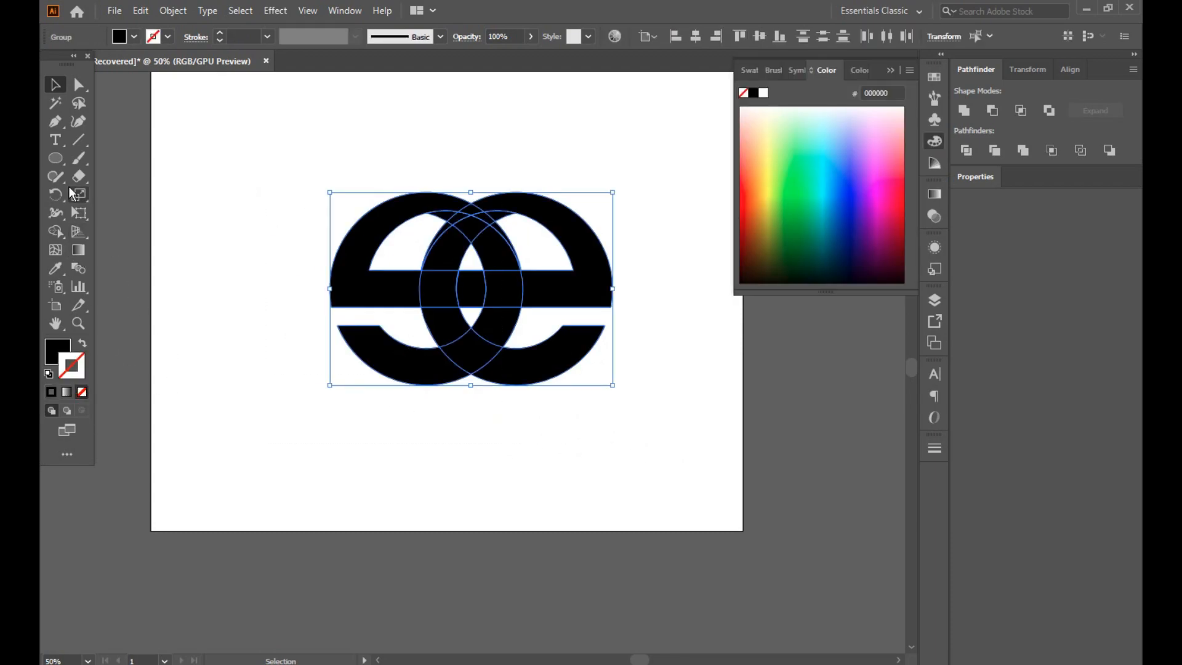
pyautogui.click(54, 231)
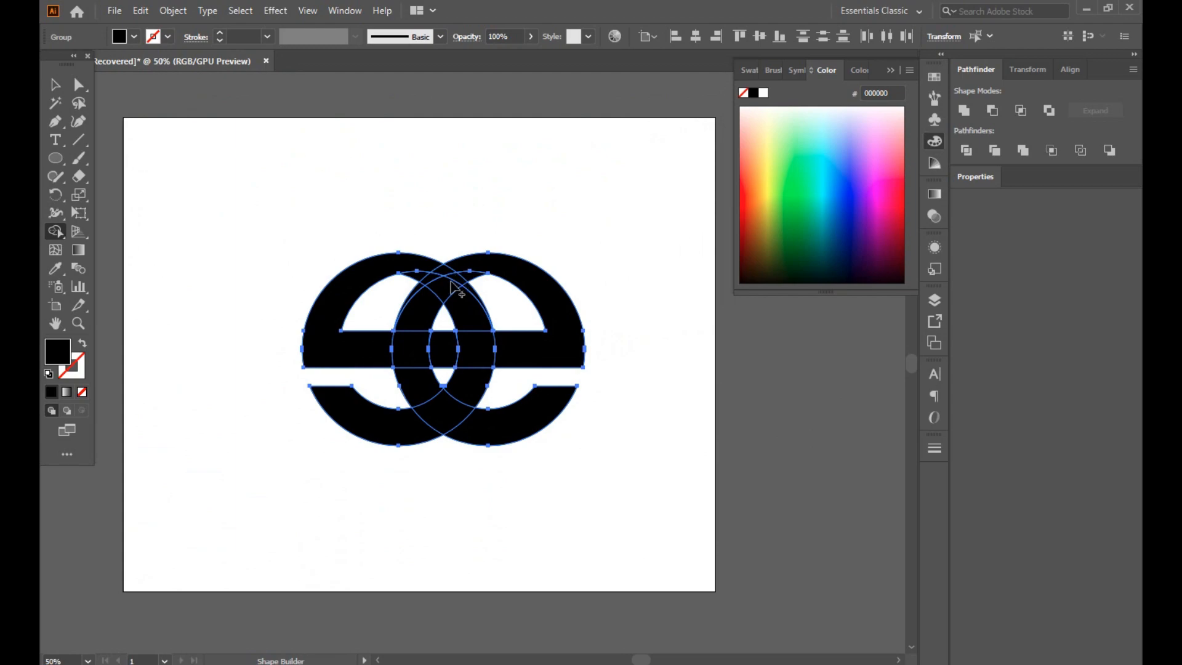
pyautogui.moveTo(426, 311)
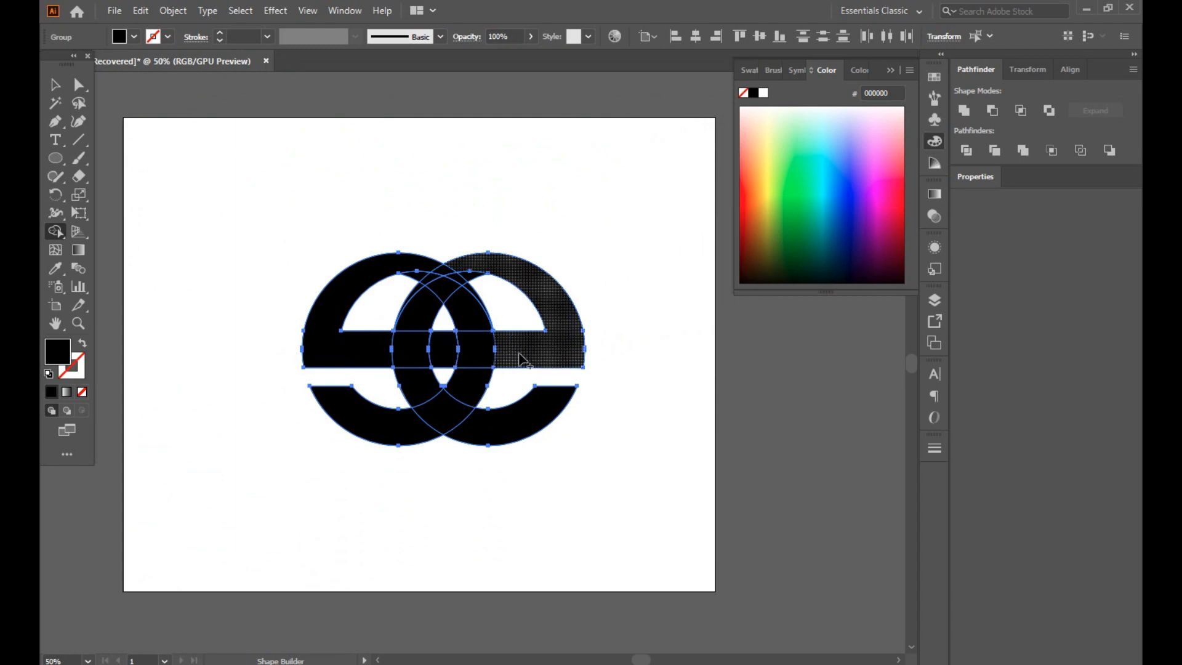
pyautogui.click(535, 325)
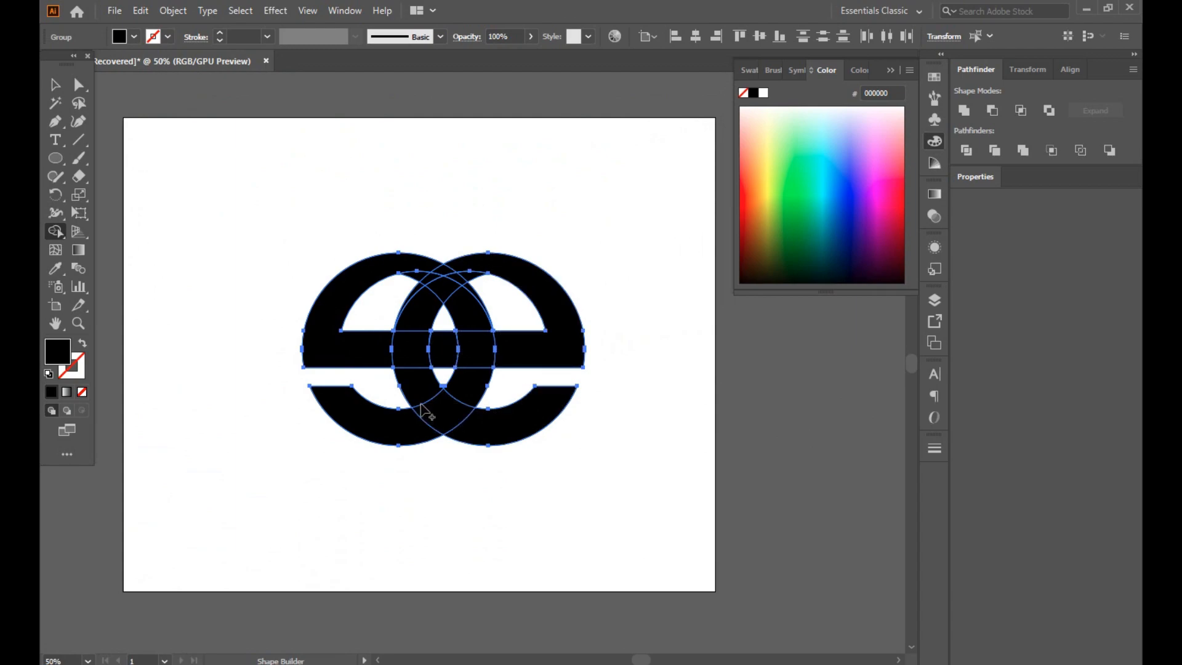
pyautogui.moveTo(463, 394)
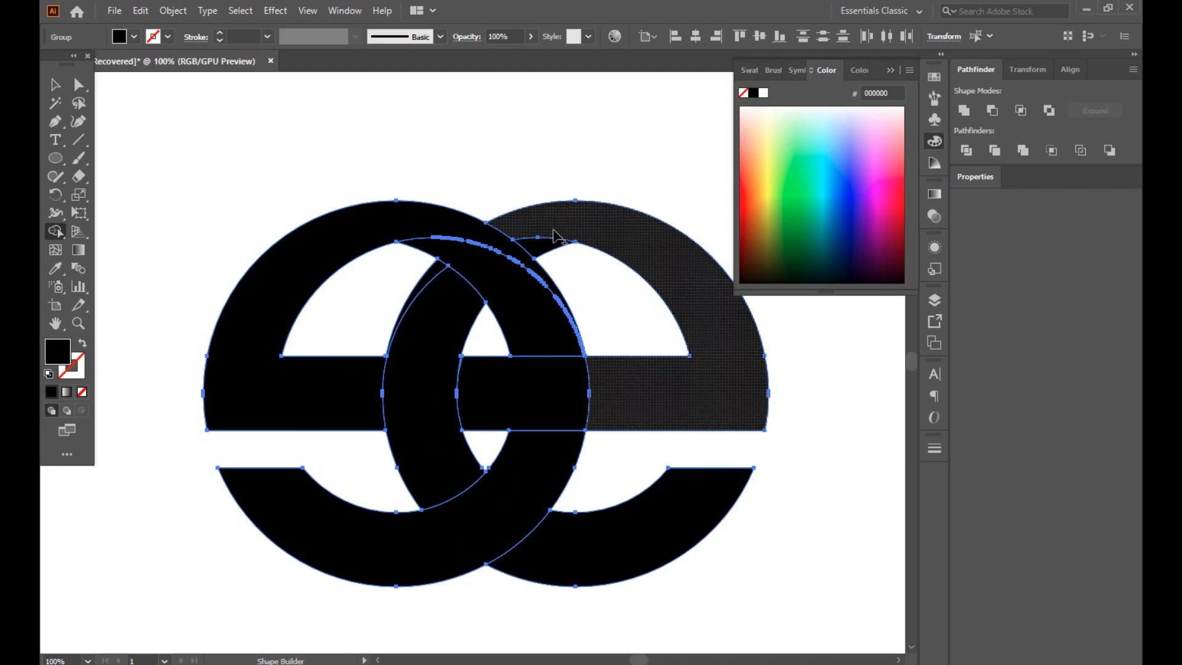
pyautogui.click(554, 237)
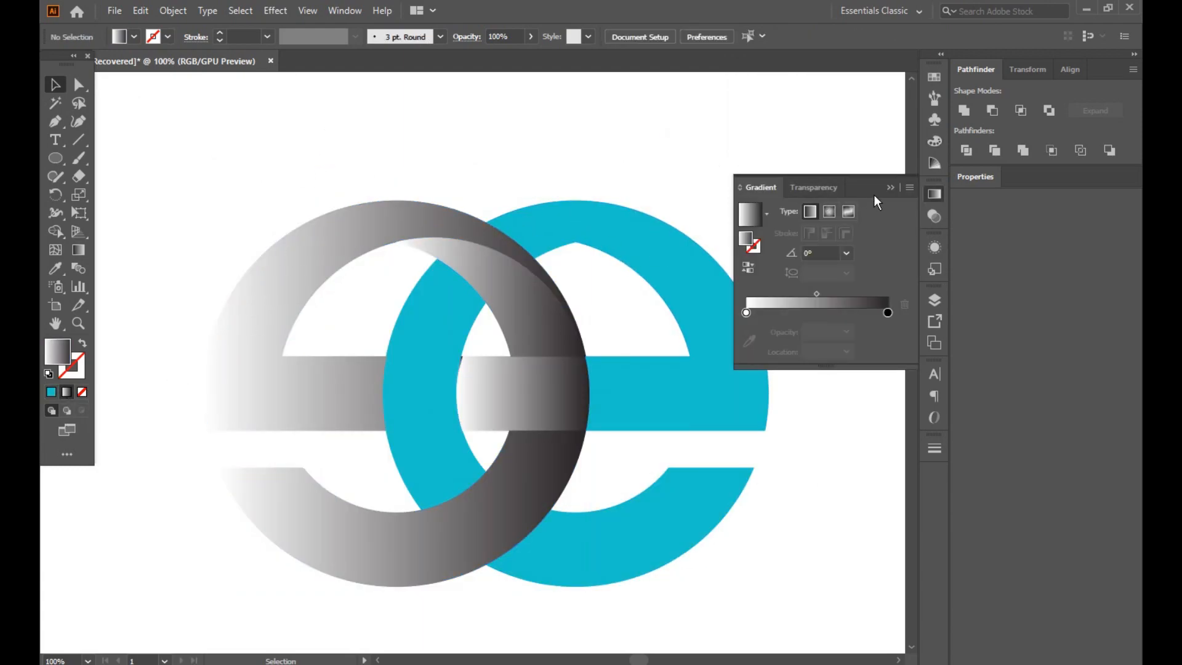
# Give the cyan e the gradient with a cyan start stop and bright blue end stop
pyautogui.click(889, 187)
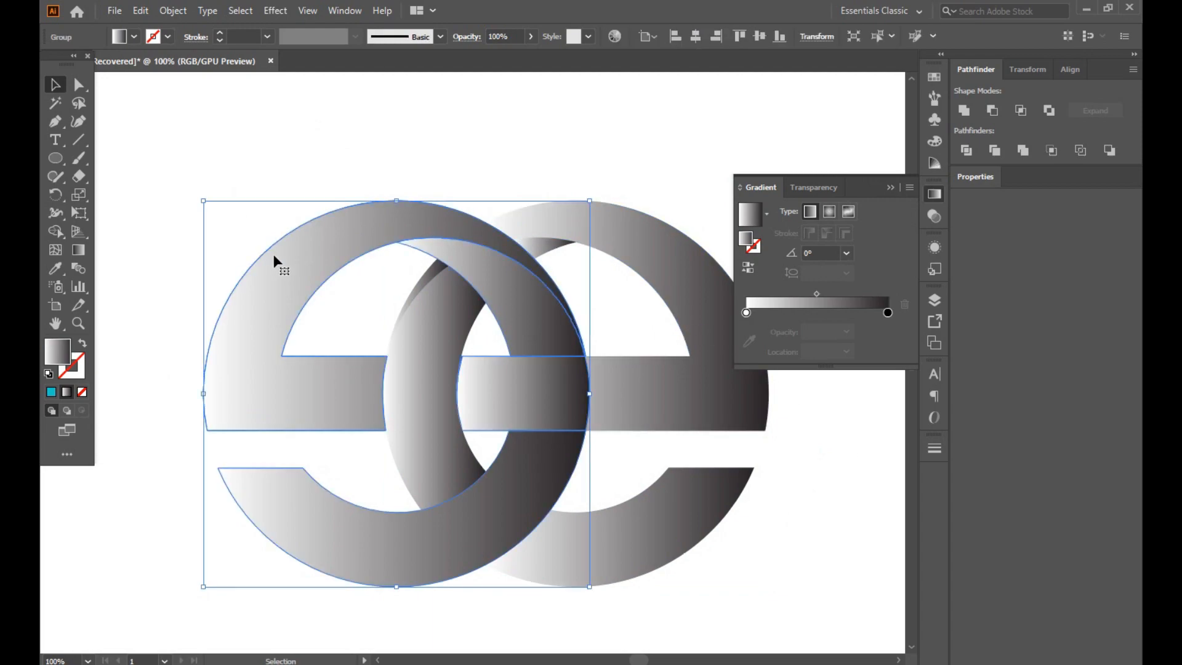
pyautogui.click(745, 313)
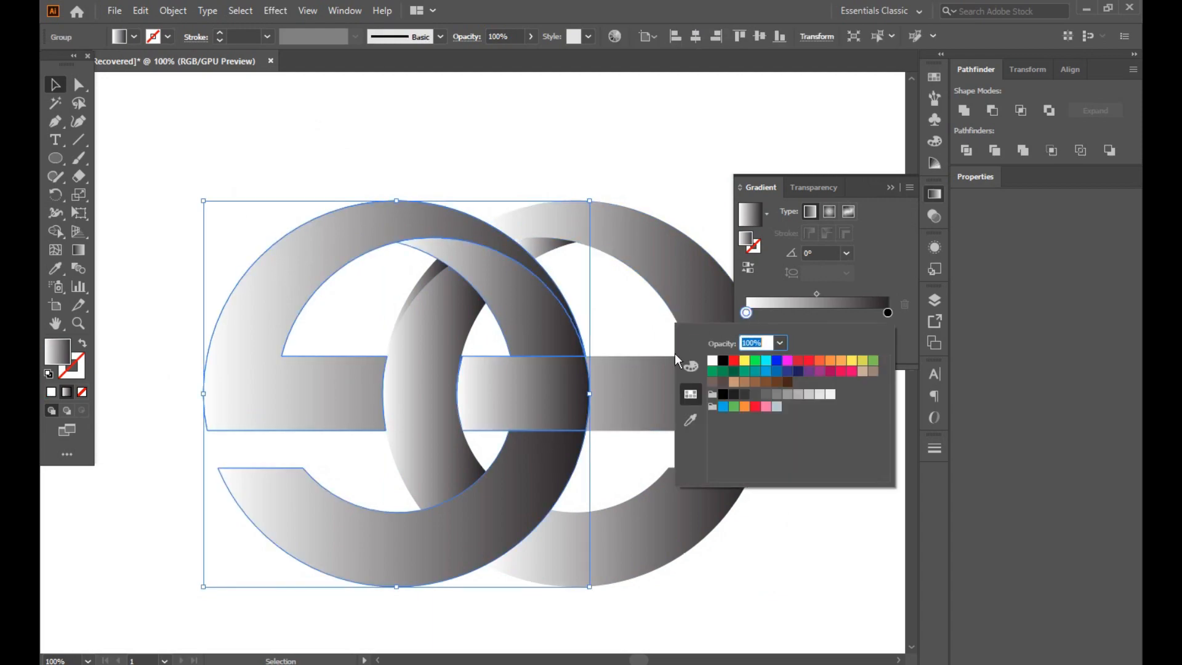
pyautogui.click(766, 359)
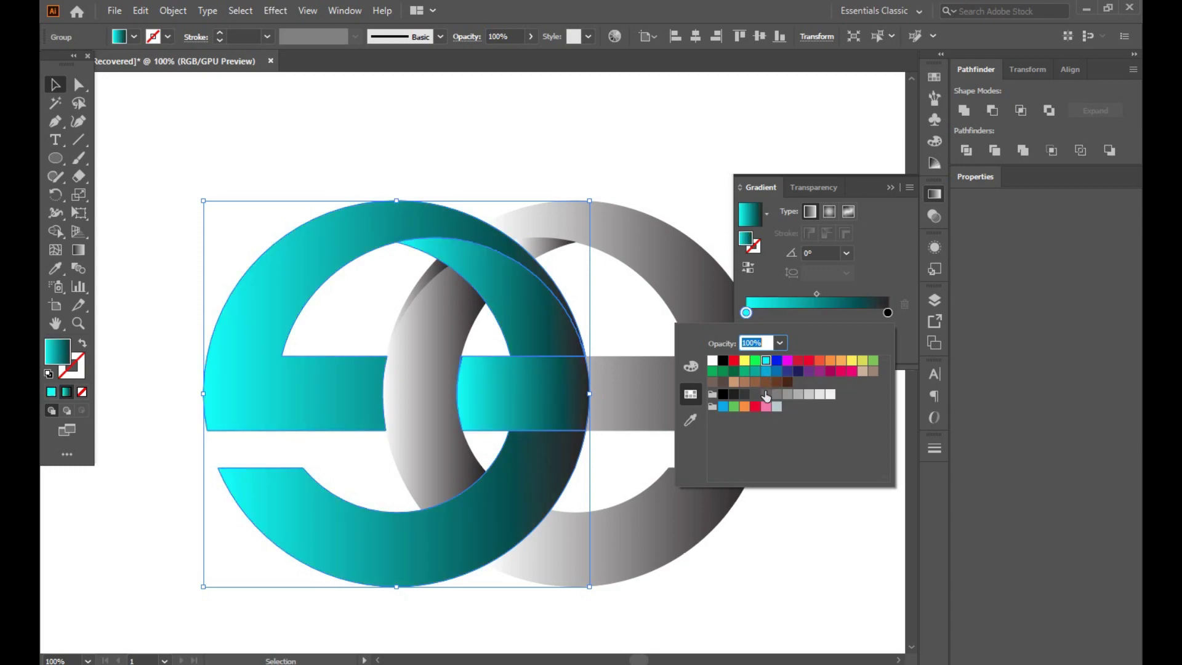
pyautogui.click(886, 313)
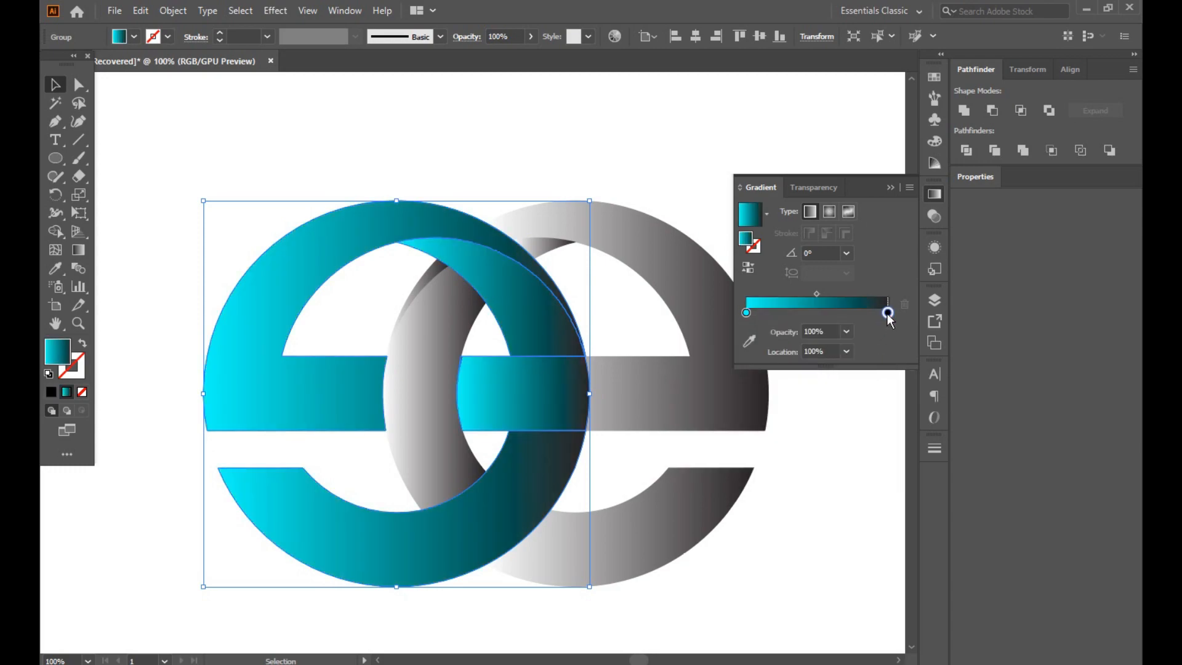
pyautogui.click(773, 360)
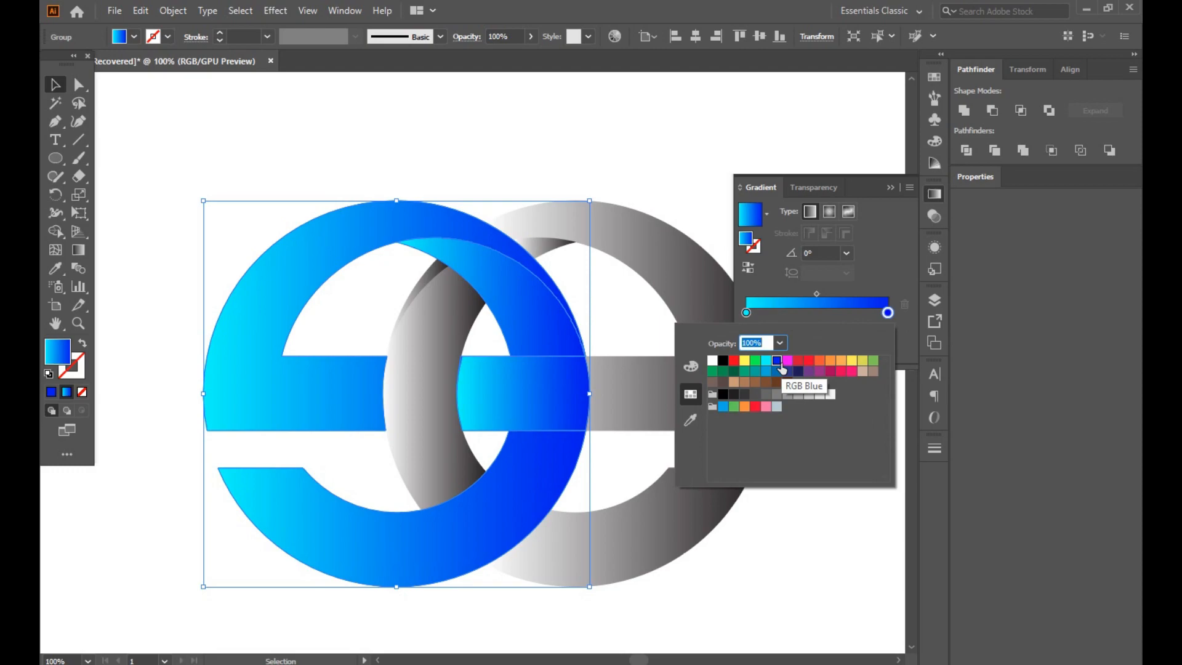
# Try deeper blue, cyan and dark blue end colours, settling on near-black
pyautogui.click(788, 372)
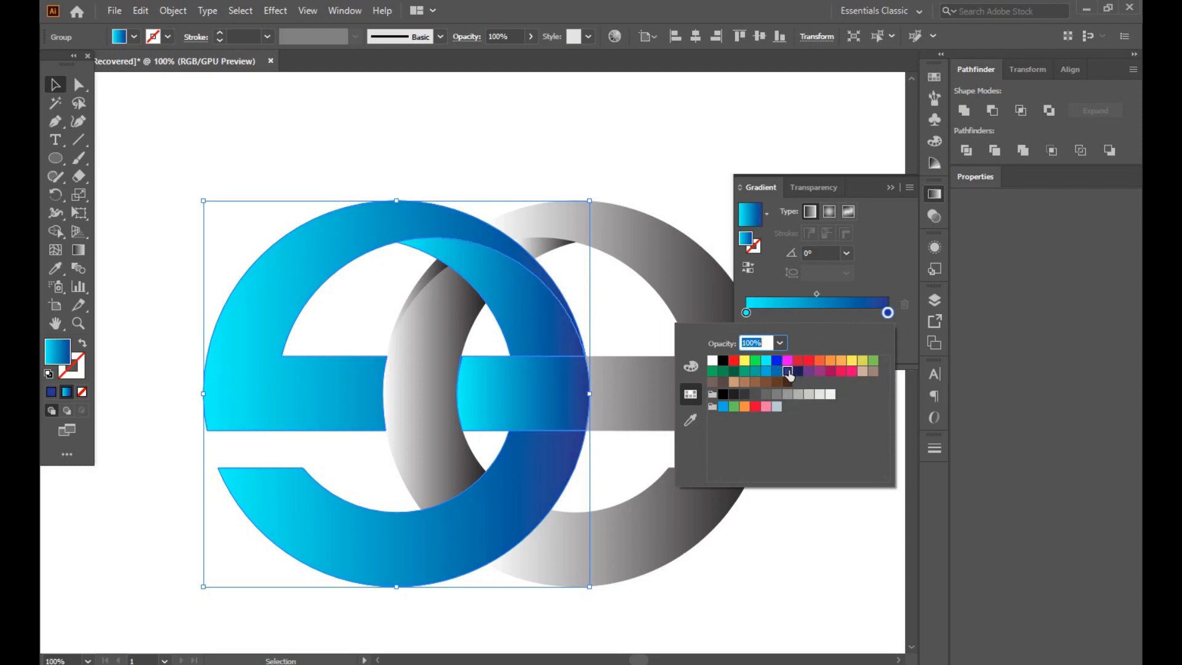
pyautogui.click(765, 371)
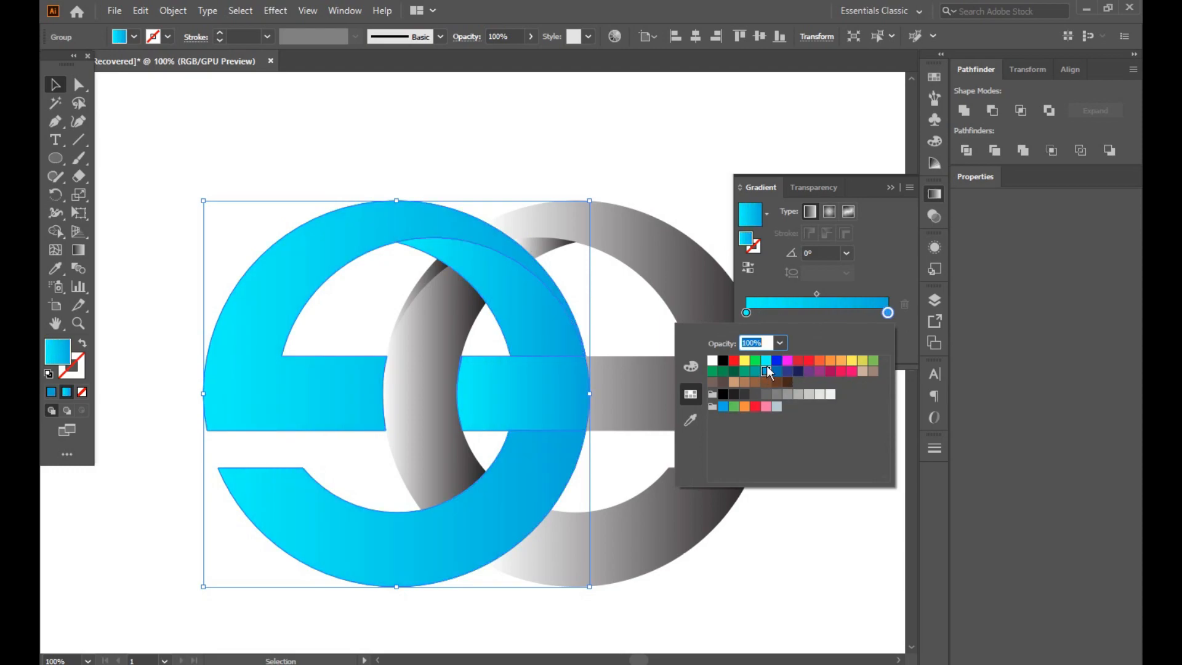
pyautogui.click(798, 370)
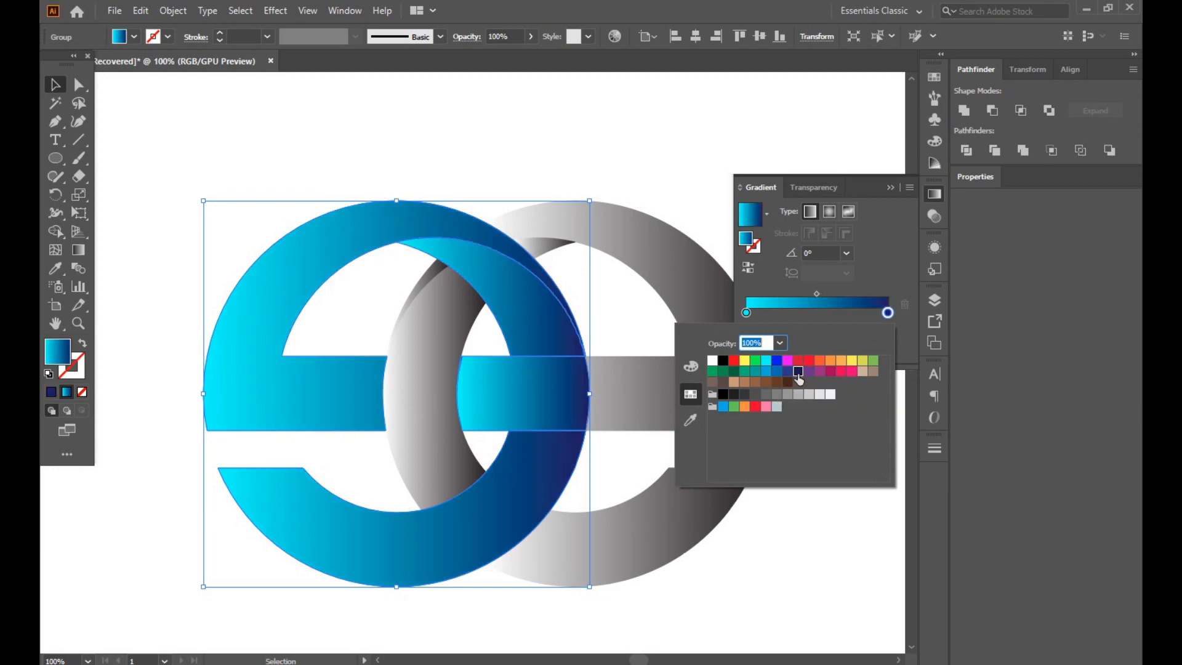
pyautogui.click(733, 394)
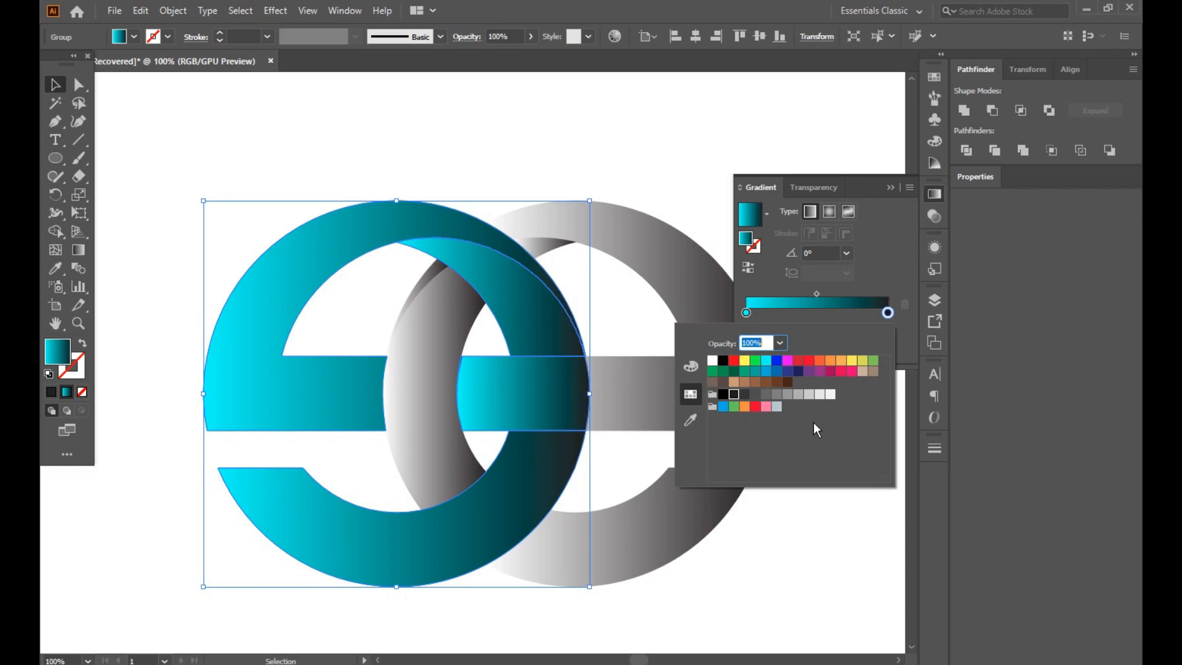
pyautogui.moveTo(690, 394)
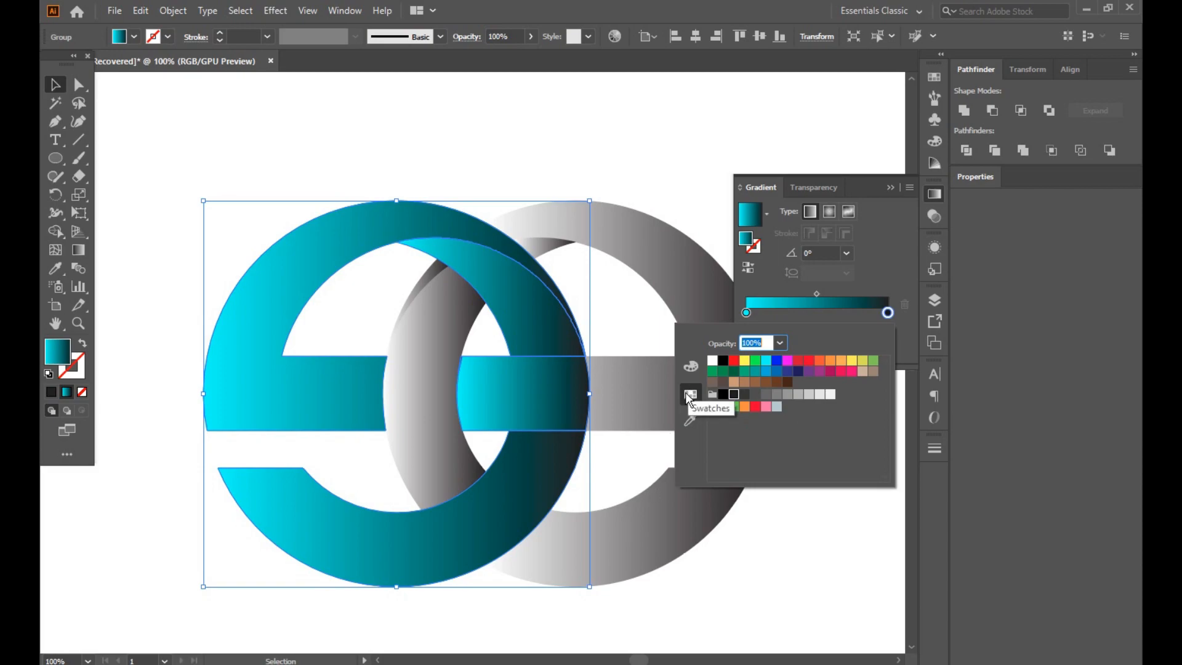
pyautogui.moveTo(843, 331)
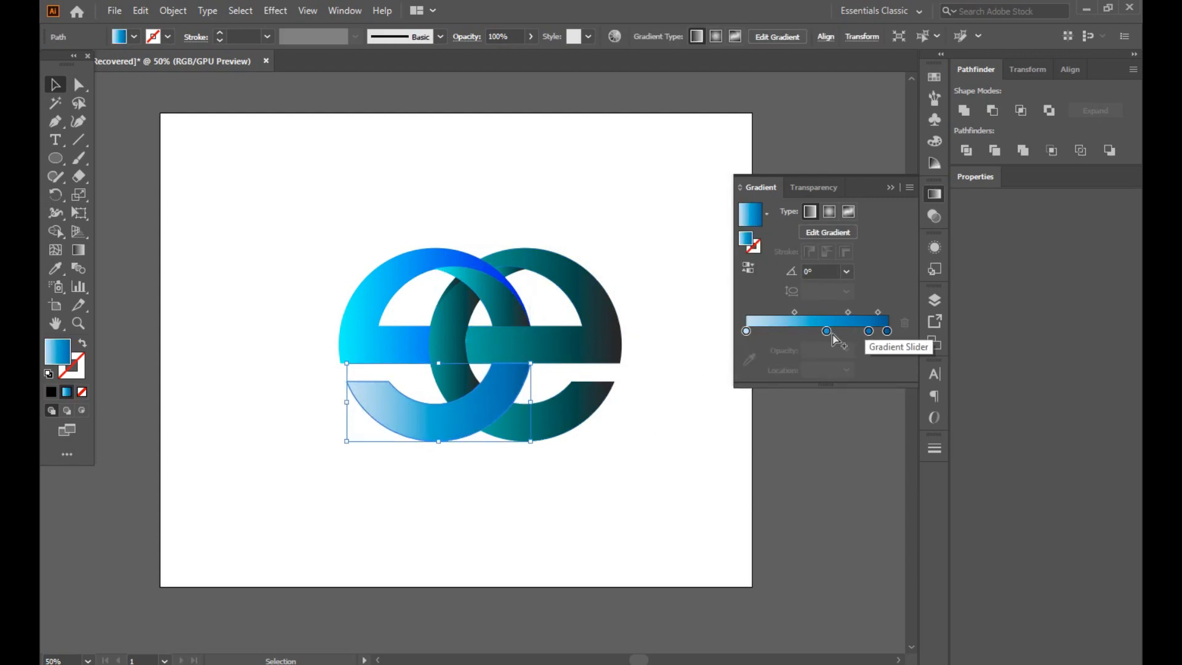
# Select every piece of the logo and fill it with the cyan-to-blue gradient
pyautogui.click(751, 212)
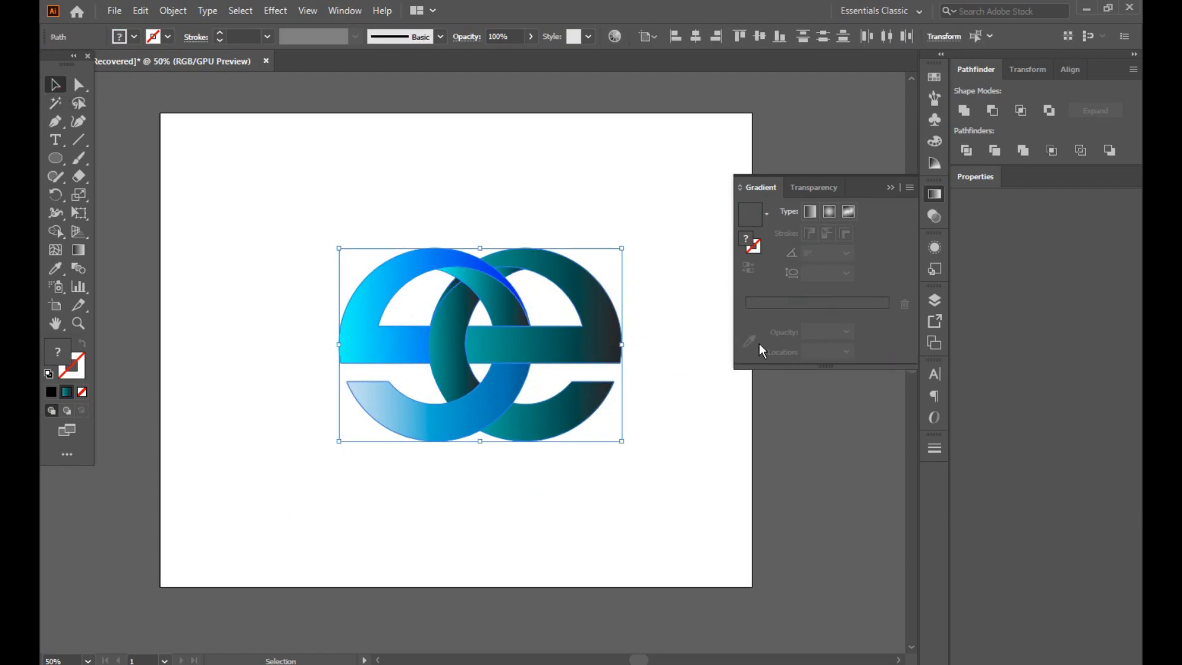
pyautogui.click(810, 212)
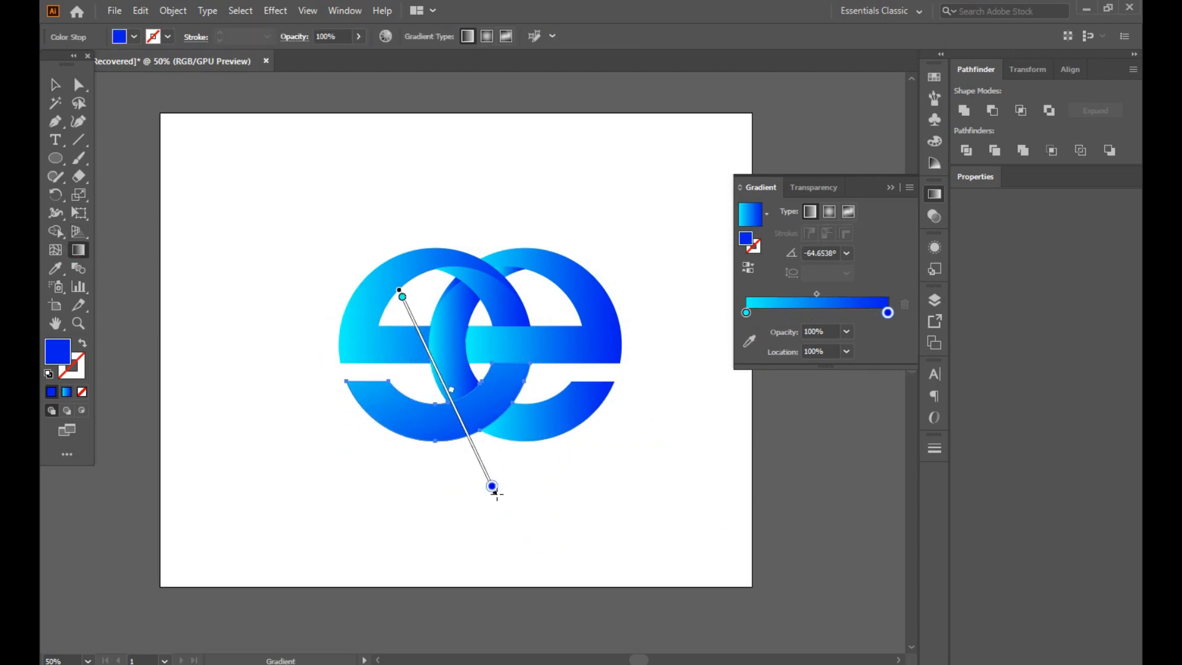
# Drag the gradient to run diagonally across the whole double-e logo
pyautogui.moveTo(493, 487); pyautogui.dragTo(308, 532)
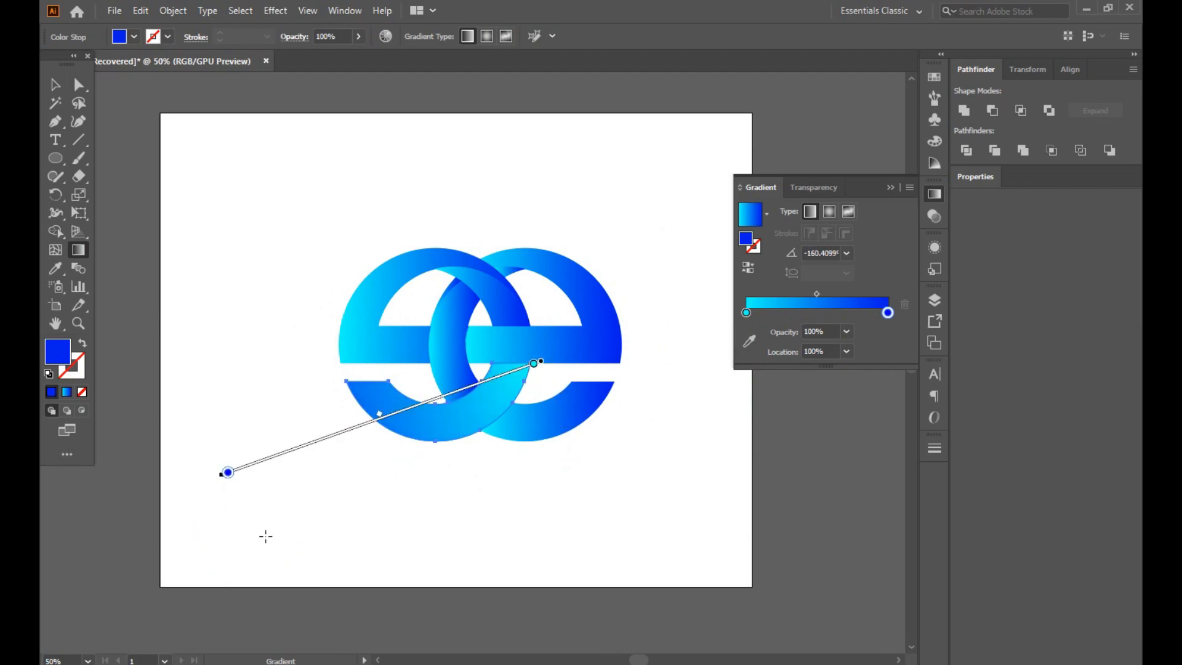
pyautogui.moveTo(229, 471); pyautogui.dragTo(375, 550)
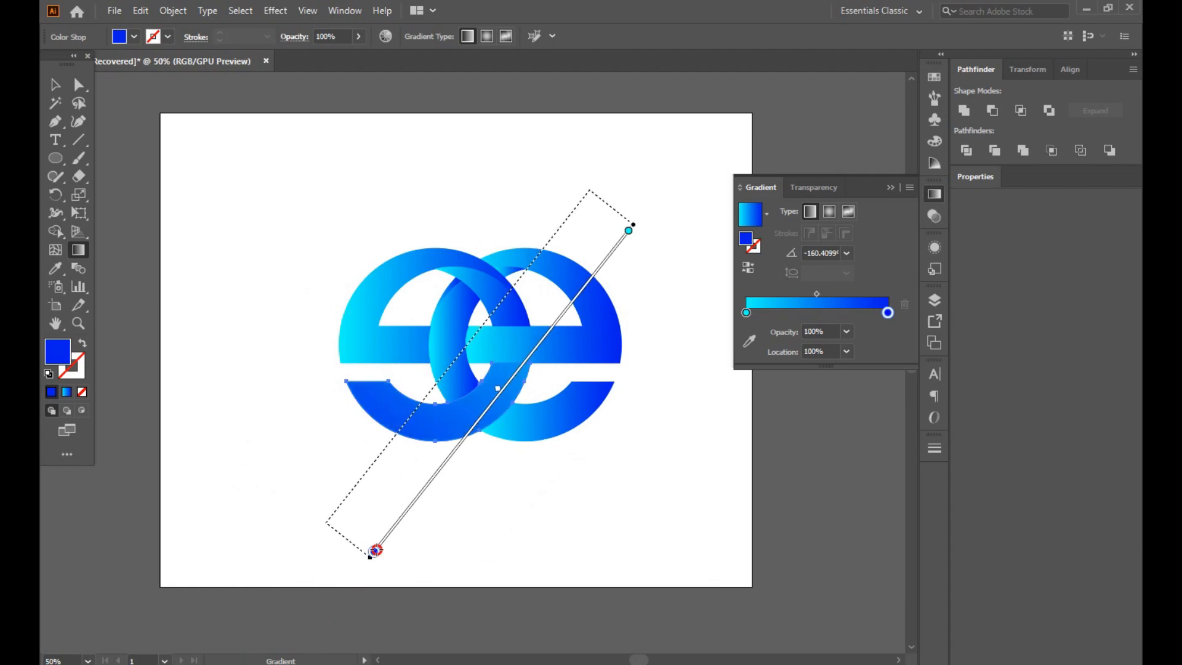
pyautogui.moveTo(374, 549); pyautogui.dragTo(258, 569)
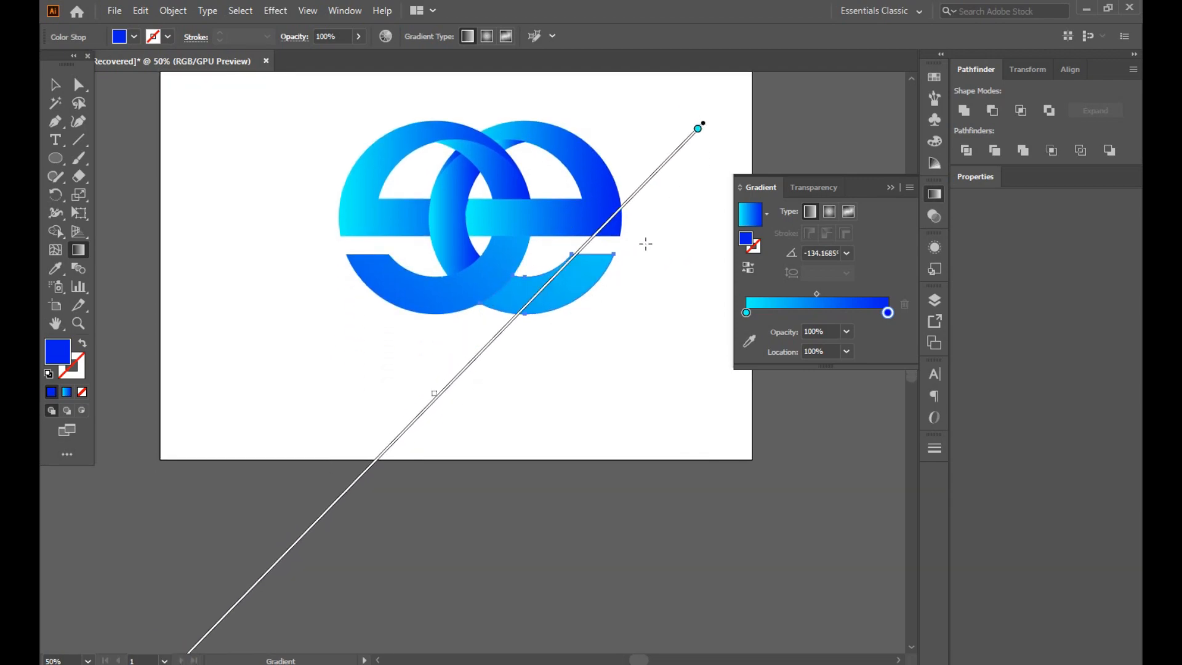
pyautogui.moveTo(661, 194)
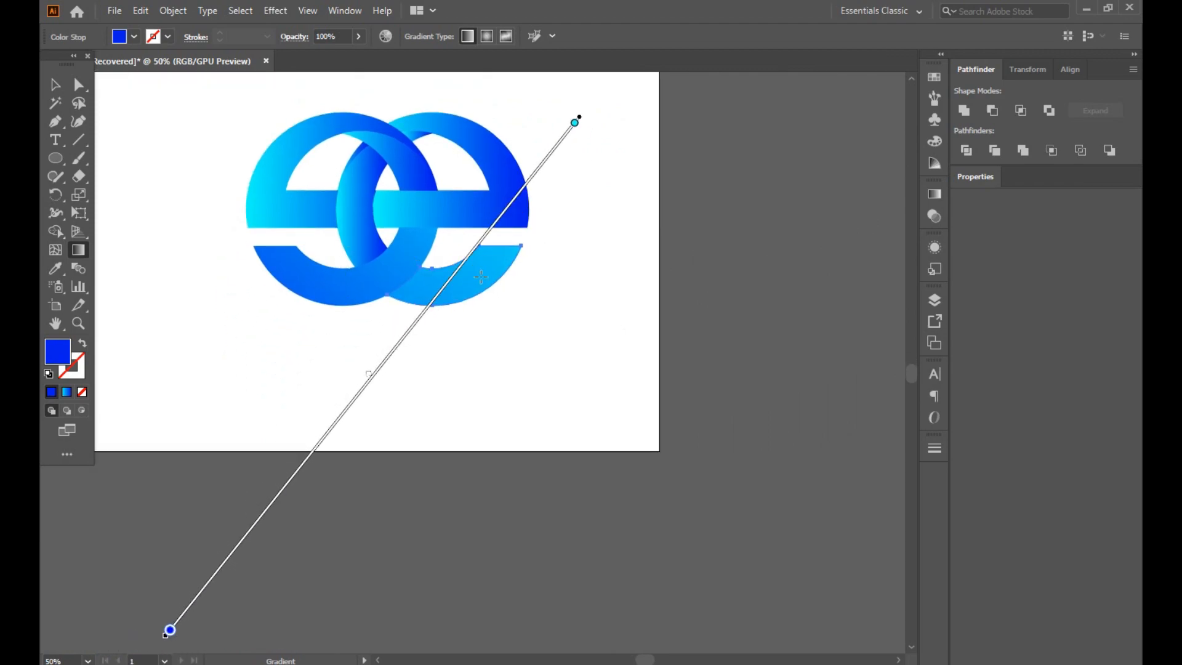
# On the right e's lower tail, move the cyan stop to about 20% so it fades light
pyautogui.click(53, 84)
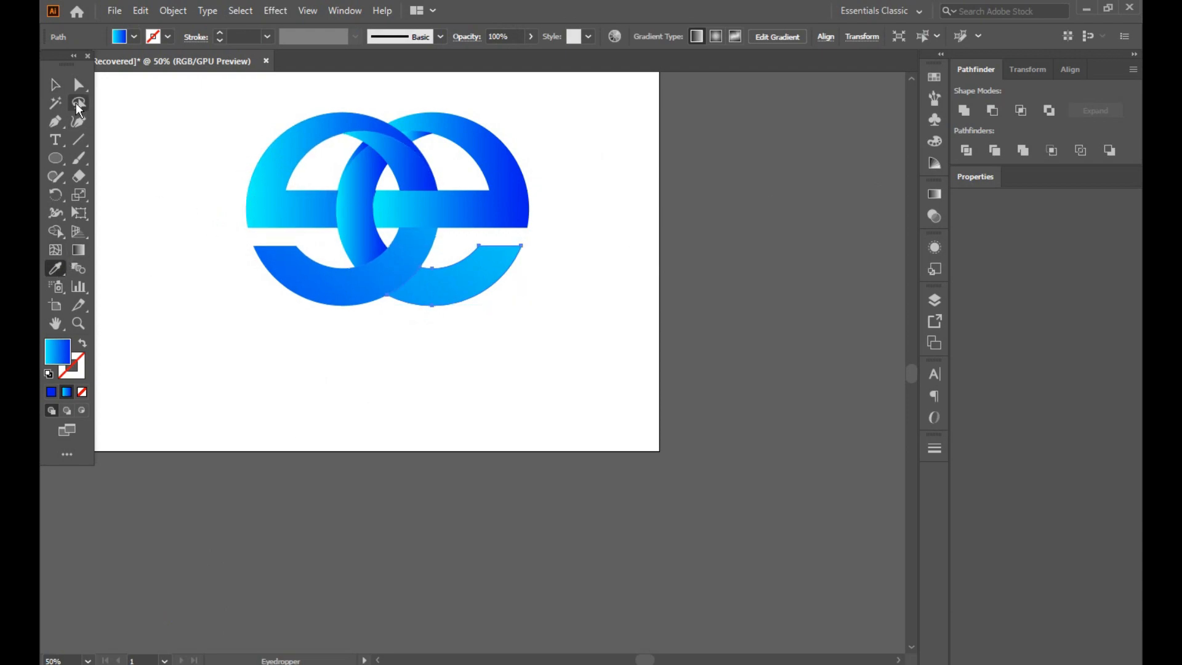
pyautogui.click(934, 193)
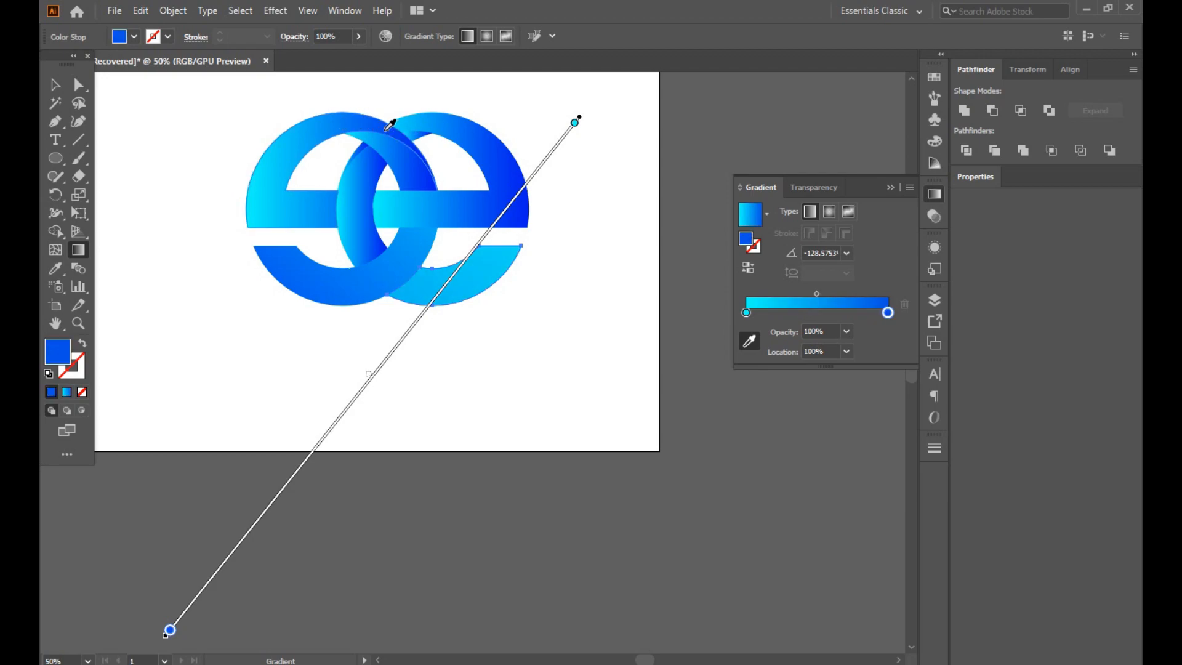
pyautogui.click(54, 82)
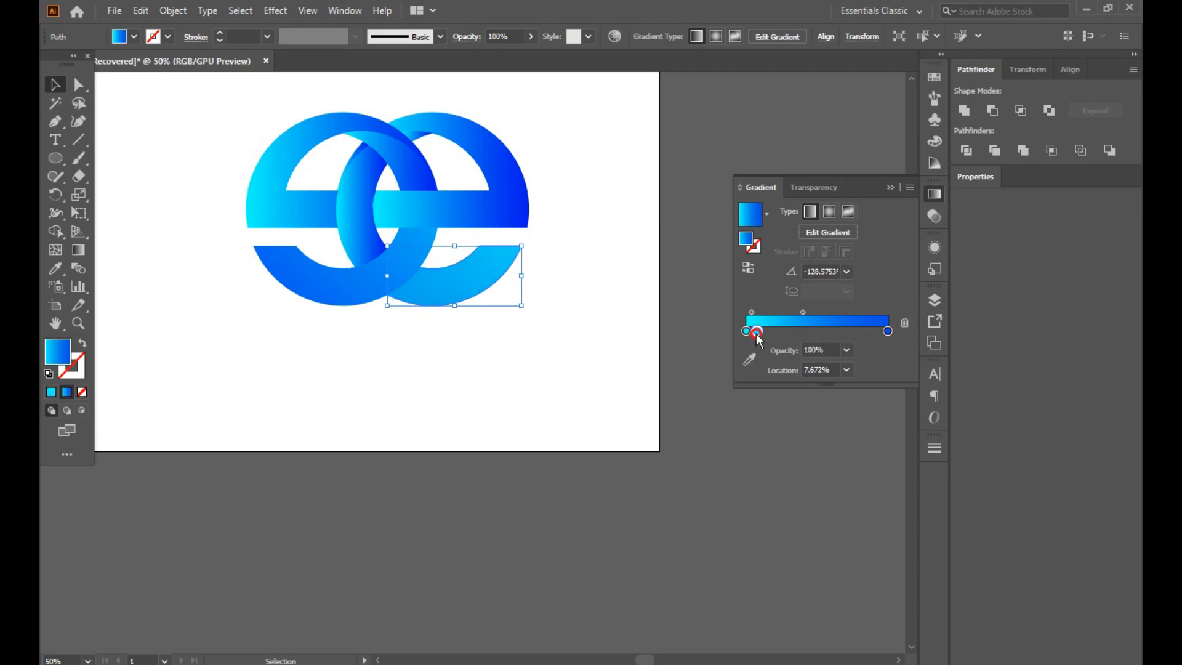
pyautogui.moveTo(756, 331); pyautogui.dragTo(767, 331)
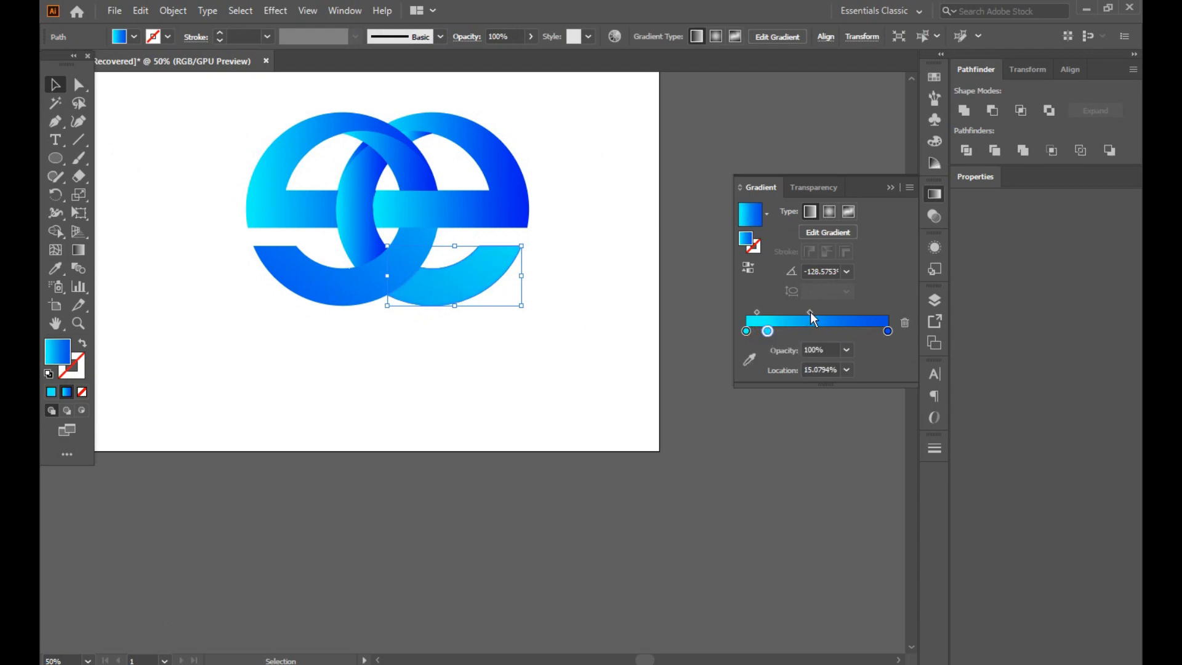
pyautogui.moveTo(809, 312); pyautogui.dragTo(790, 312)
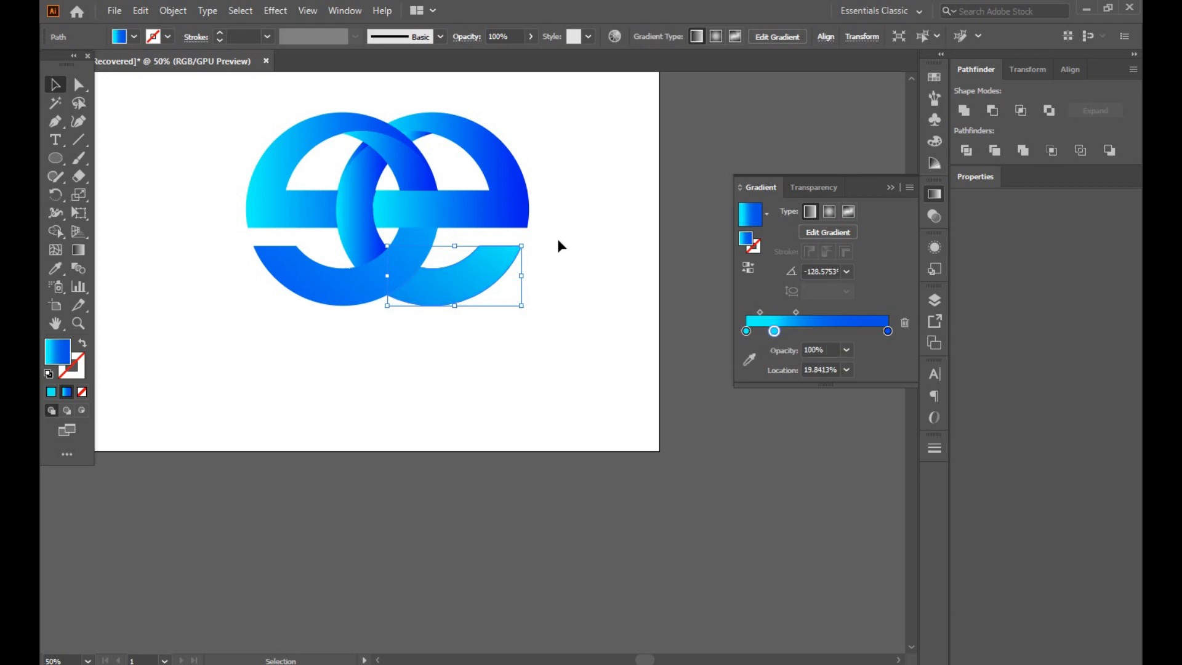
pyautogui.moveTo(447, 224)
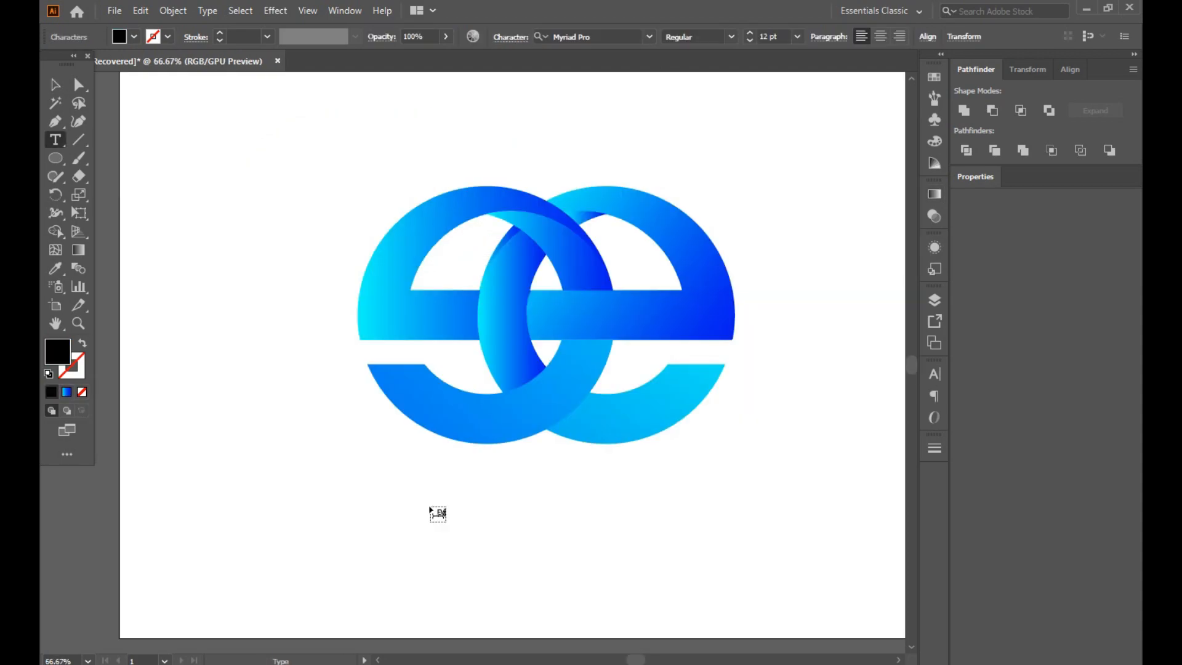
# Enter EVERYTHIG EVERYWHERE at 60 pt and centre it beneath the logo
pyautogui.write('EVERYTHIG E')
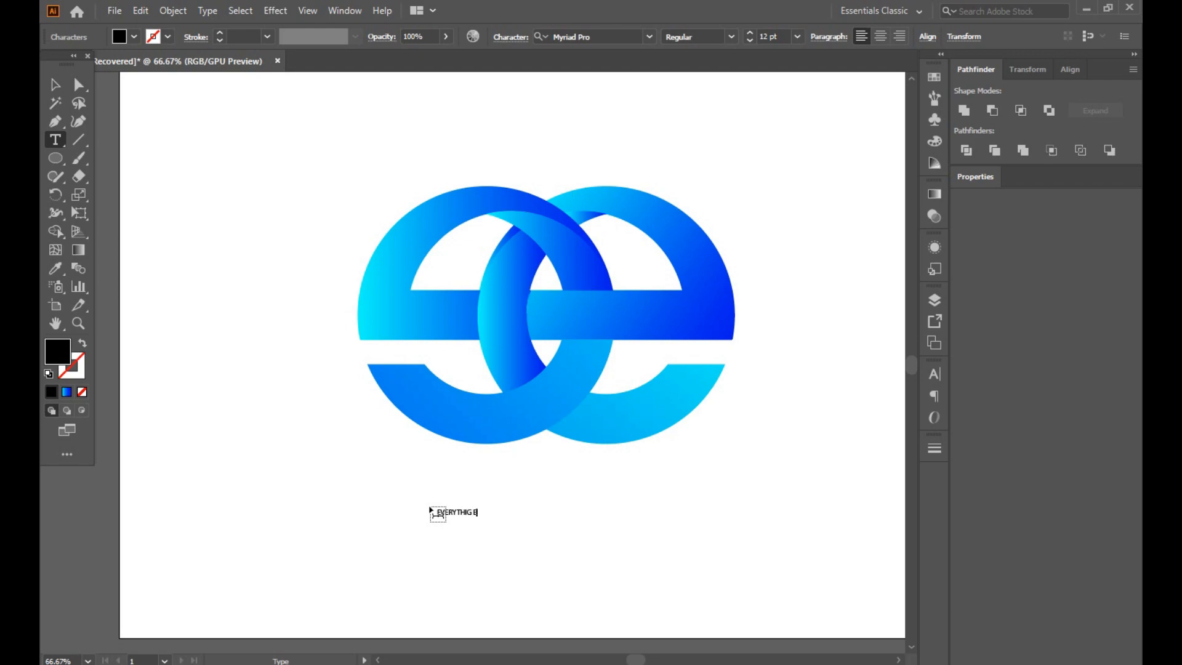
pyautogui.write('VERYWHERE')
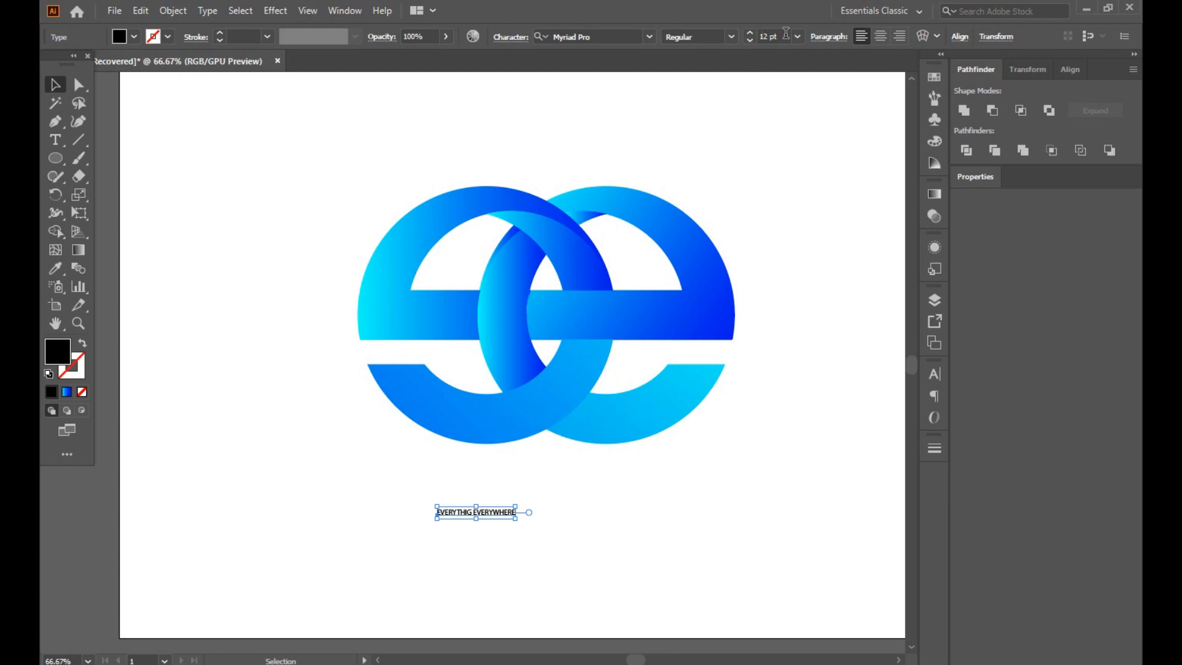
pyautogui.click(798, 36)
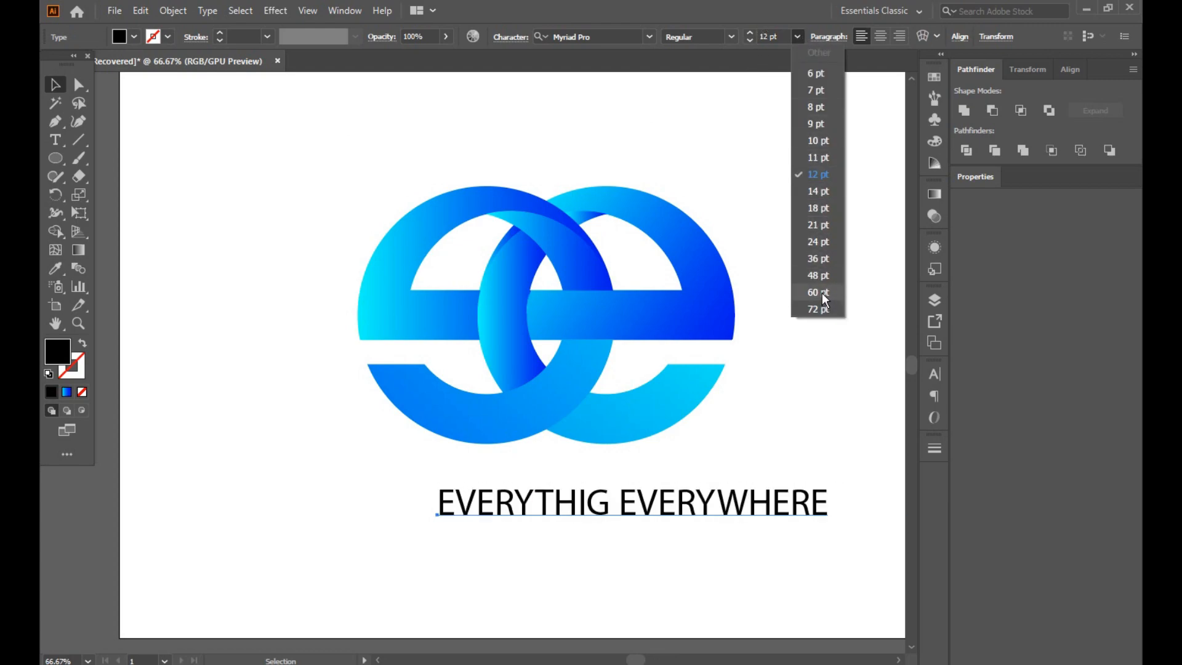
pyautogui.click(815, 291)
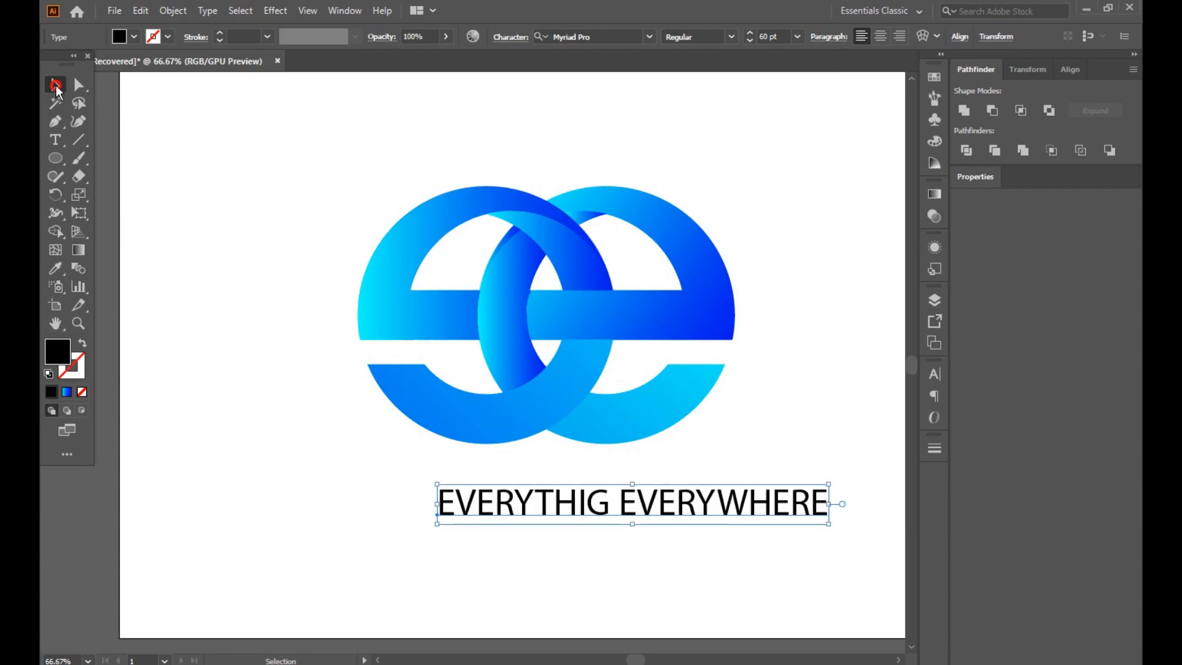
pyautogui.moveTo(618, 504); pyautogui.dragTo(514, 504)
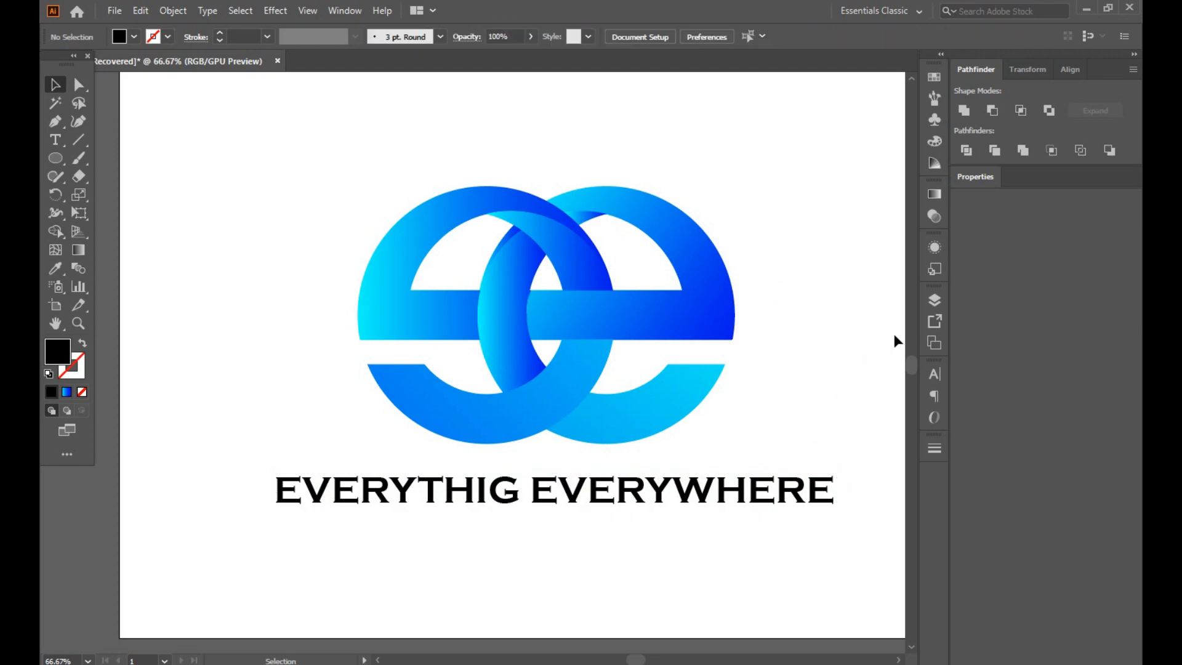
pyautogui.moveTo(933, 321)
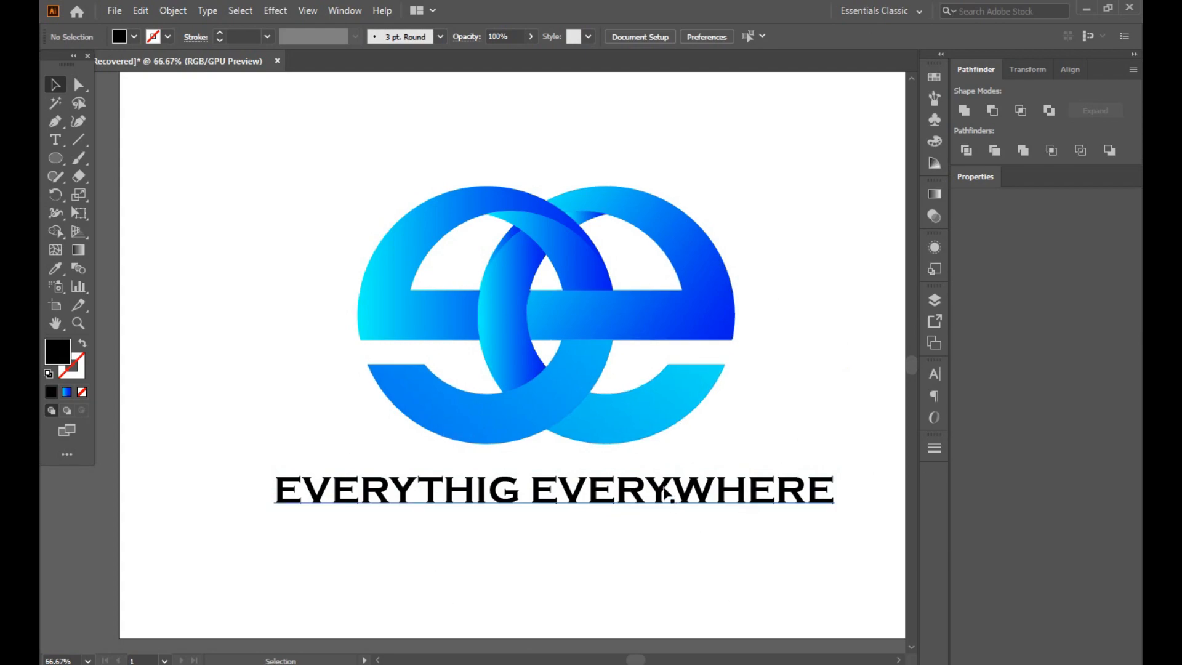
pyautogui.click(667, 495)
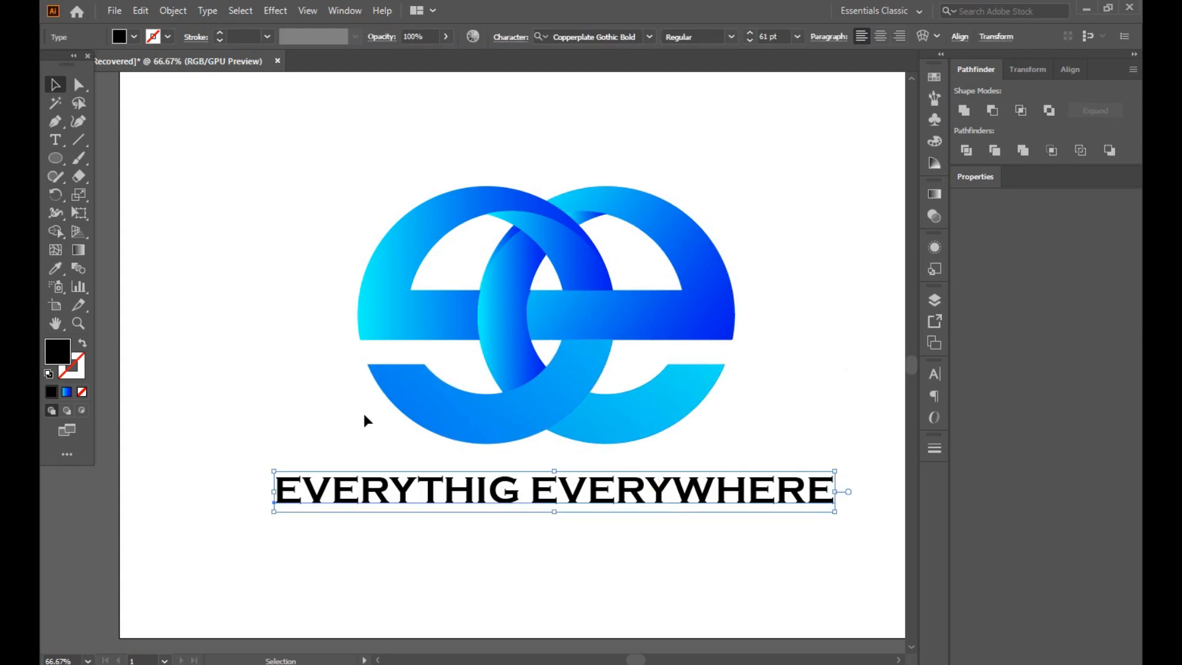